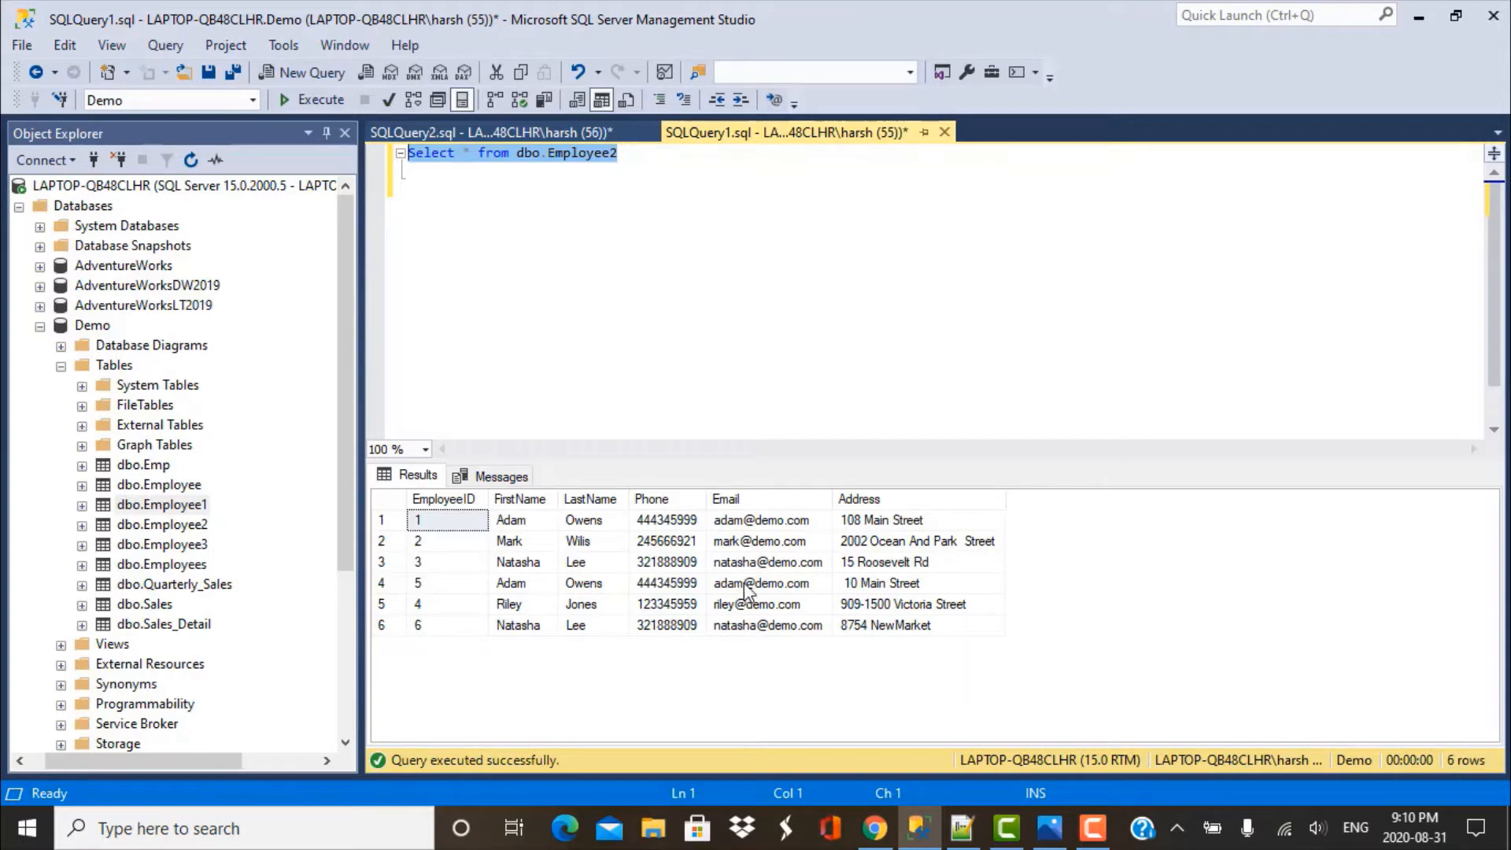
pyautogui.moveTo(778, 685)
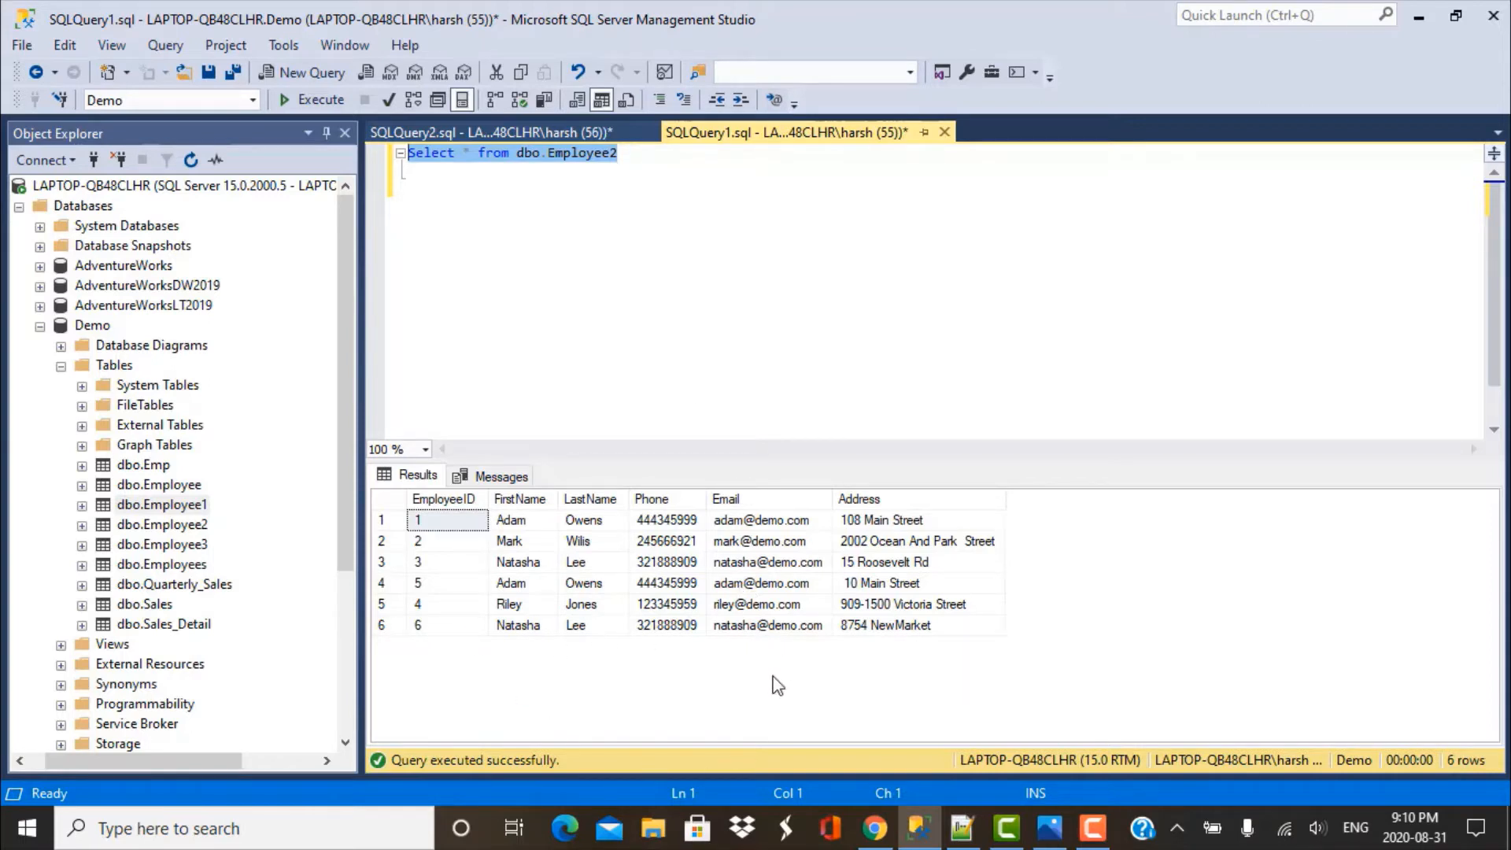
pyautogui.moveTo(930, 658)
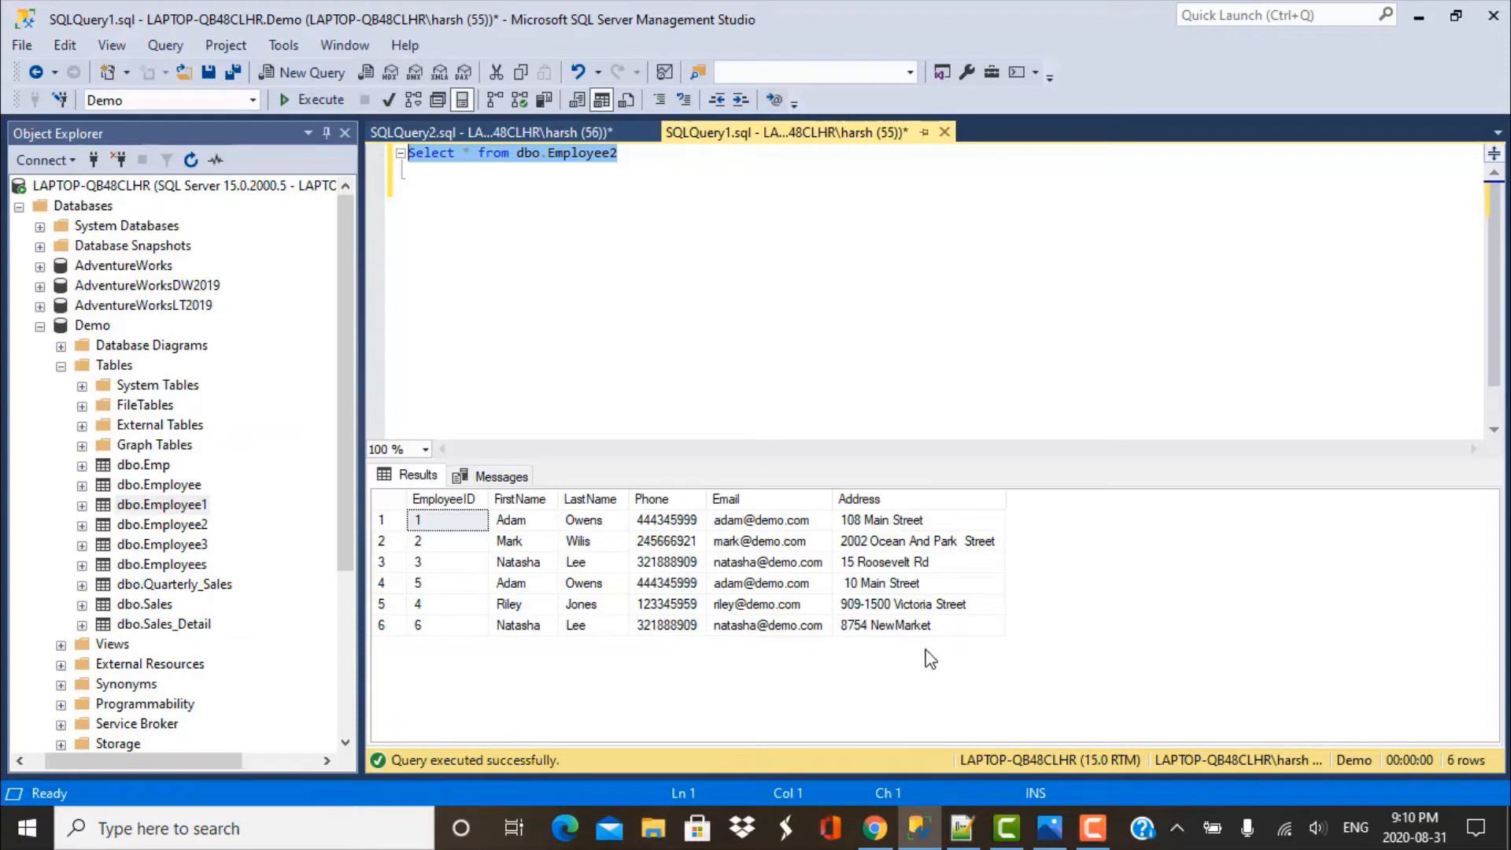
pyautogui.moveTo(749, 183)
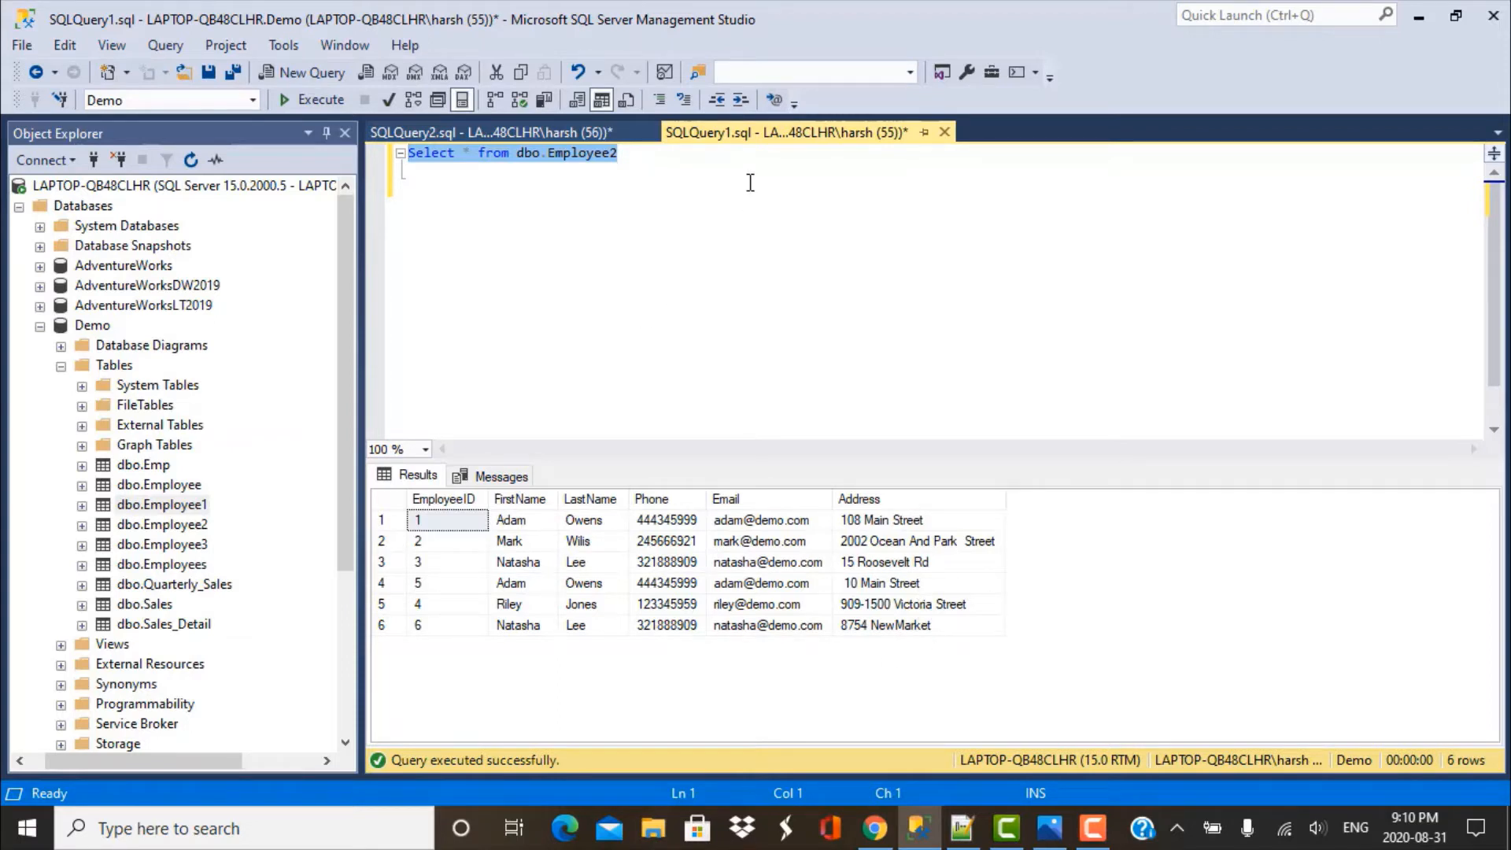
pyautogui.moveTo(831, 640)
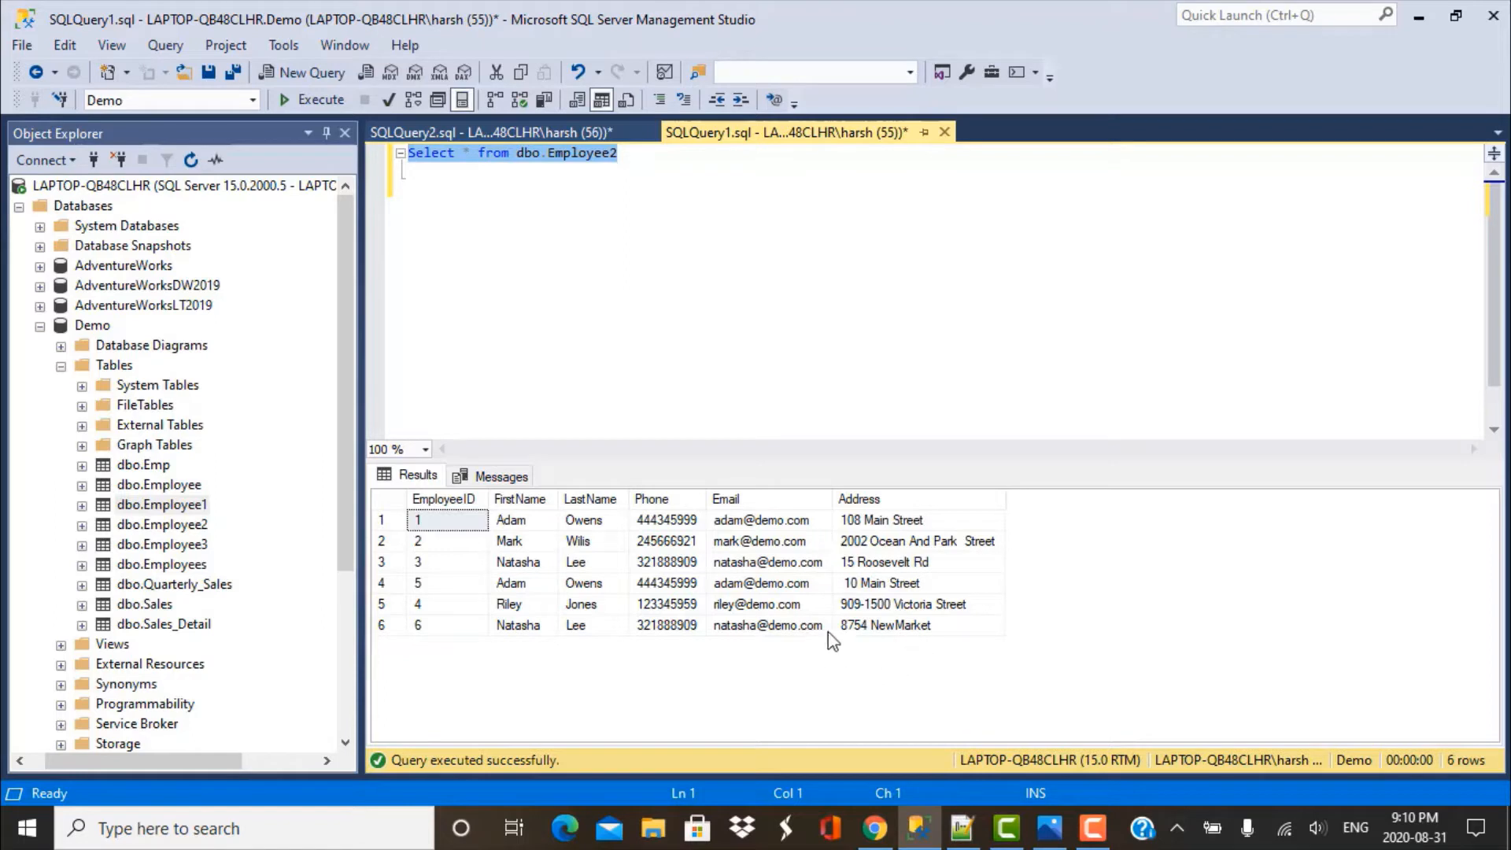
pyautogui.moveTo(961, 598)
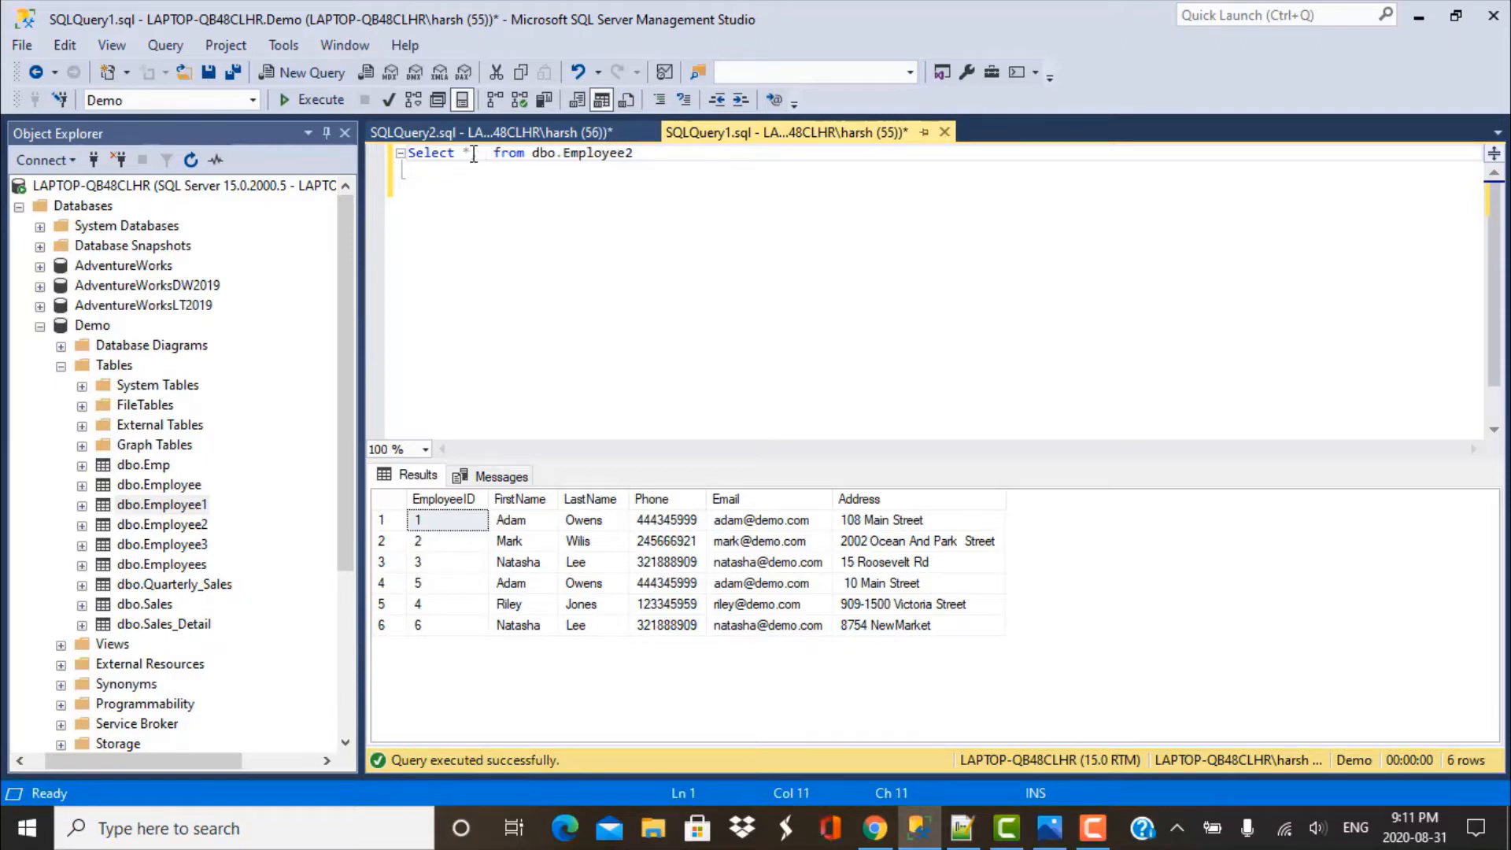
# Add Trim(Address) to the SELECT on dbo.Employee2 and run the query.
pyautogui.write('Trim(Addre')
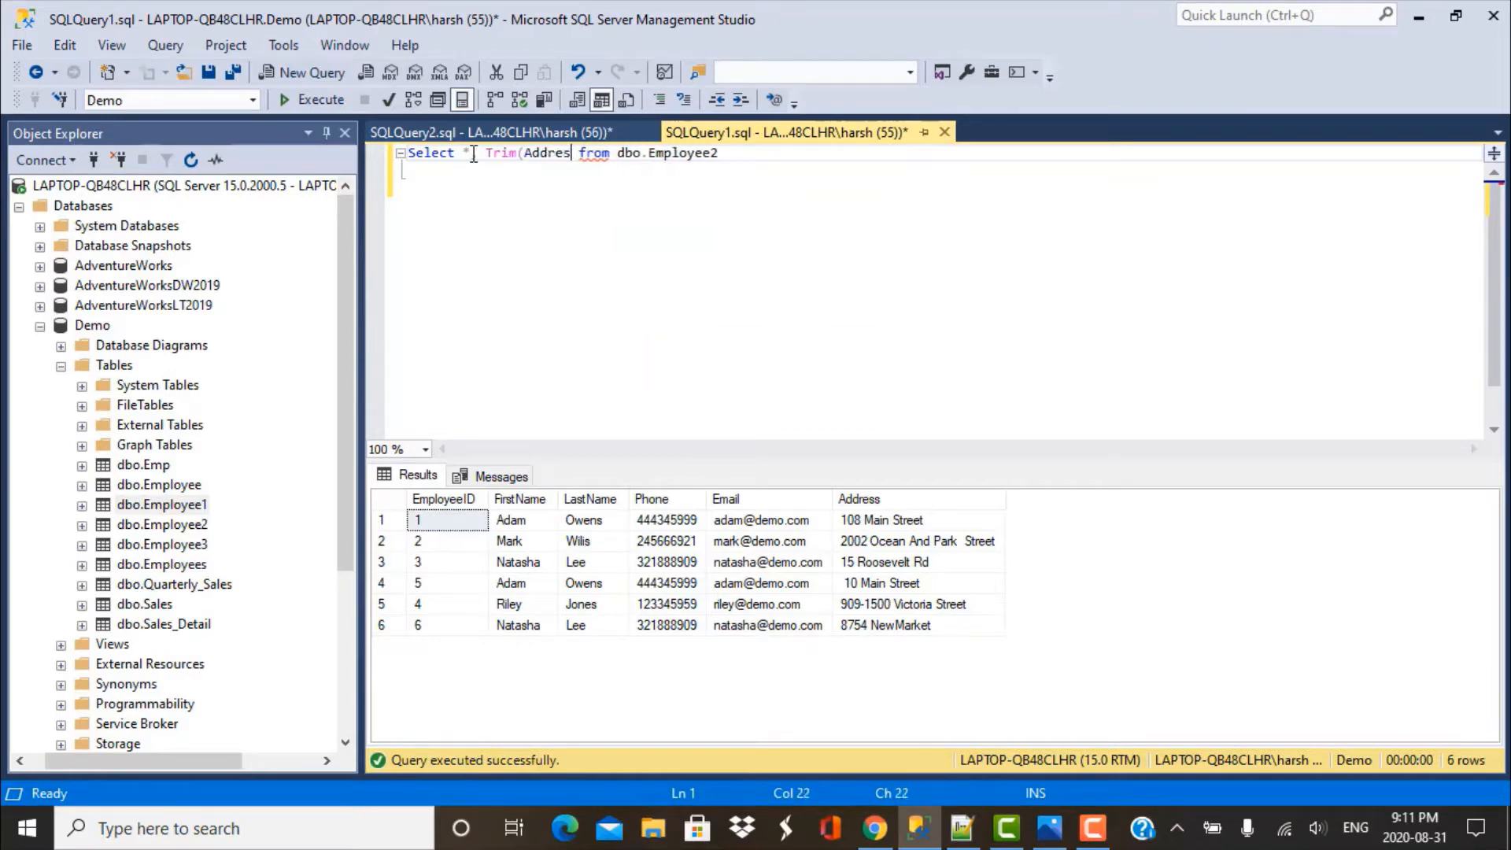
pyautogui.write('ss)')
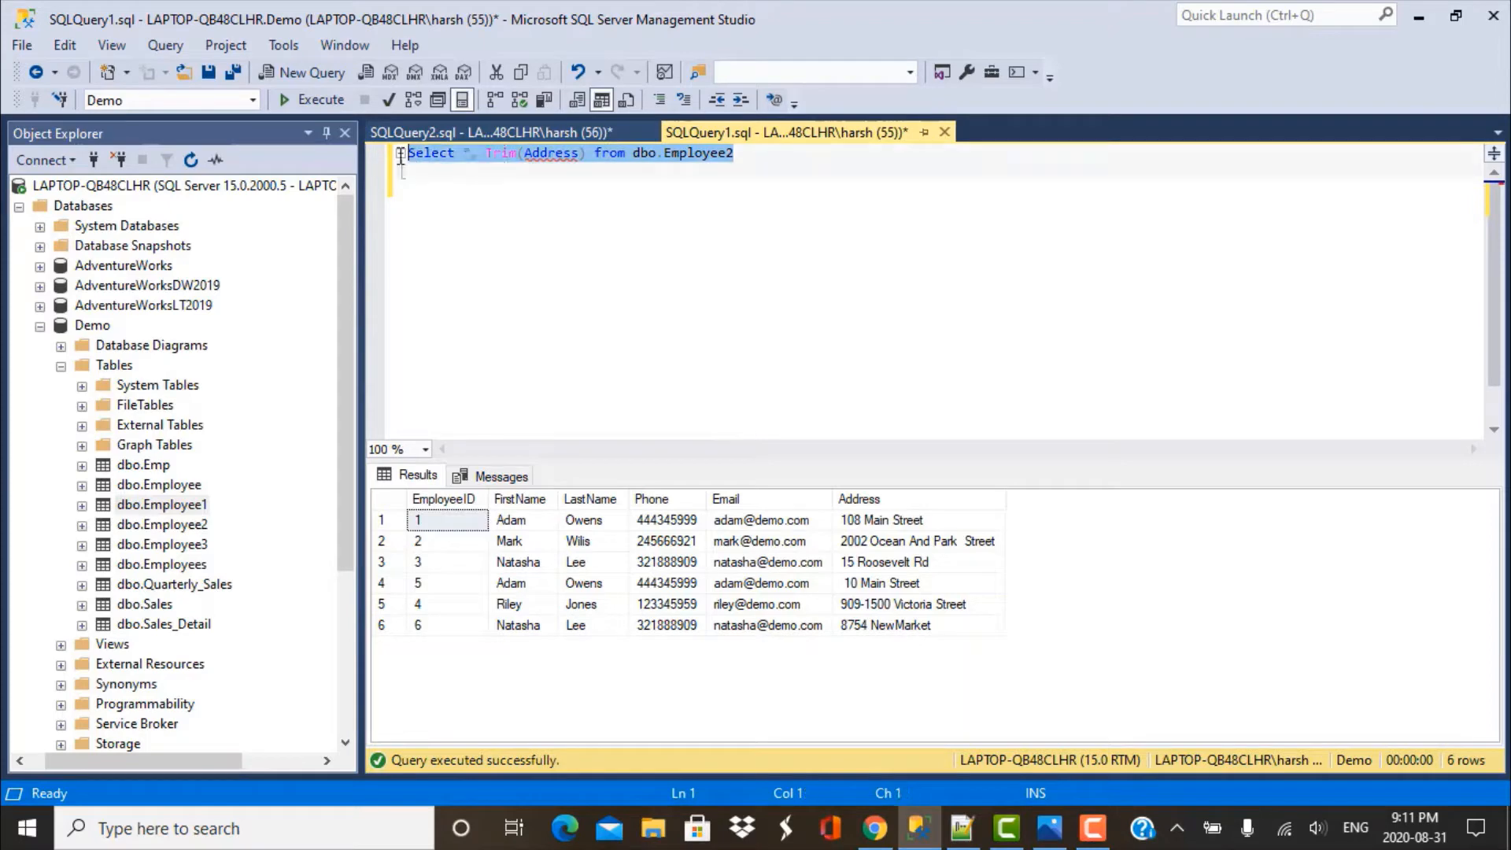
pyautogui.click(320, 99)
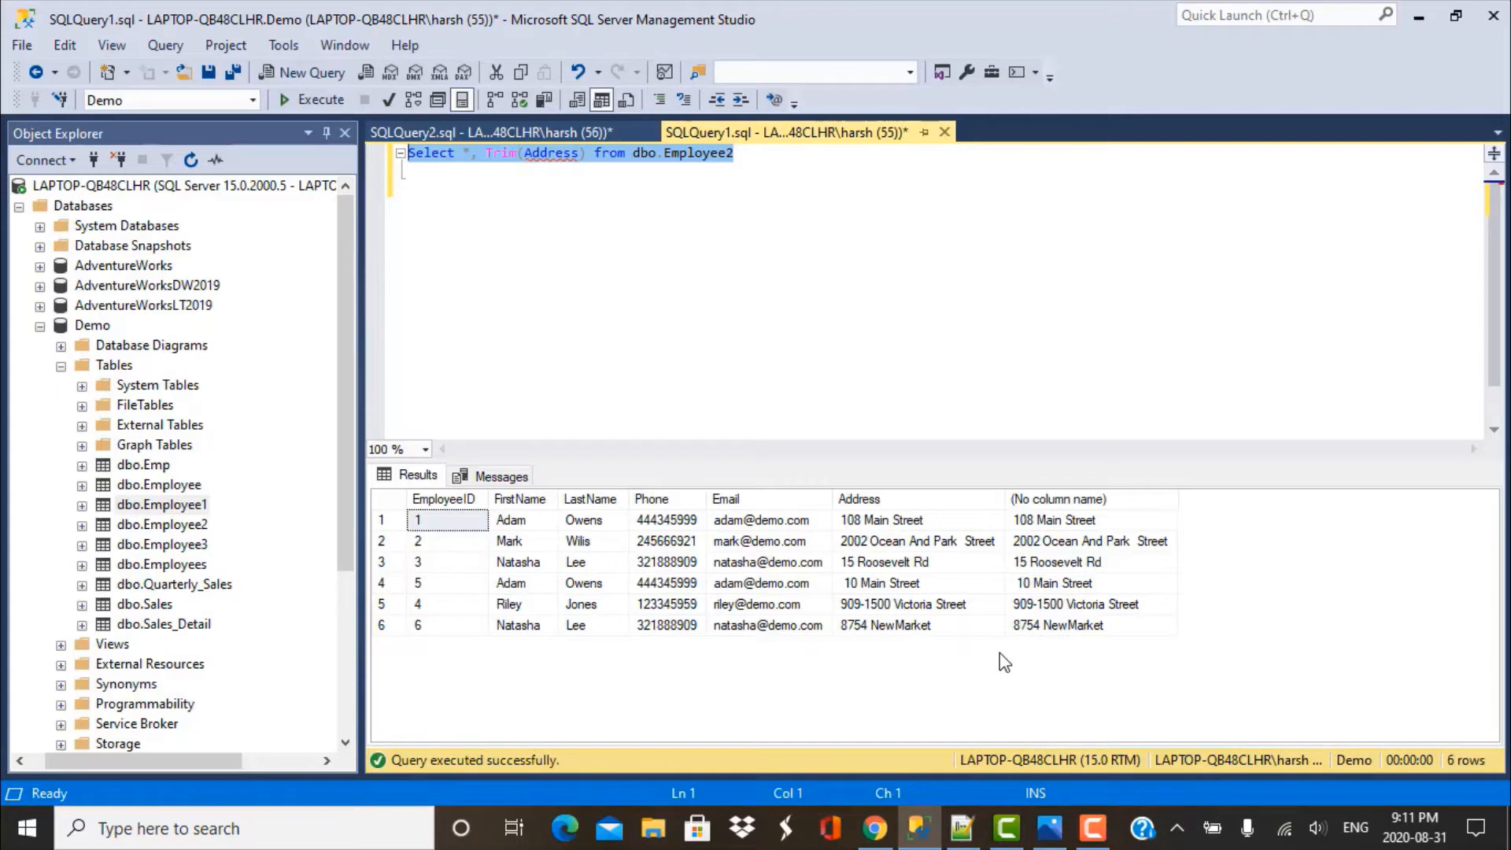
pyautogui.moveTo(574, 617)
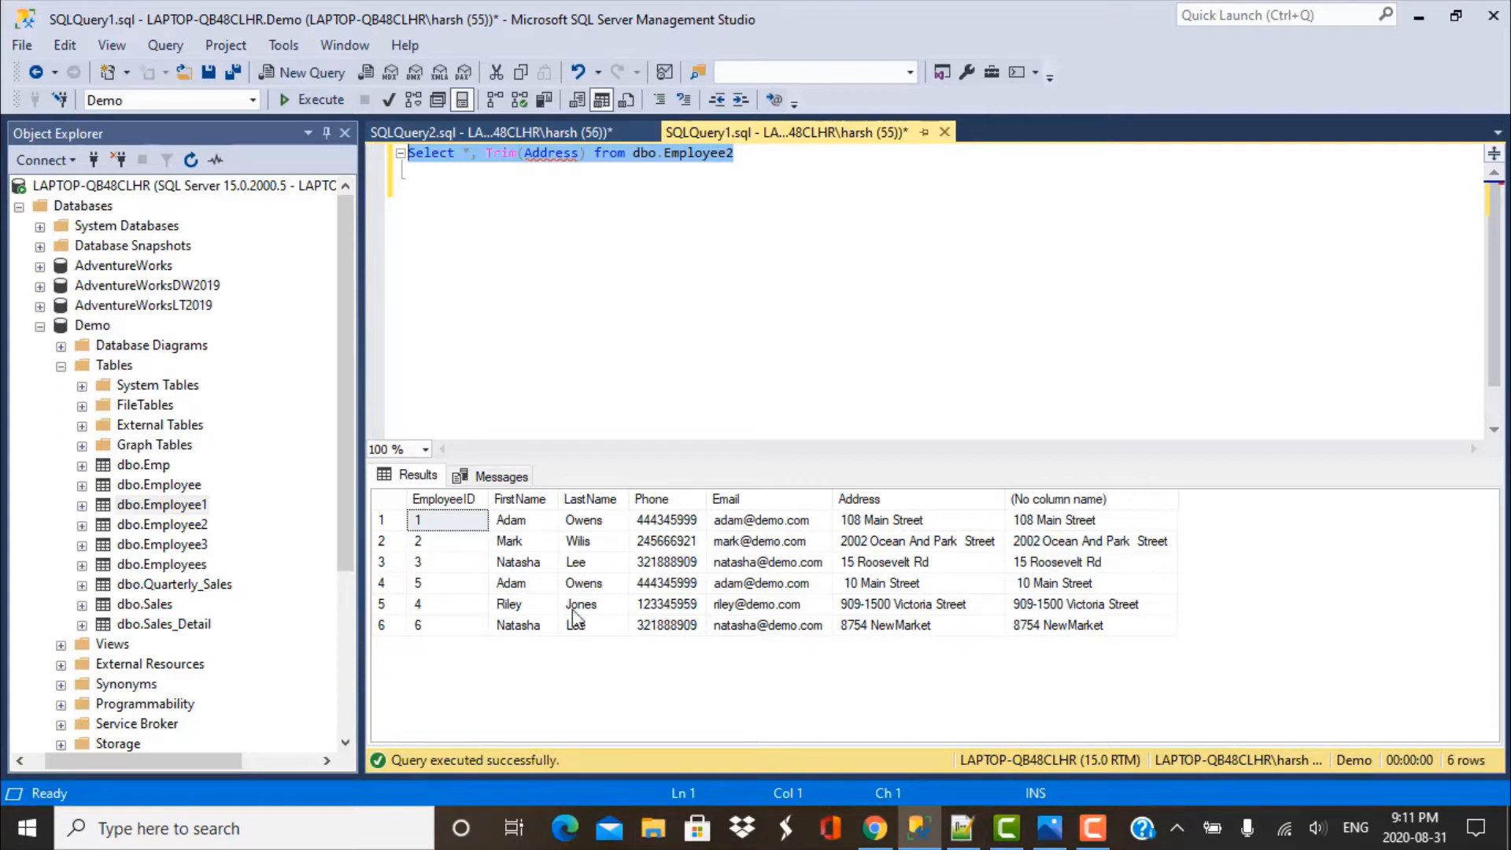
# Pick row 4's trimmed 10 Main Street value in the results to copy it.
pyautogui.click(417, 582)
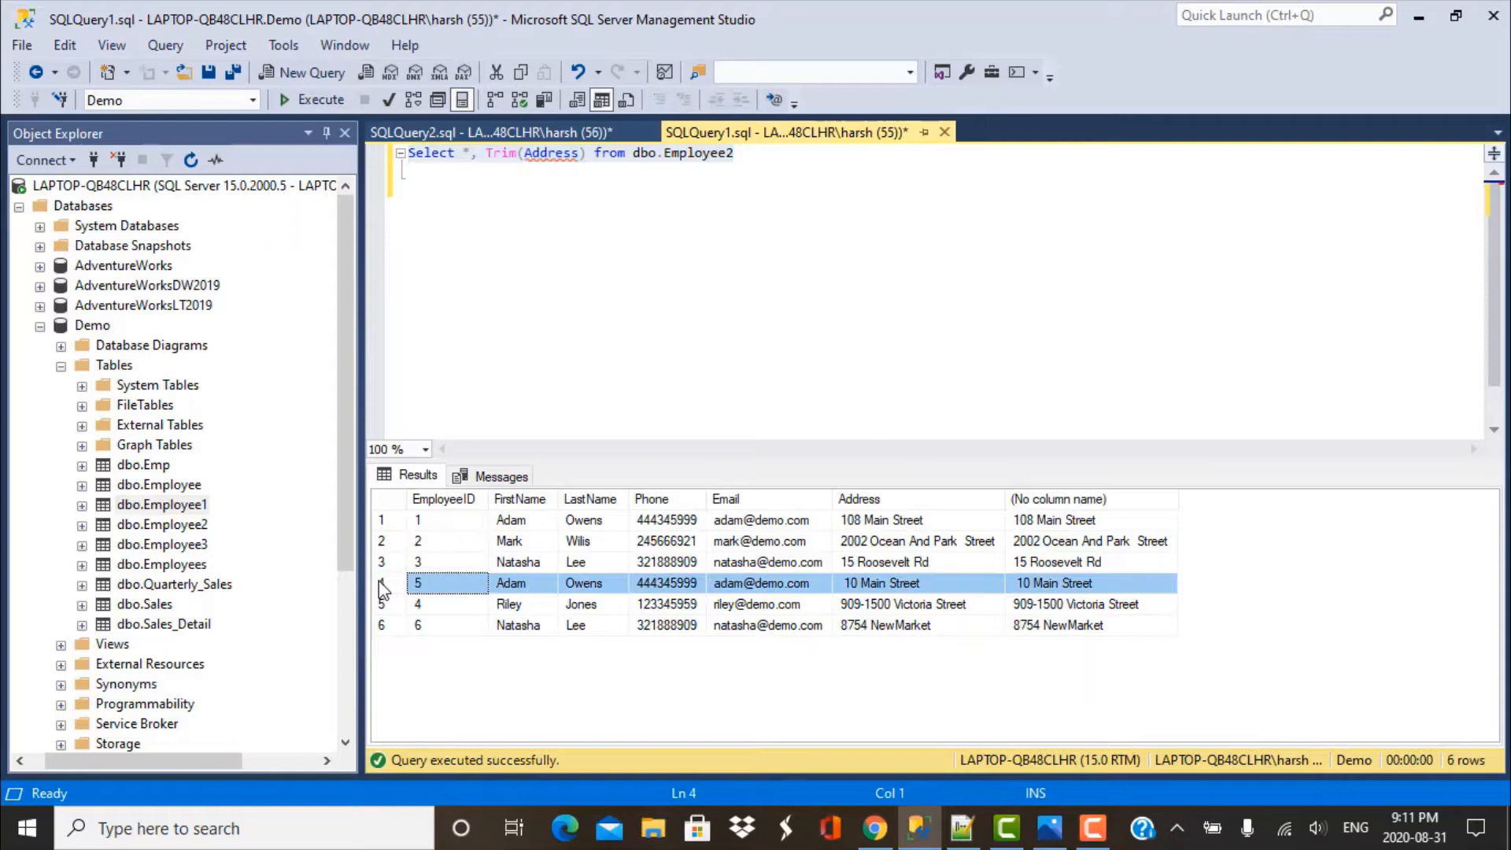
pyautogui.moveTo(943, 604)
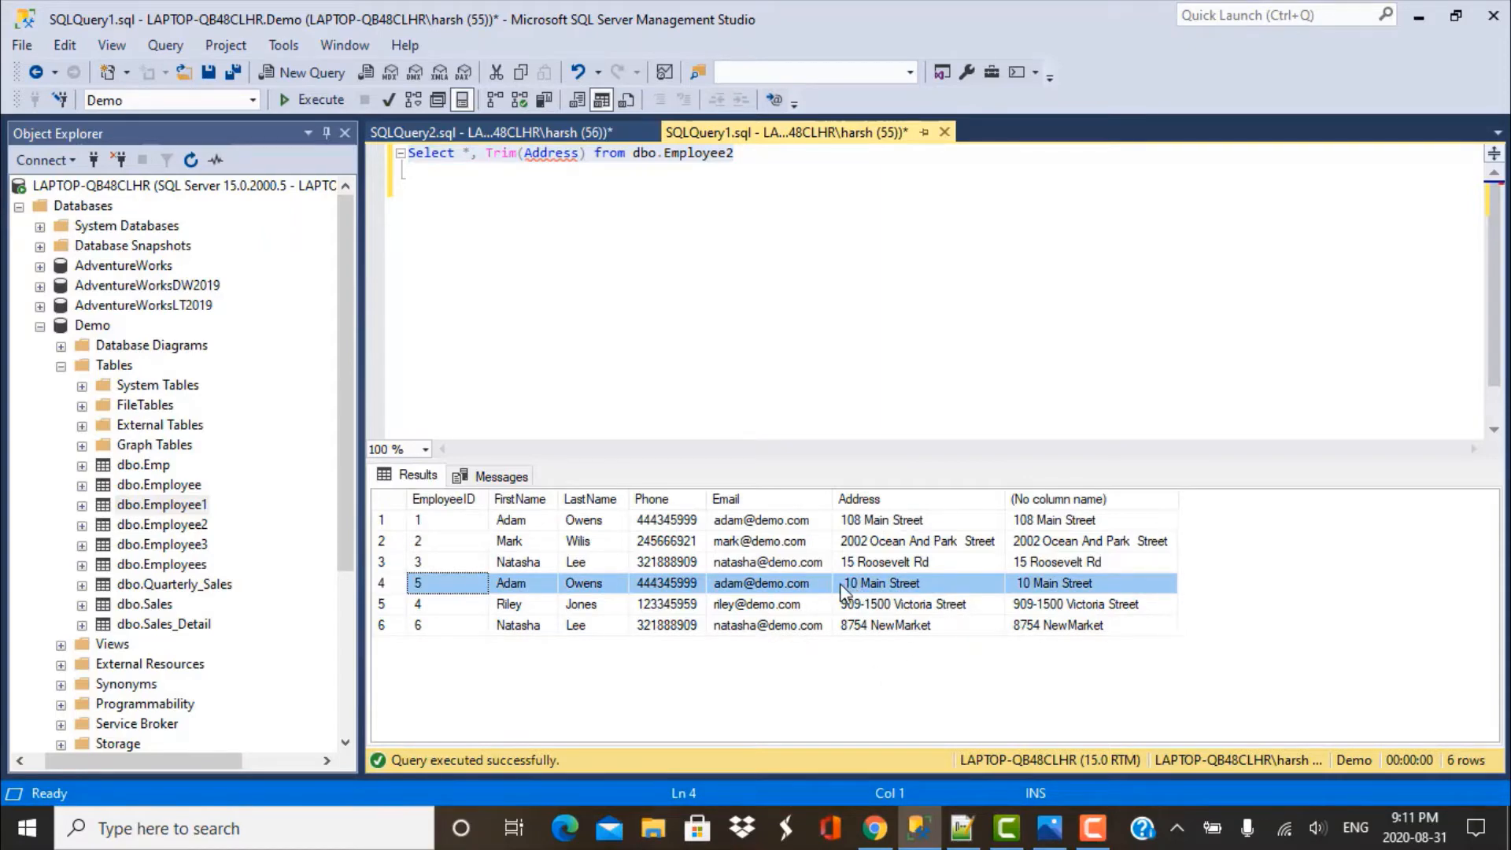
pyautogui.moveTo(1076, 595)
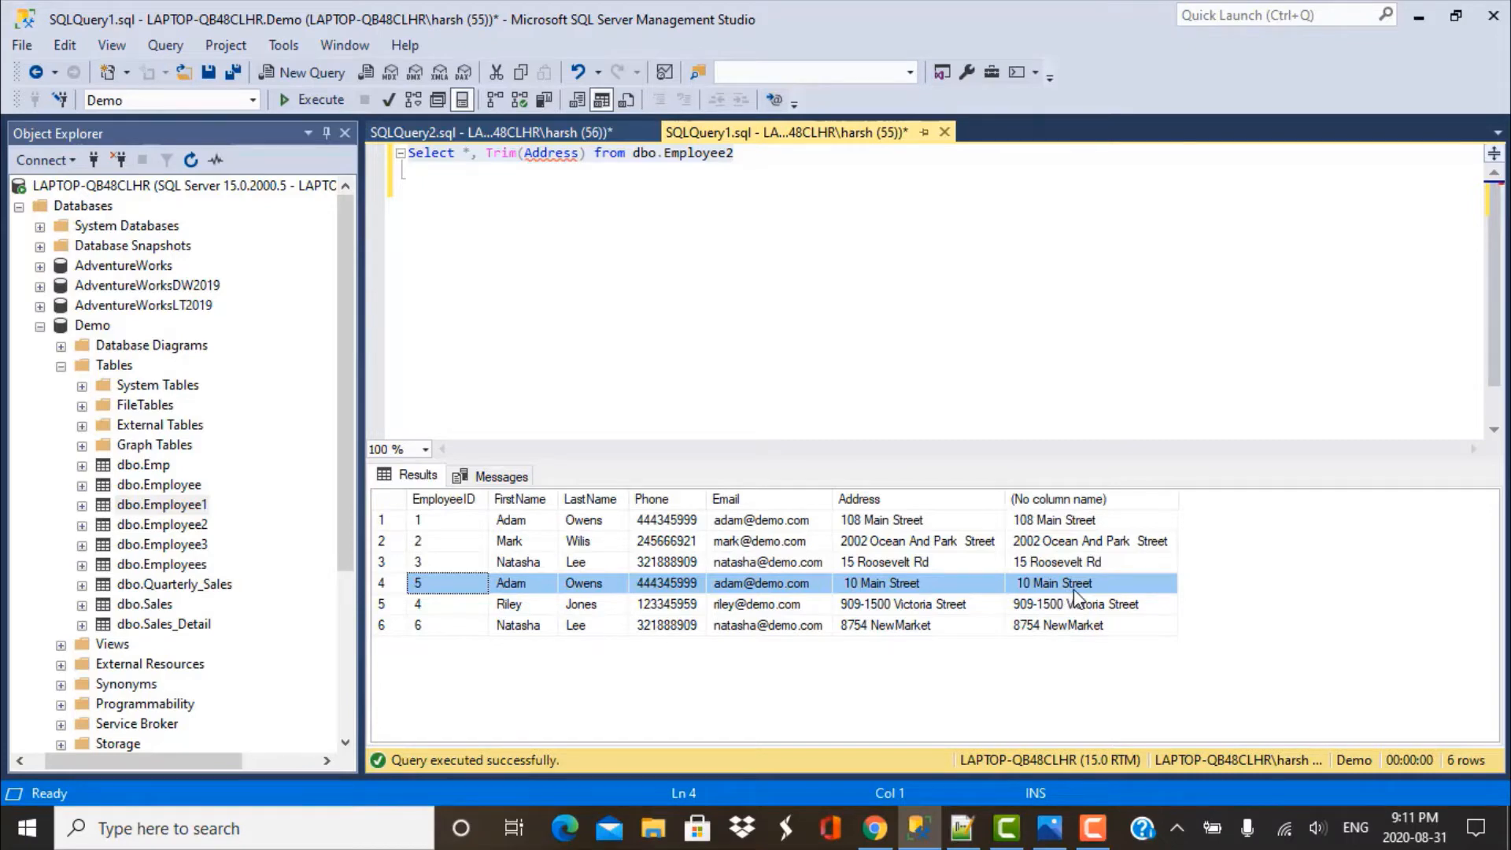
pyautogui.moveTo(976, 521)
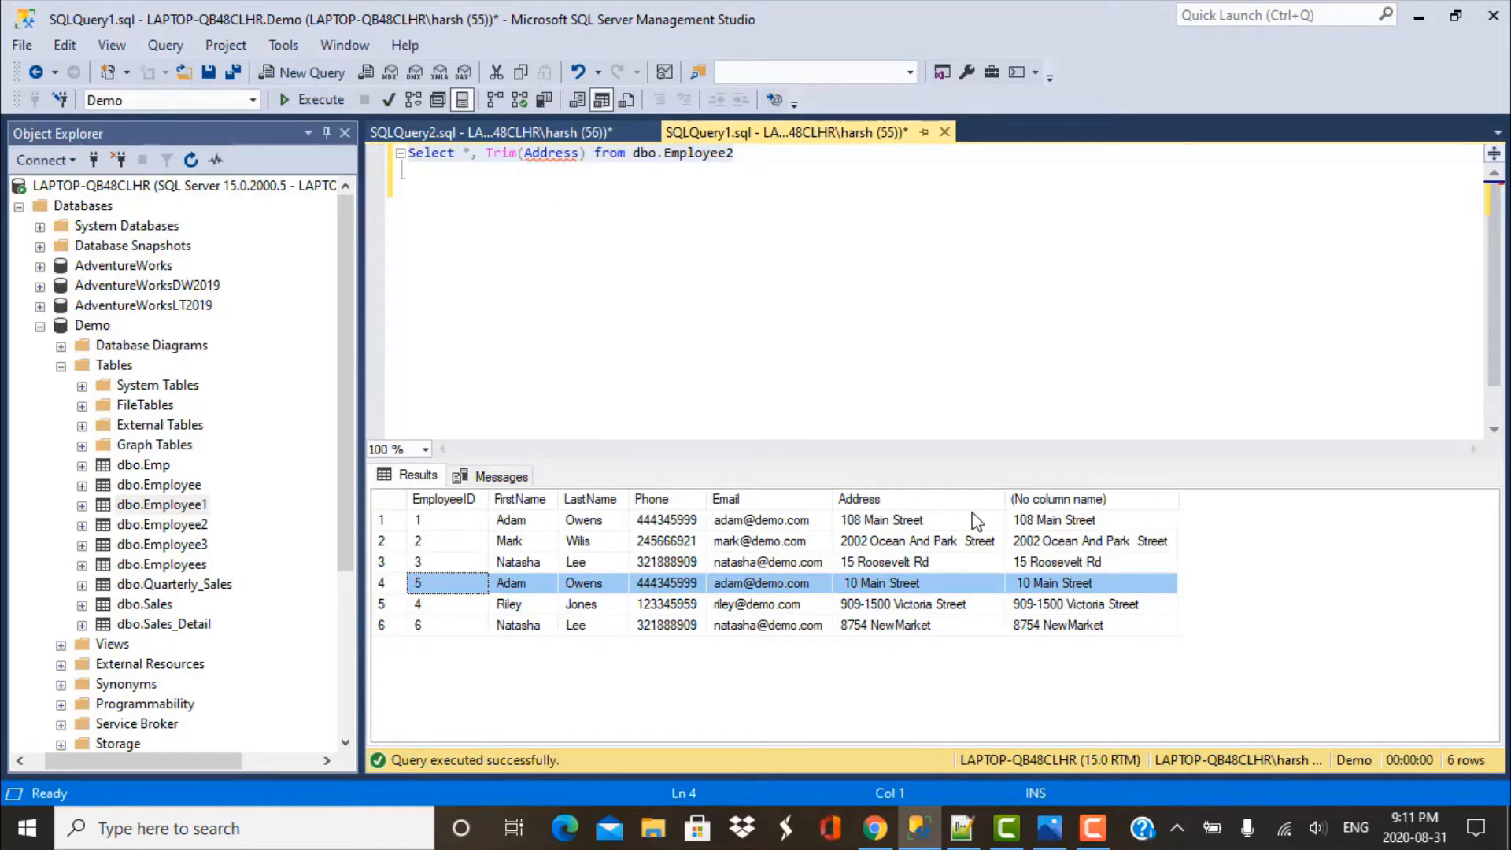
pyautogui.click(1089, 582)
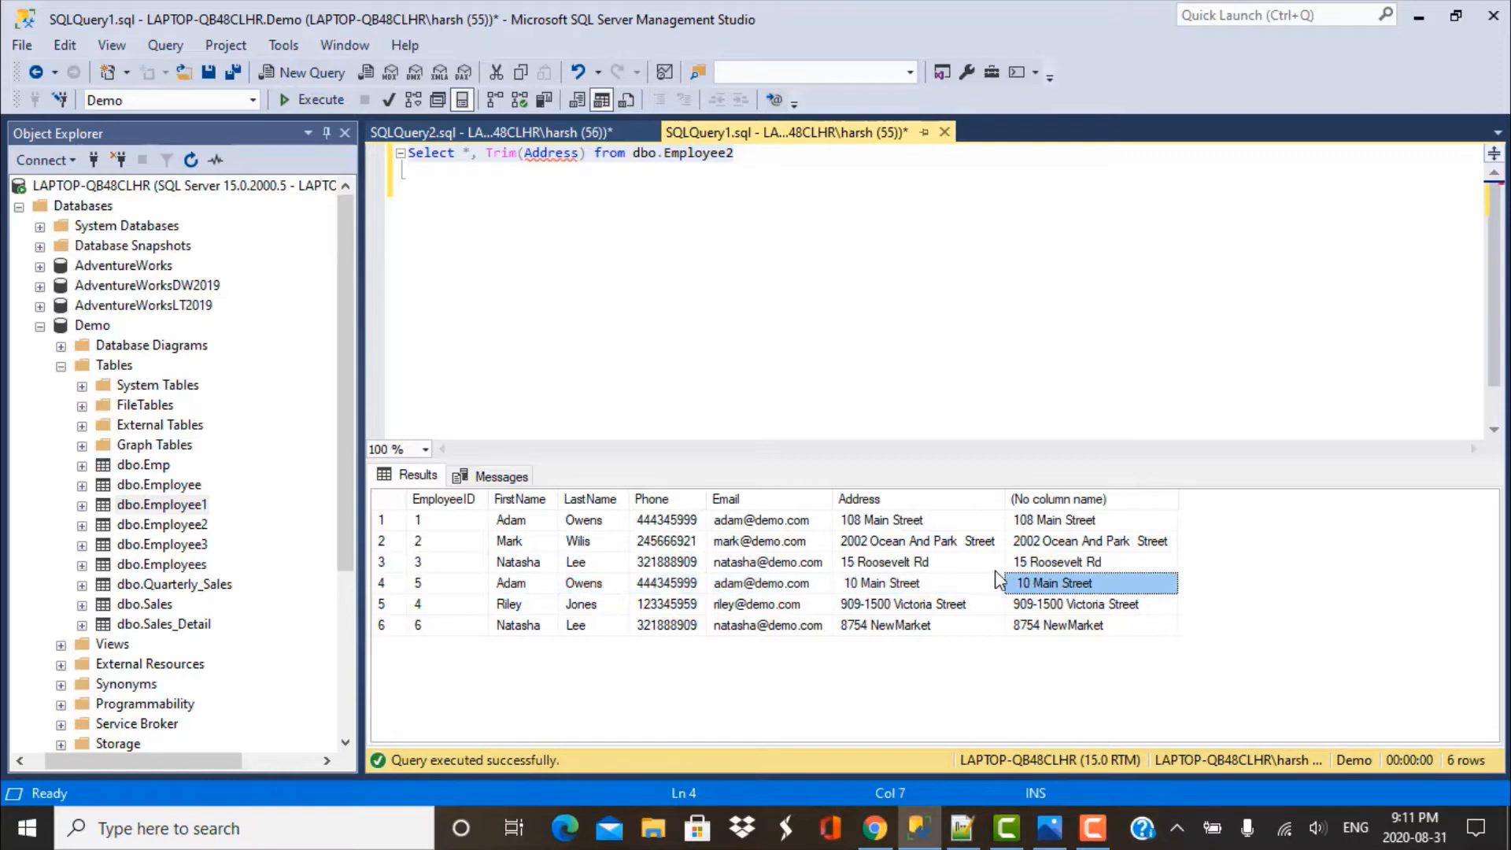
pyautogui.click(881, 583)
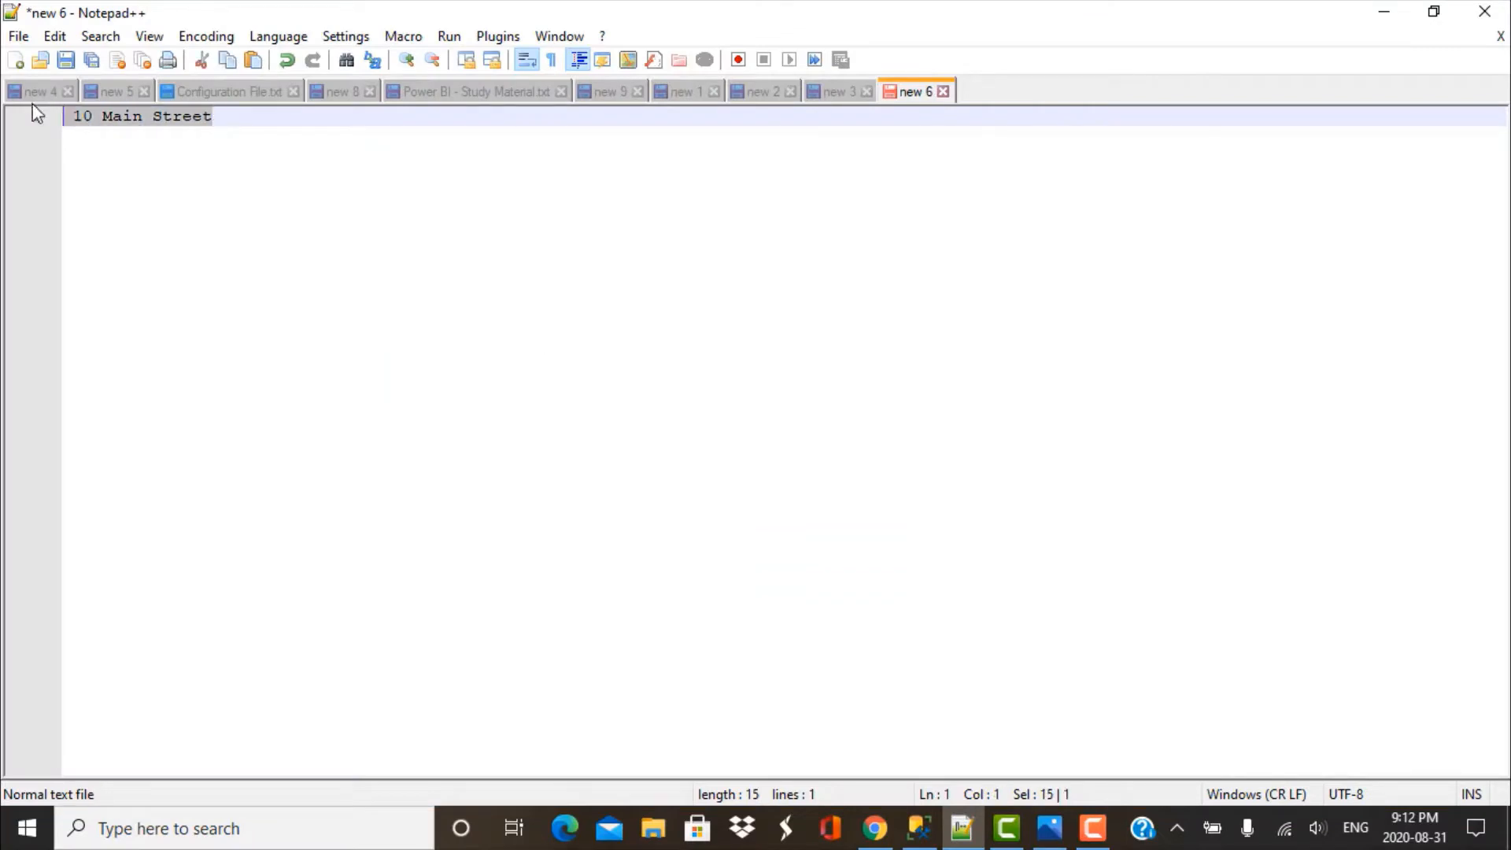
# Inspect the start of the pasted 10 Main Street address in the new Notepad++ tab.
pyautogui.click(212, 115)
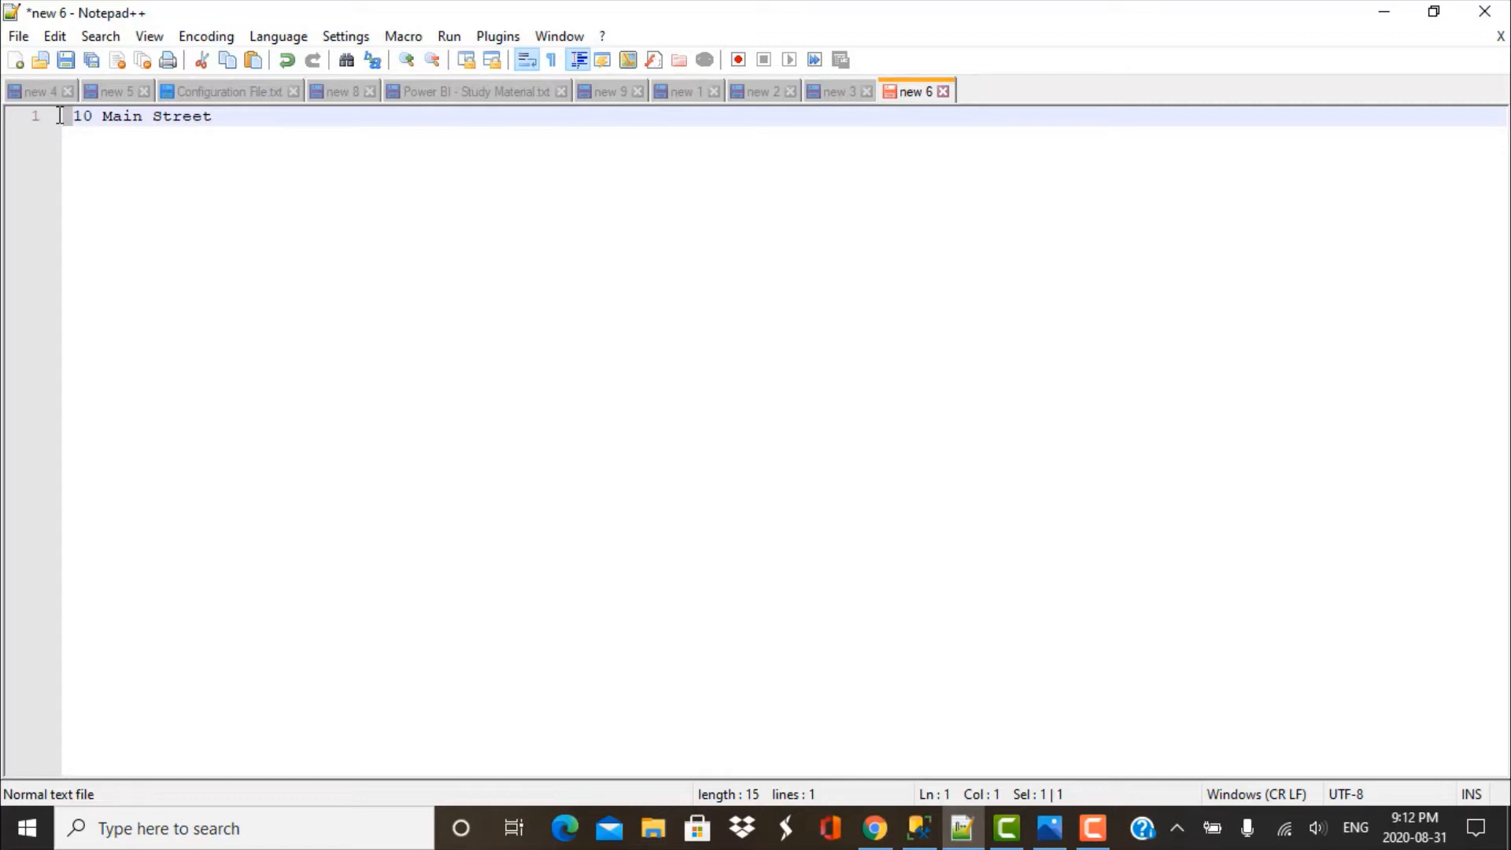
pyautogui.moveTo(431, 312)
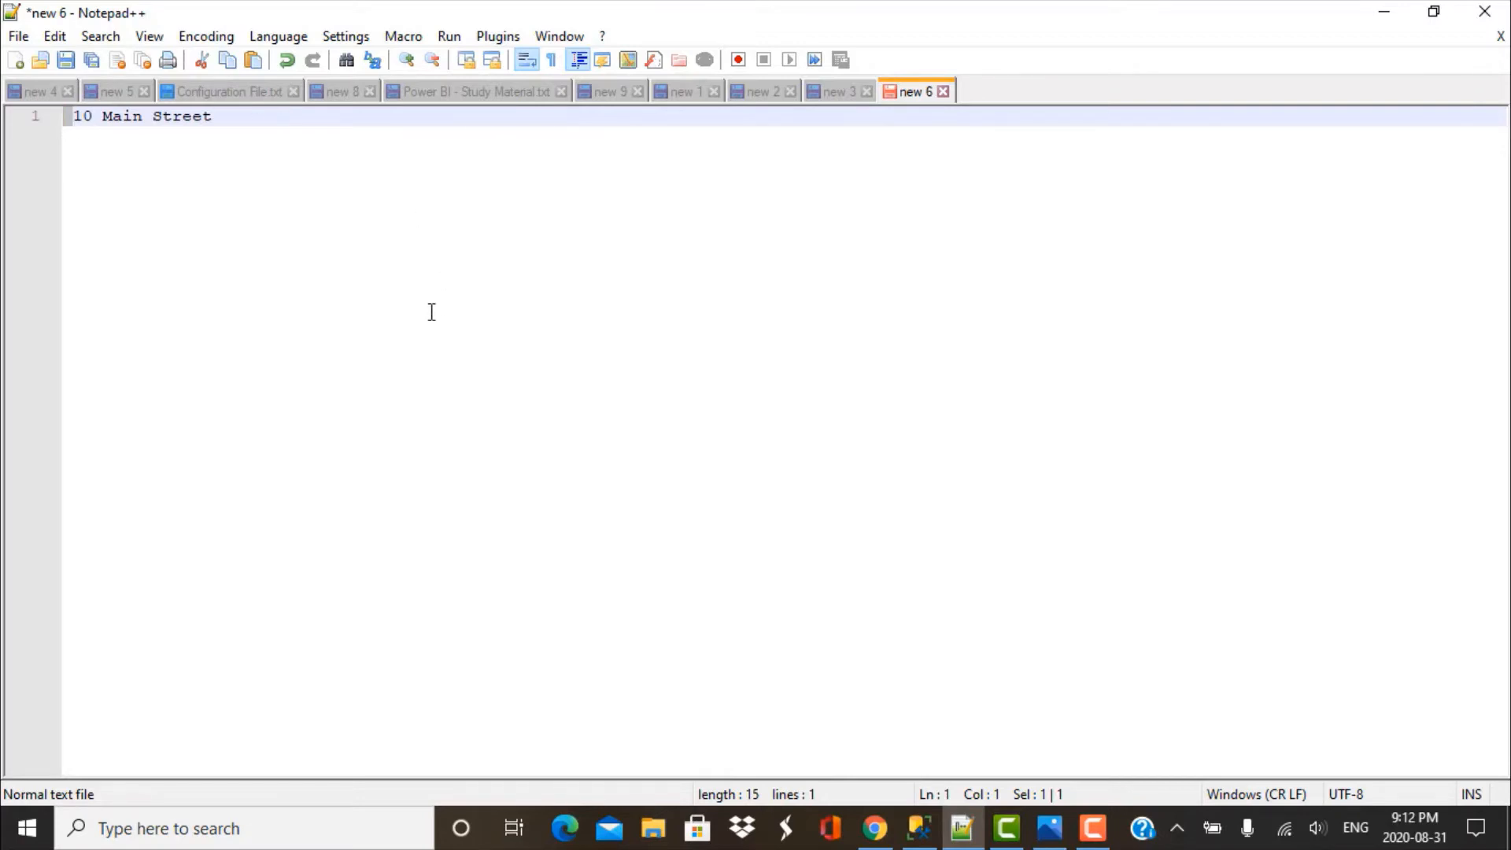
pyautogui.moveTo(836, 327)
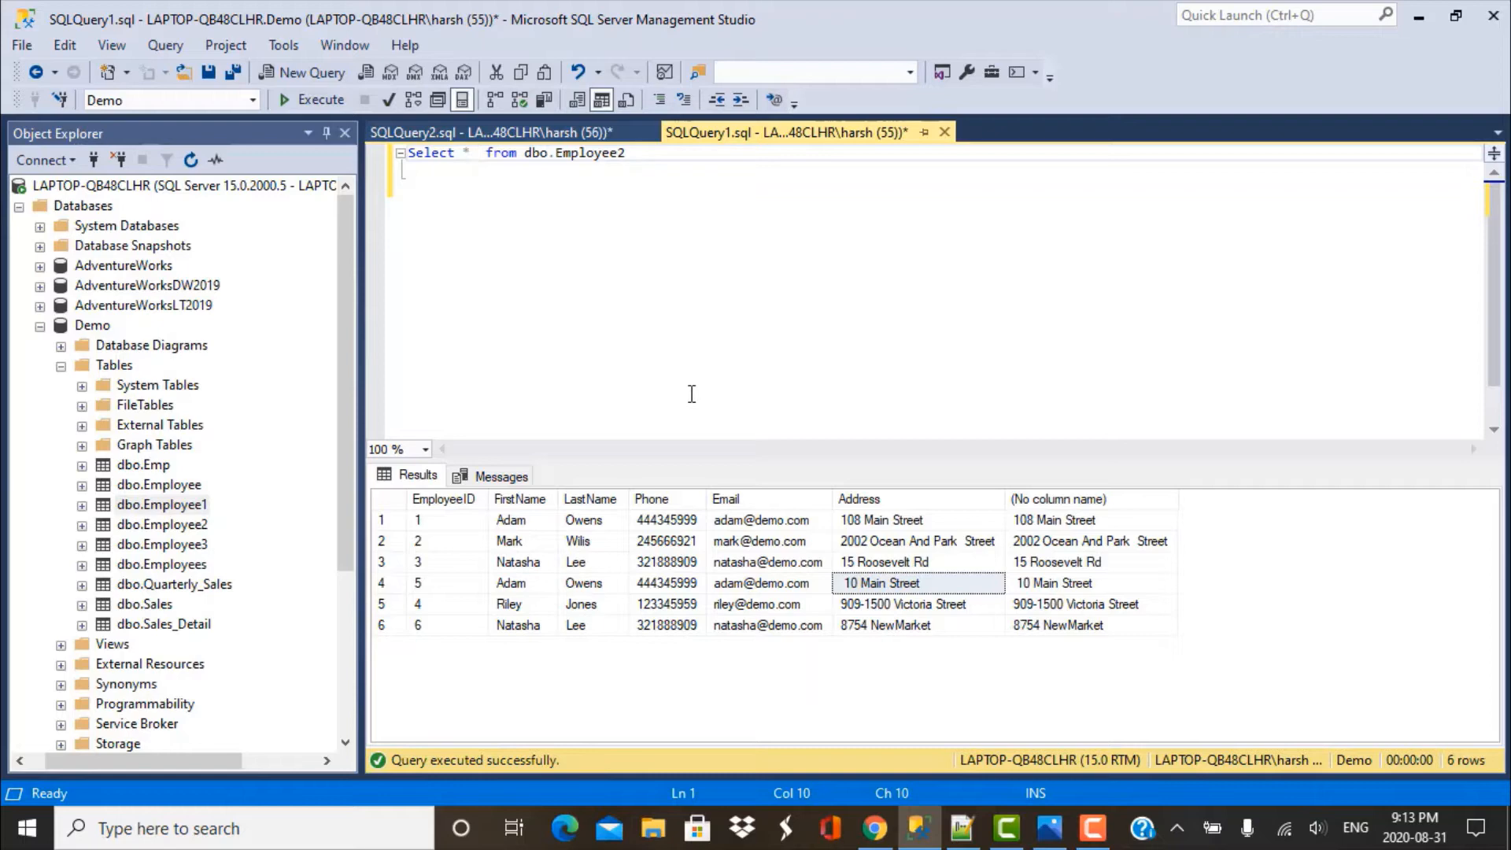
# Rewrite the query as SELECT *, Replace(Address, ' ', '') from dbo.Employee2.
pyautogui.write(',')
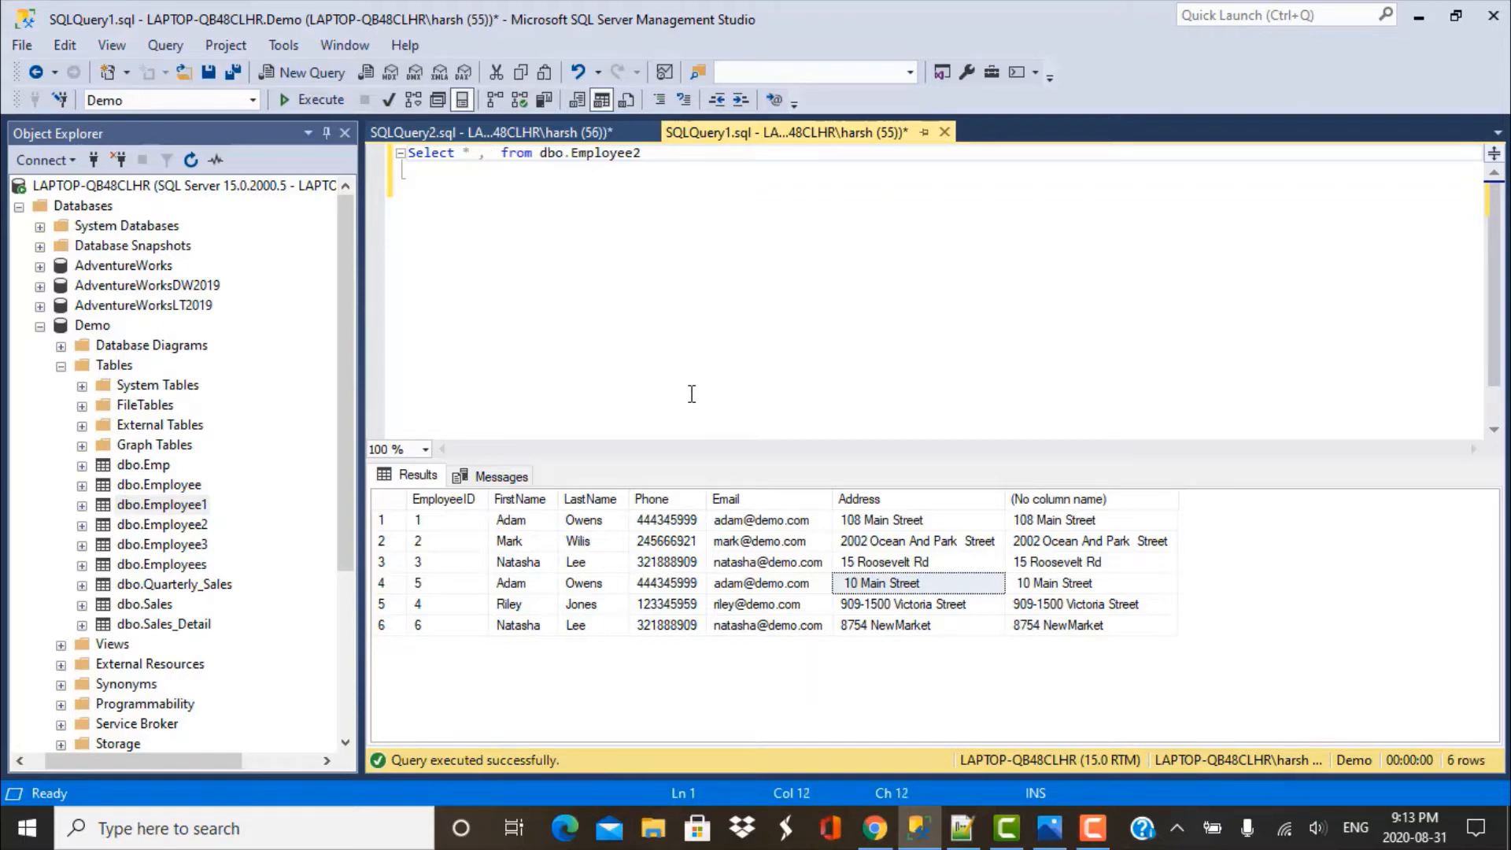
pyautogui.write('Replace')
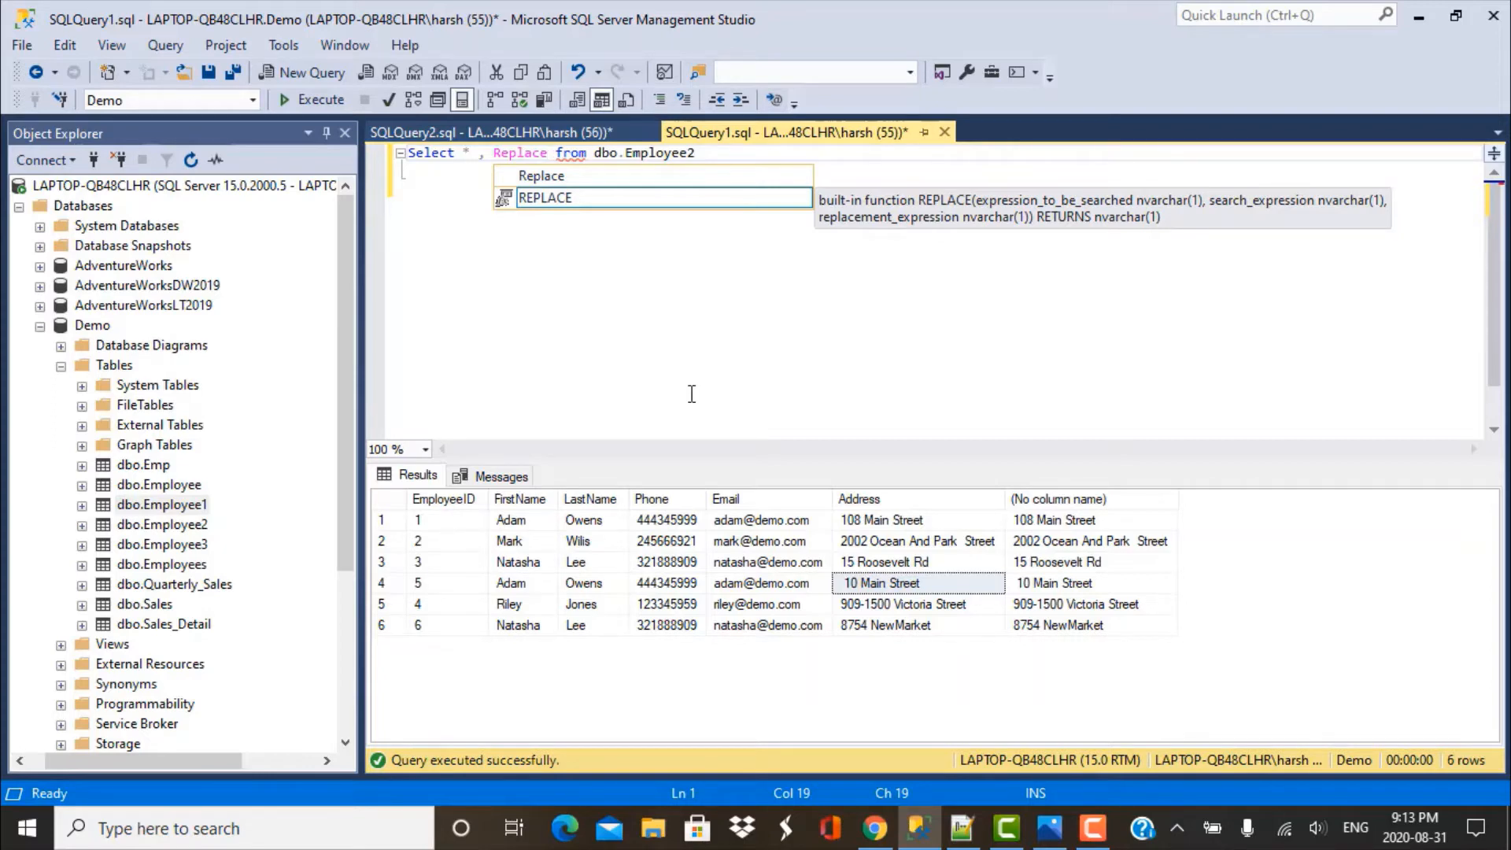
pyautogui.moveTo(897, 238)
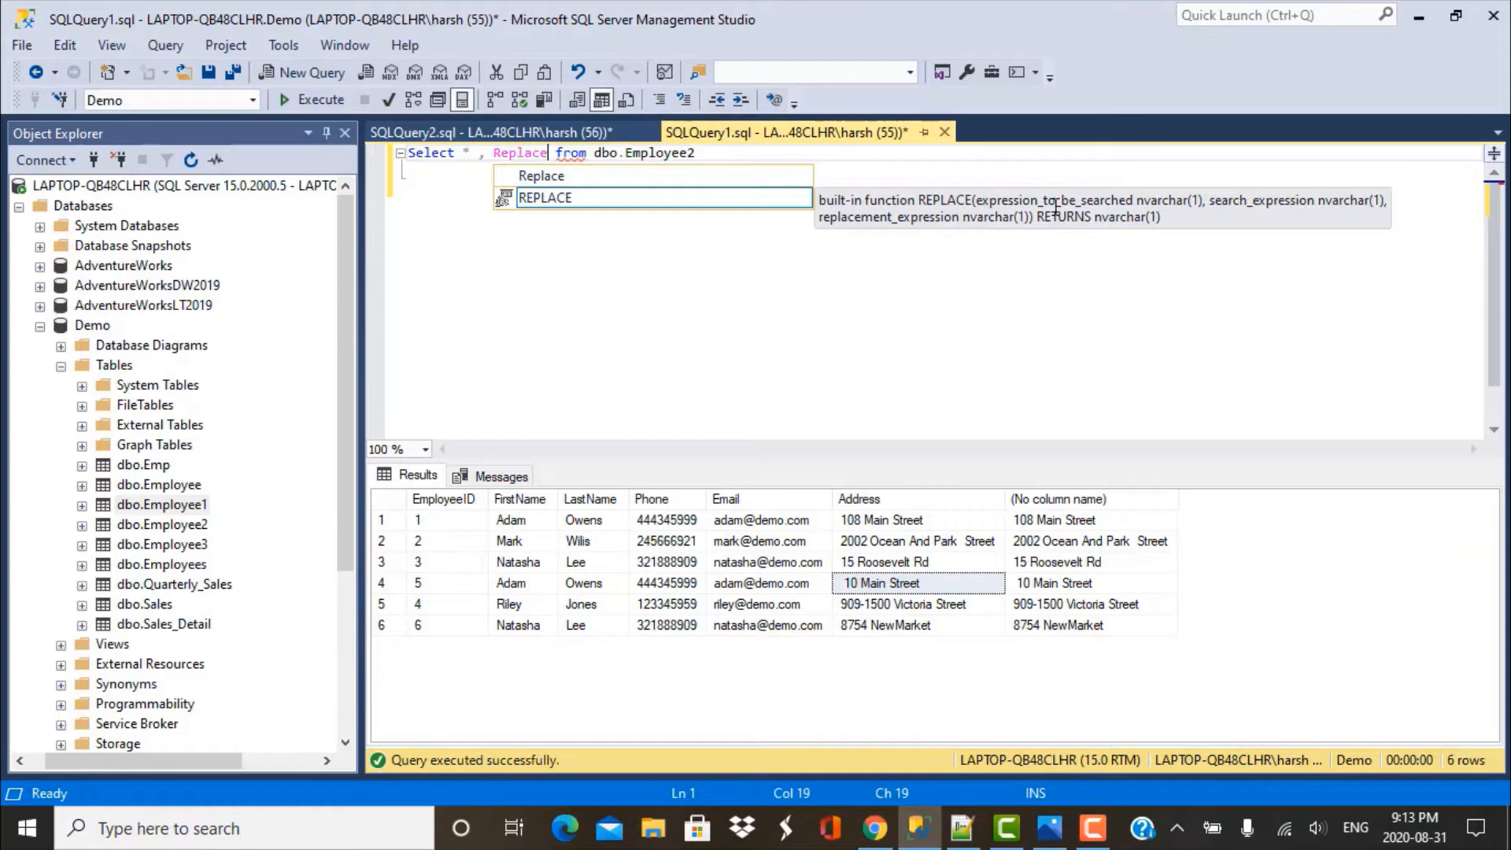
pyautogui.moveTo(942, 243)
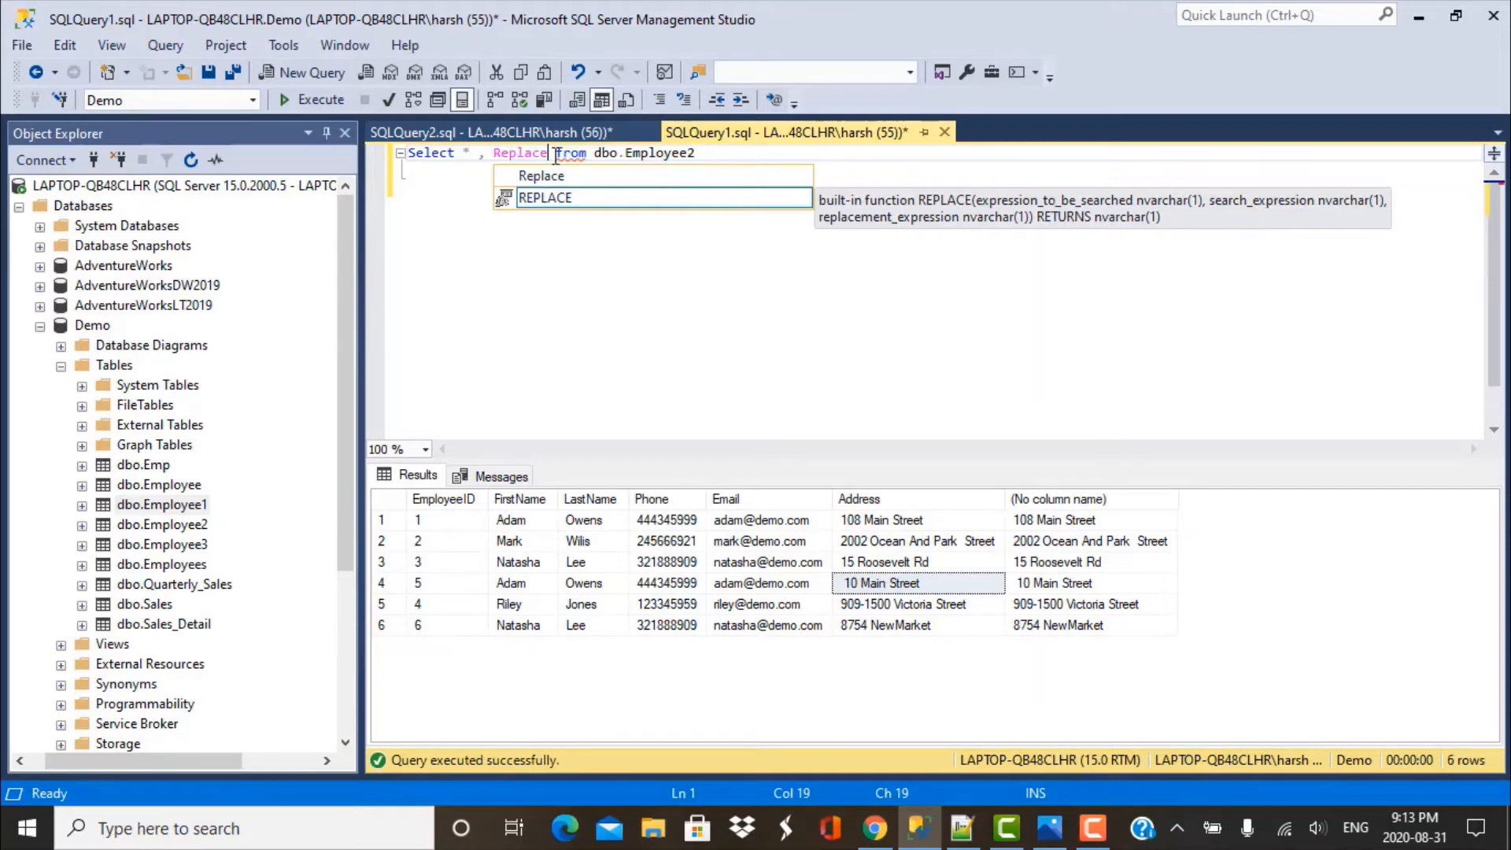
pyautogui.write('(Address,')
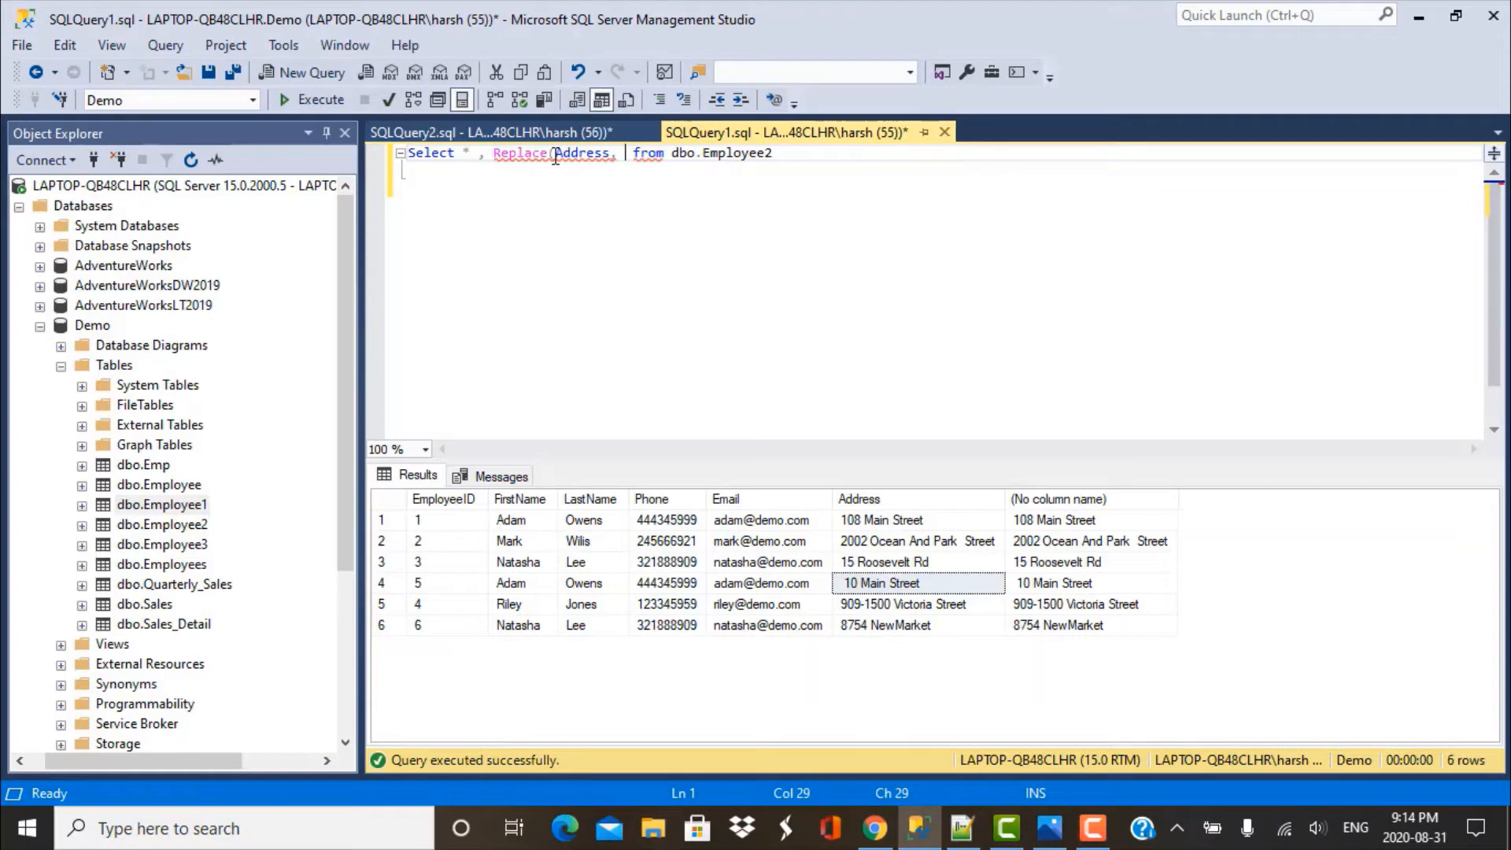
pyautogui.moveTo(583, 153)
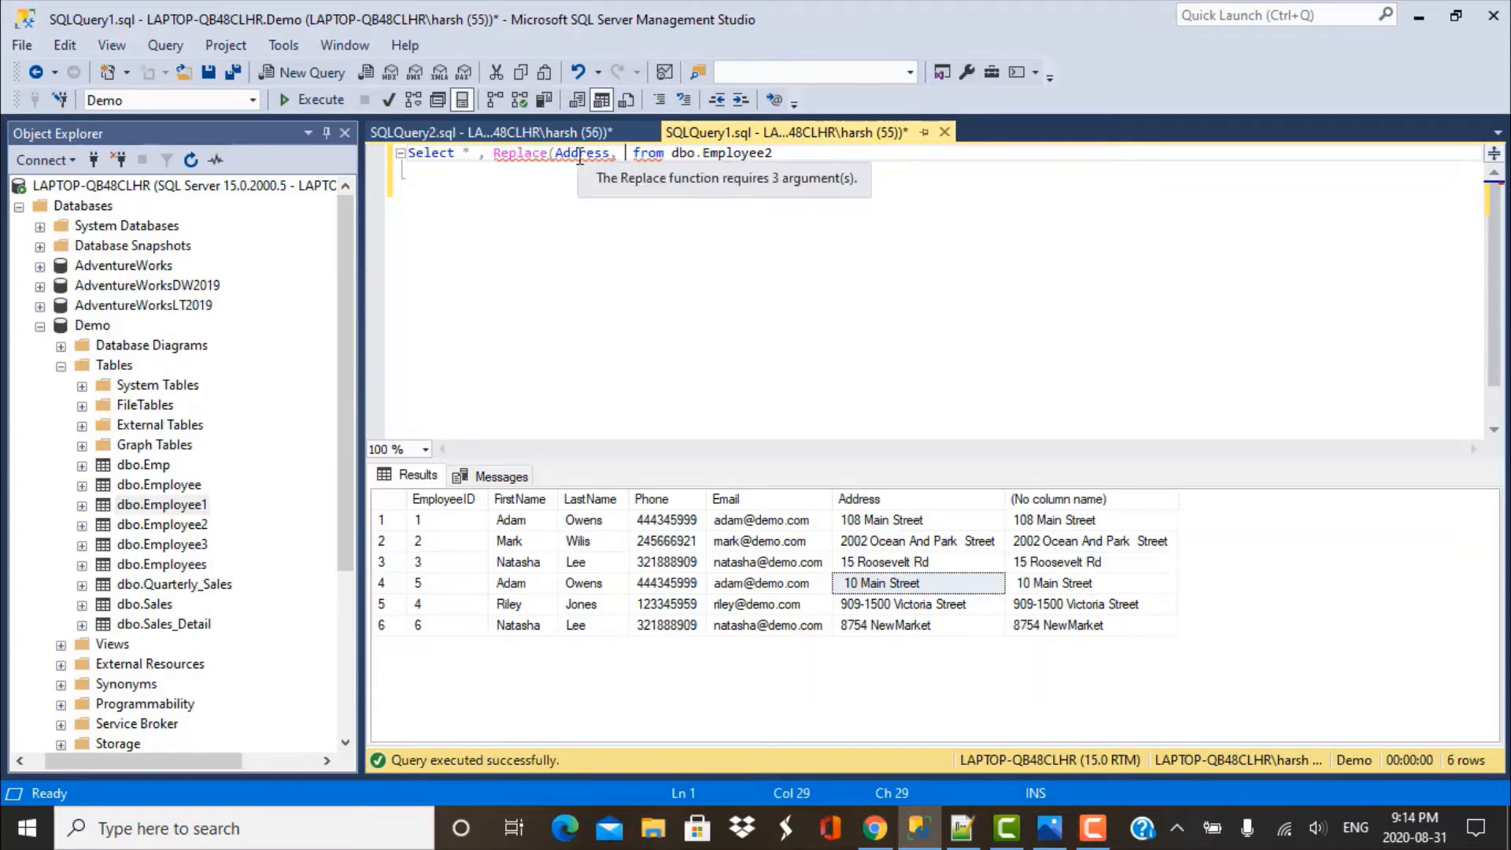
pyautogui.moveTo(598, 260)
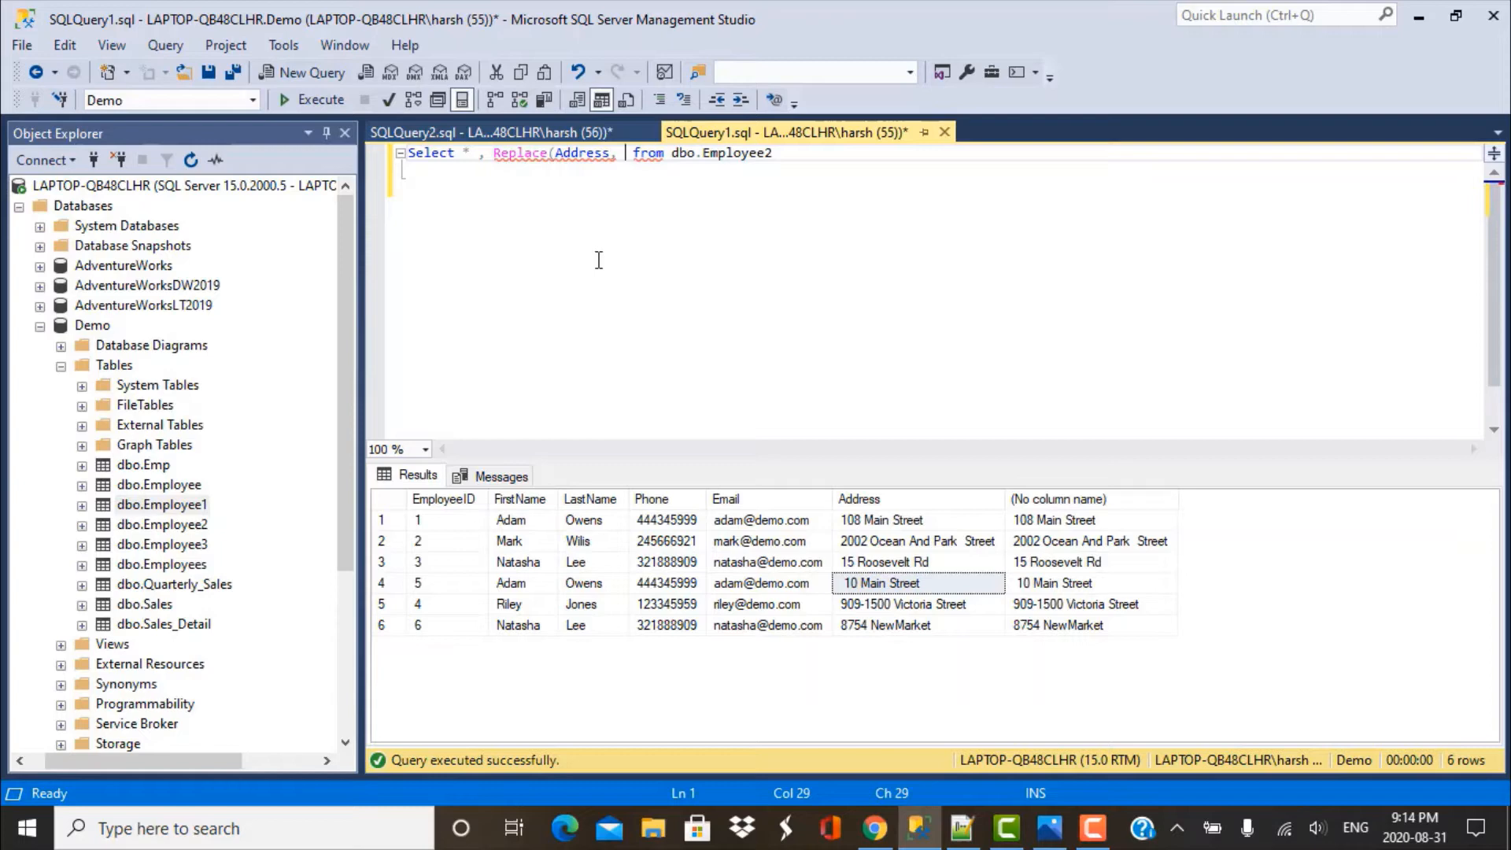
pyautogui.write("' ', '")
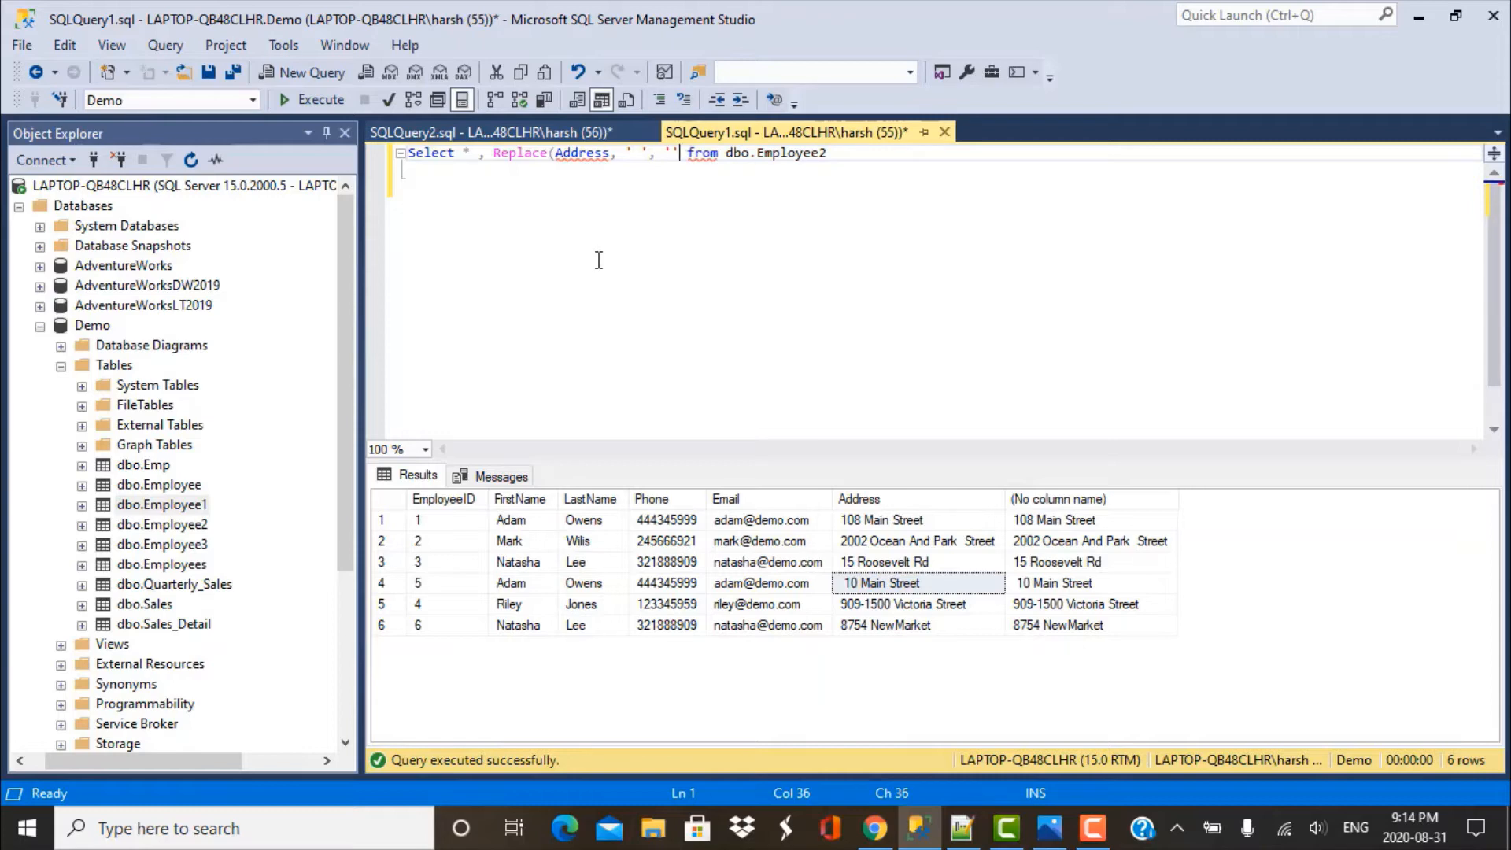
pyautogui.write(')')
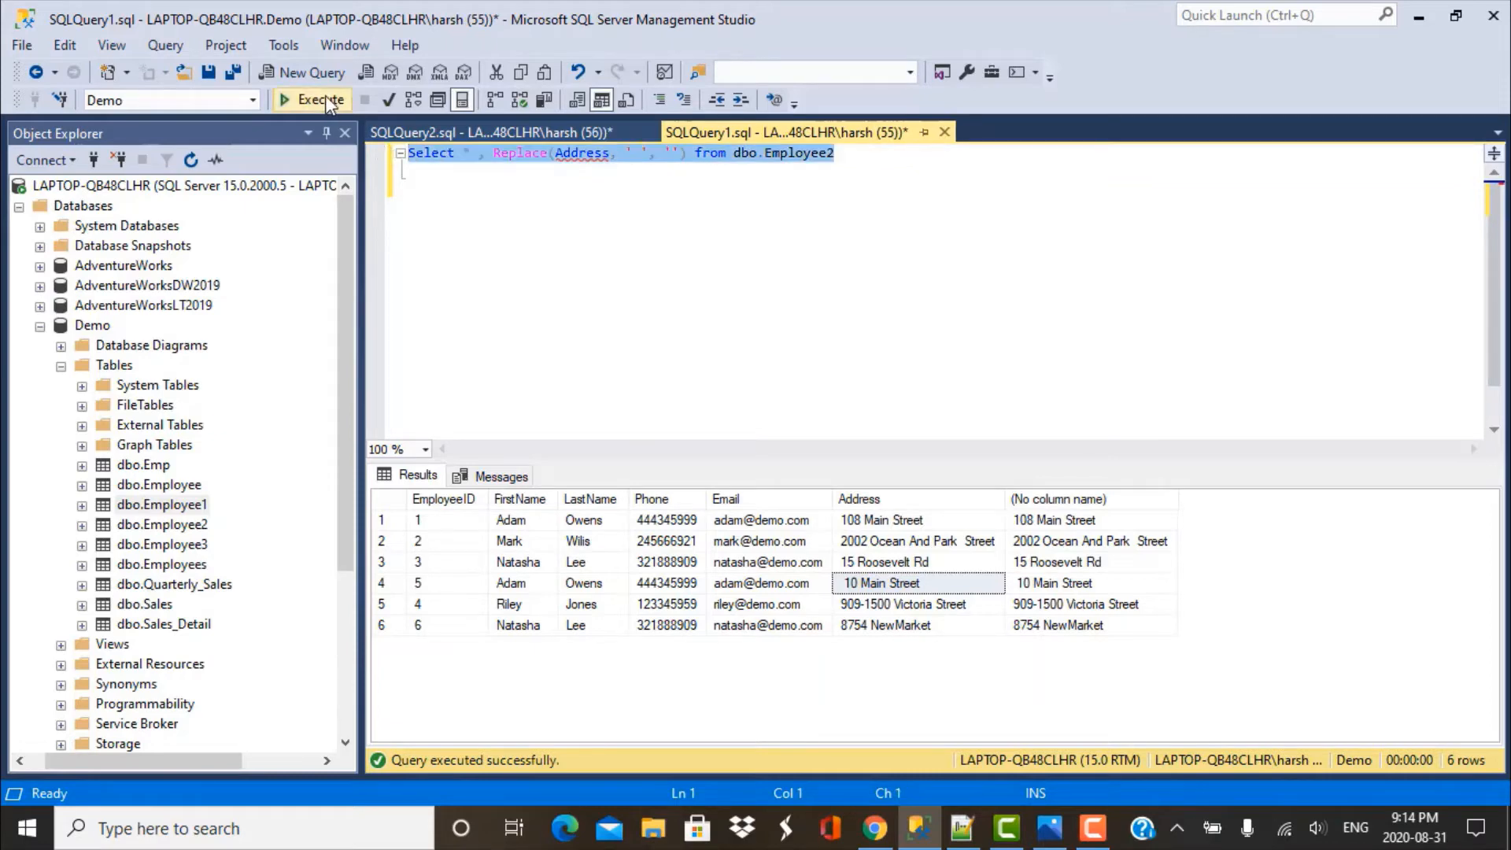
# Run the Replace(Address, ' ', '') query and examine row 2's address that still has a gap.
pyautogui.click(311, 99)
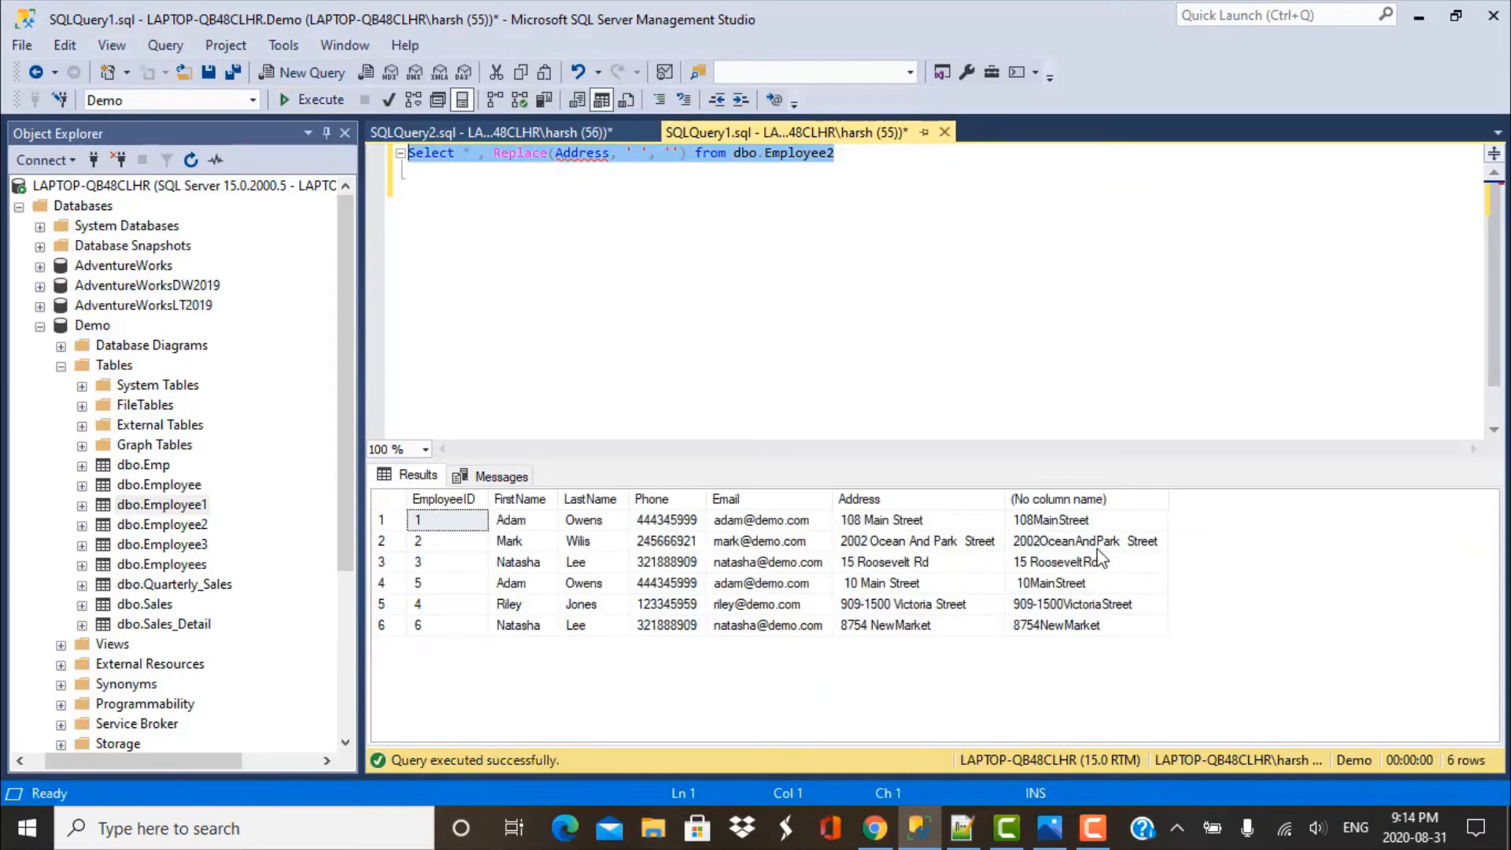
pyautogui.moveTo(1073, 612)
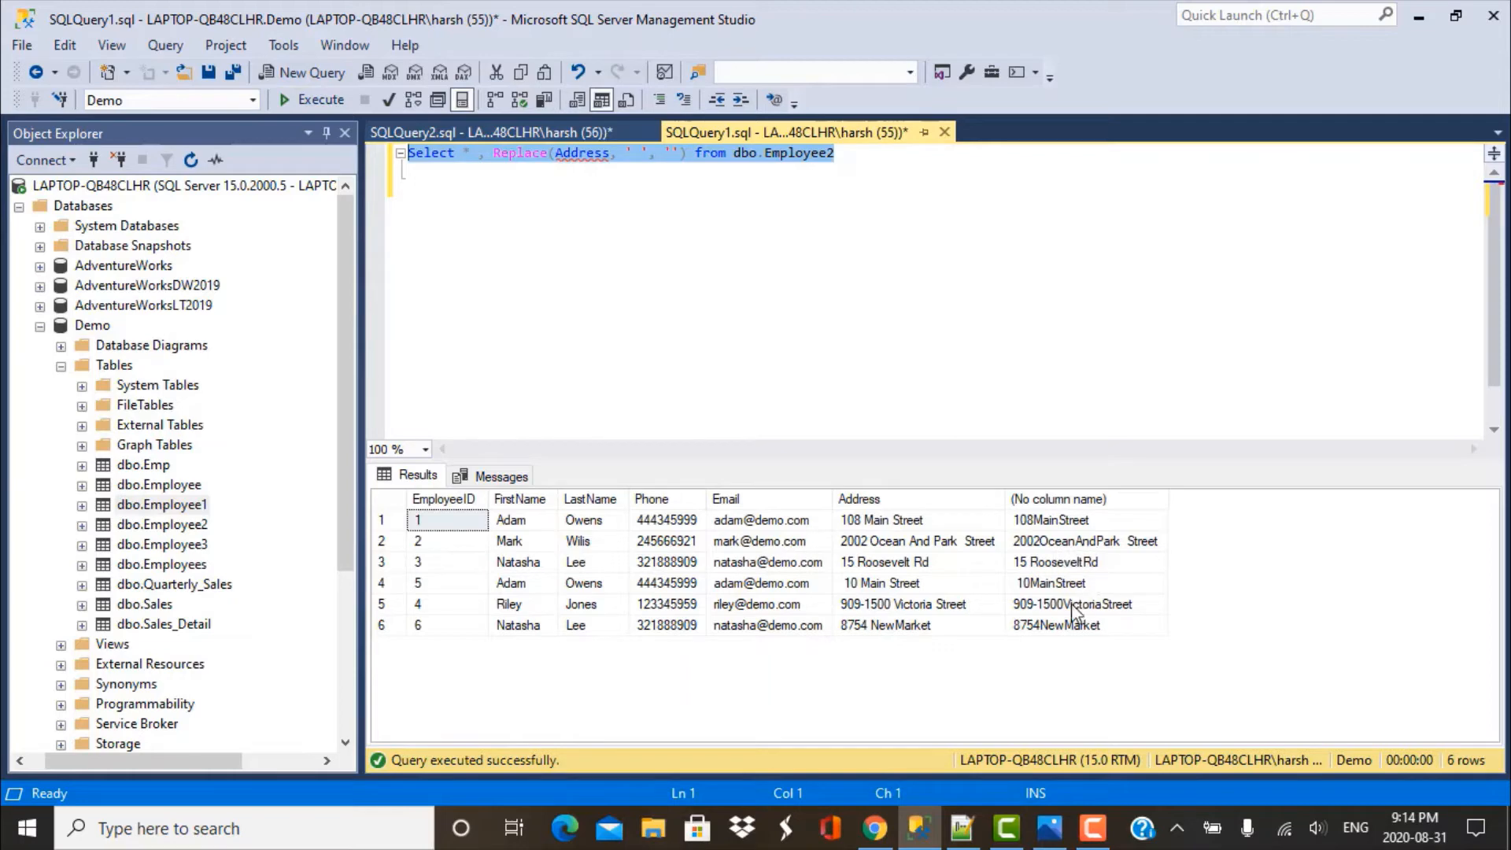
pyautogui.moveTo(1141, 550)
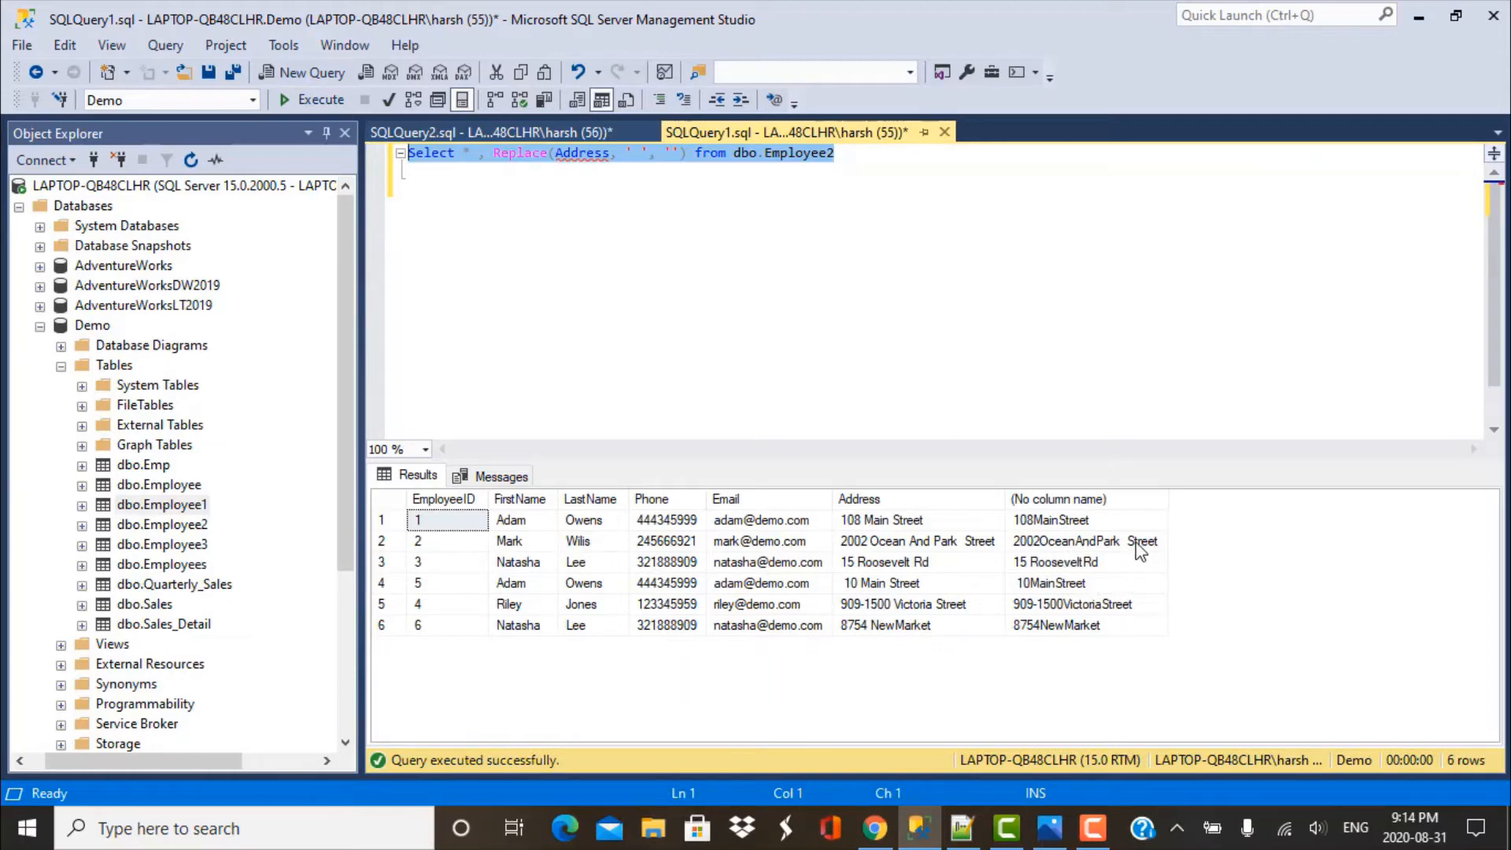
pyautogui.click(1085, 540)
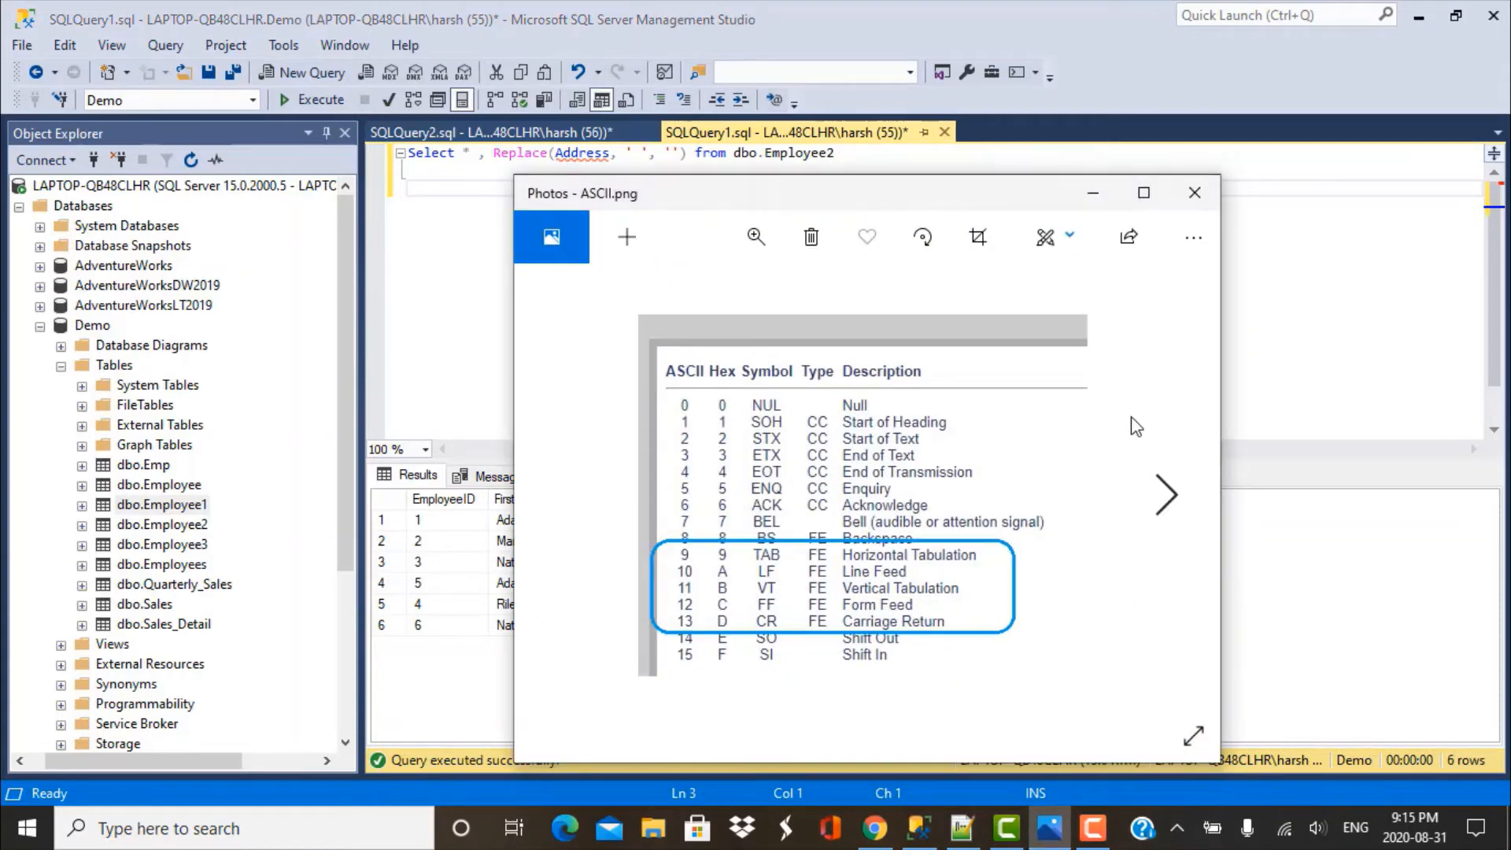
pyautogui.moveTo(1164, 494)
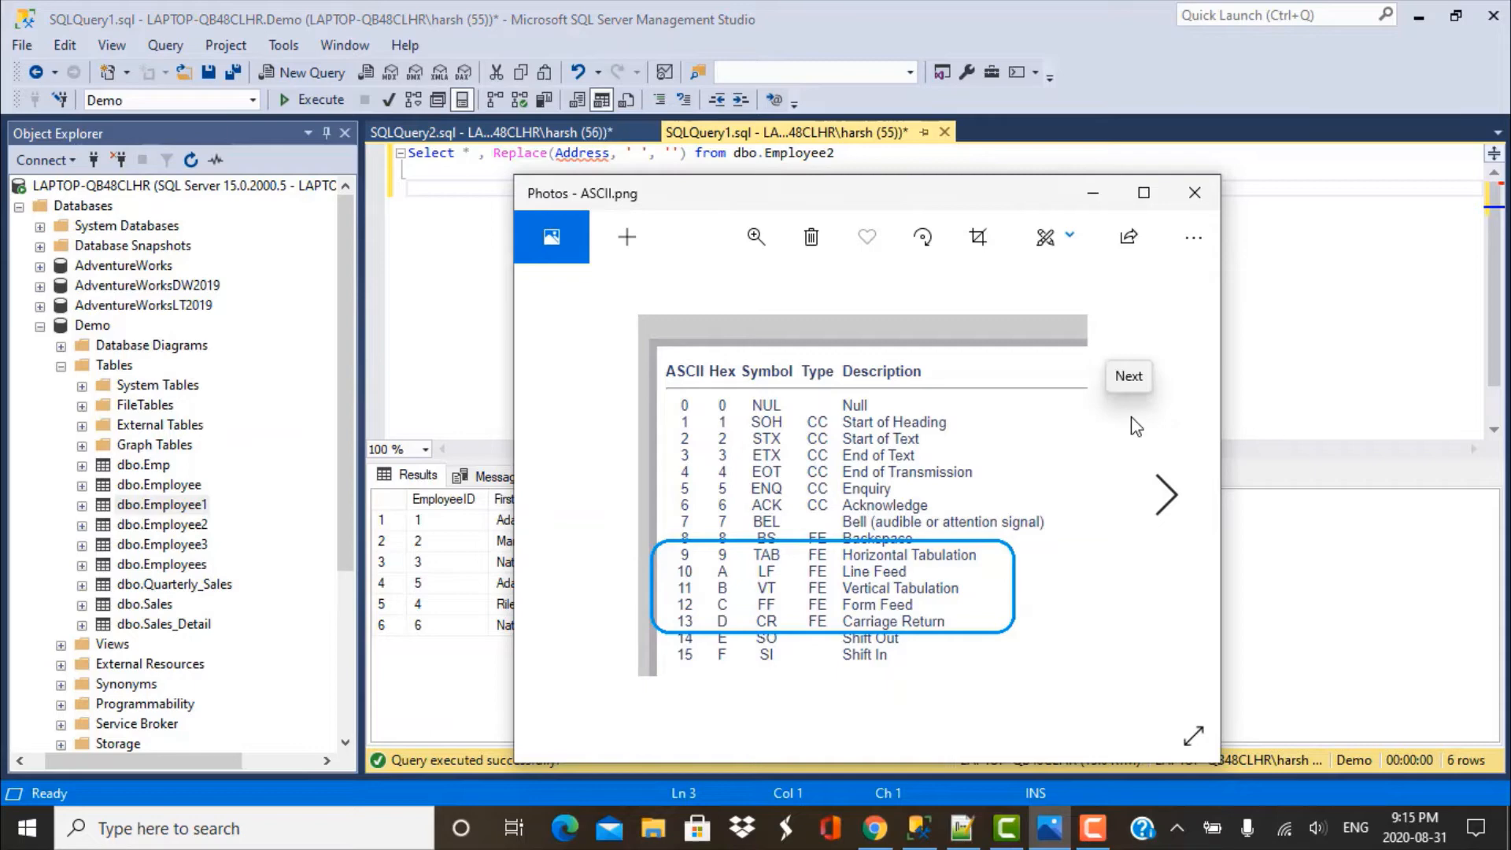
pyautogui.moveTo(835, 598)
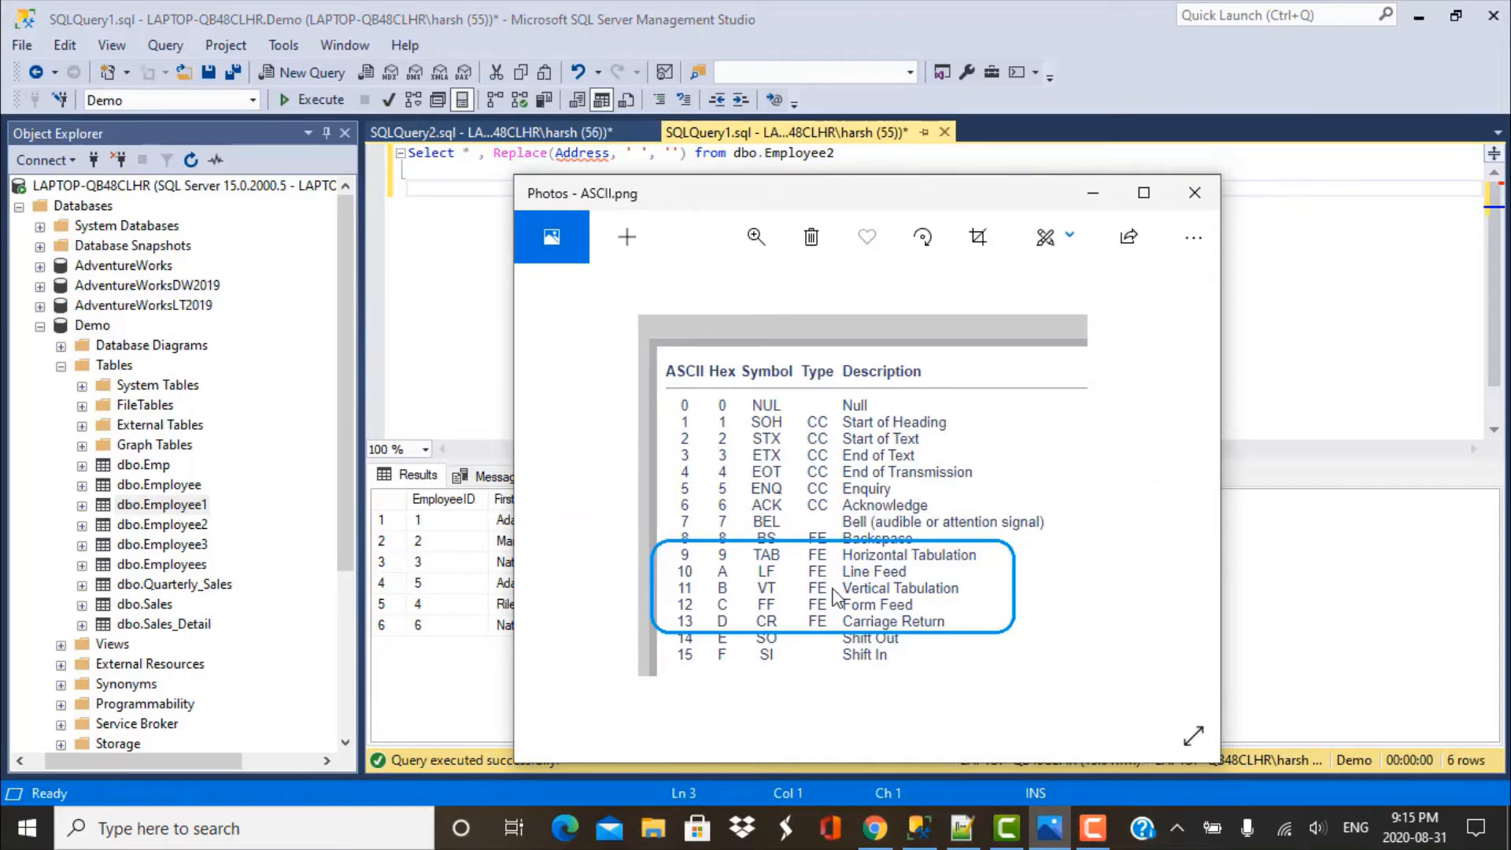
pyautogui.moveTo(724, 513)
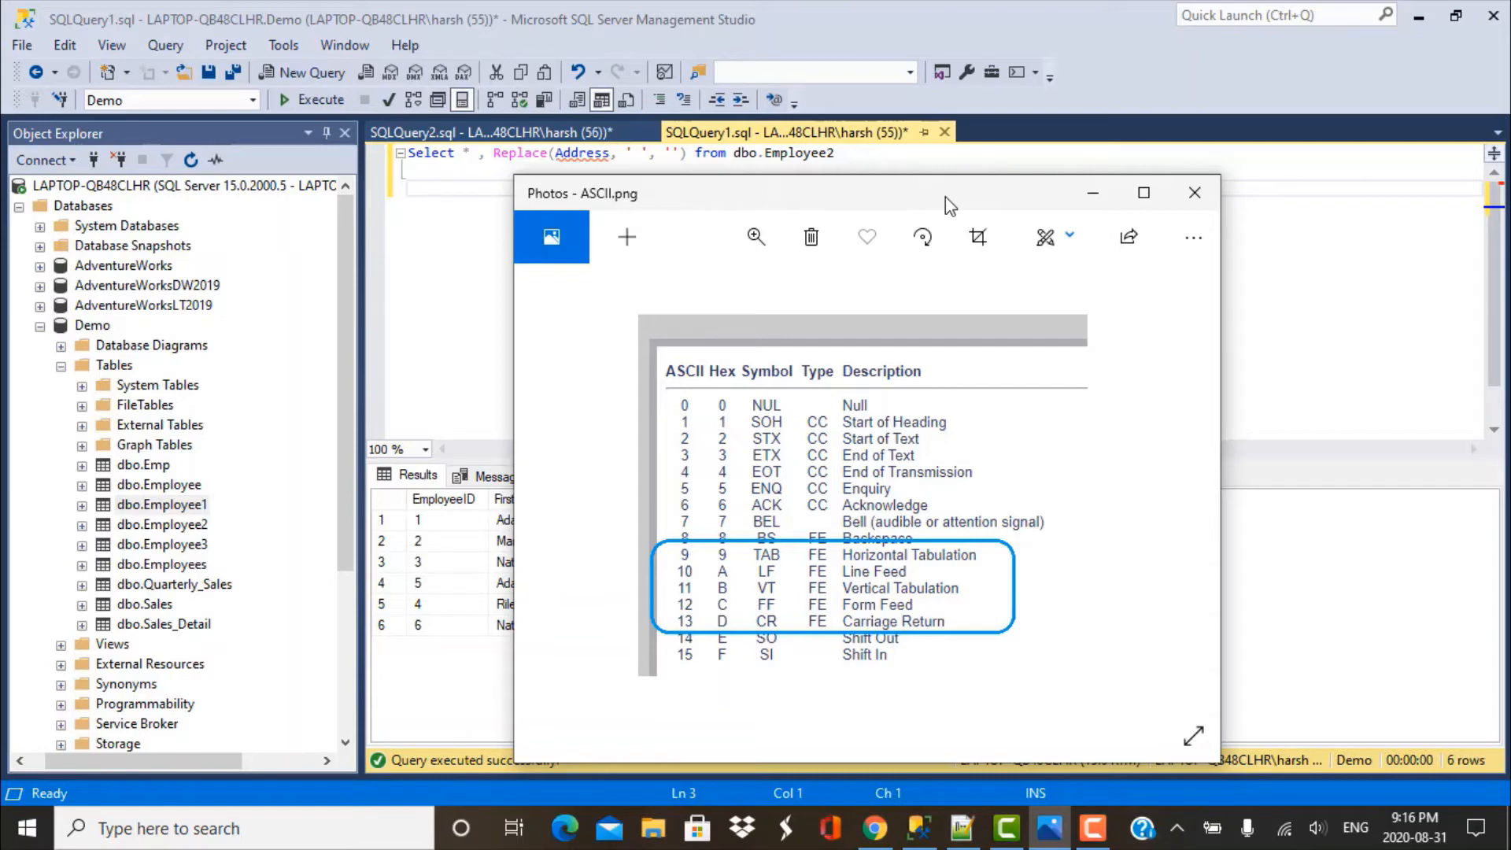
pyautogui.moveTo(904, 570)
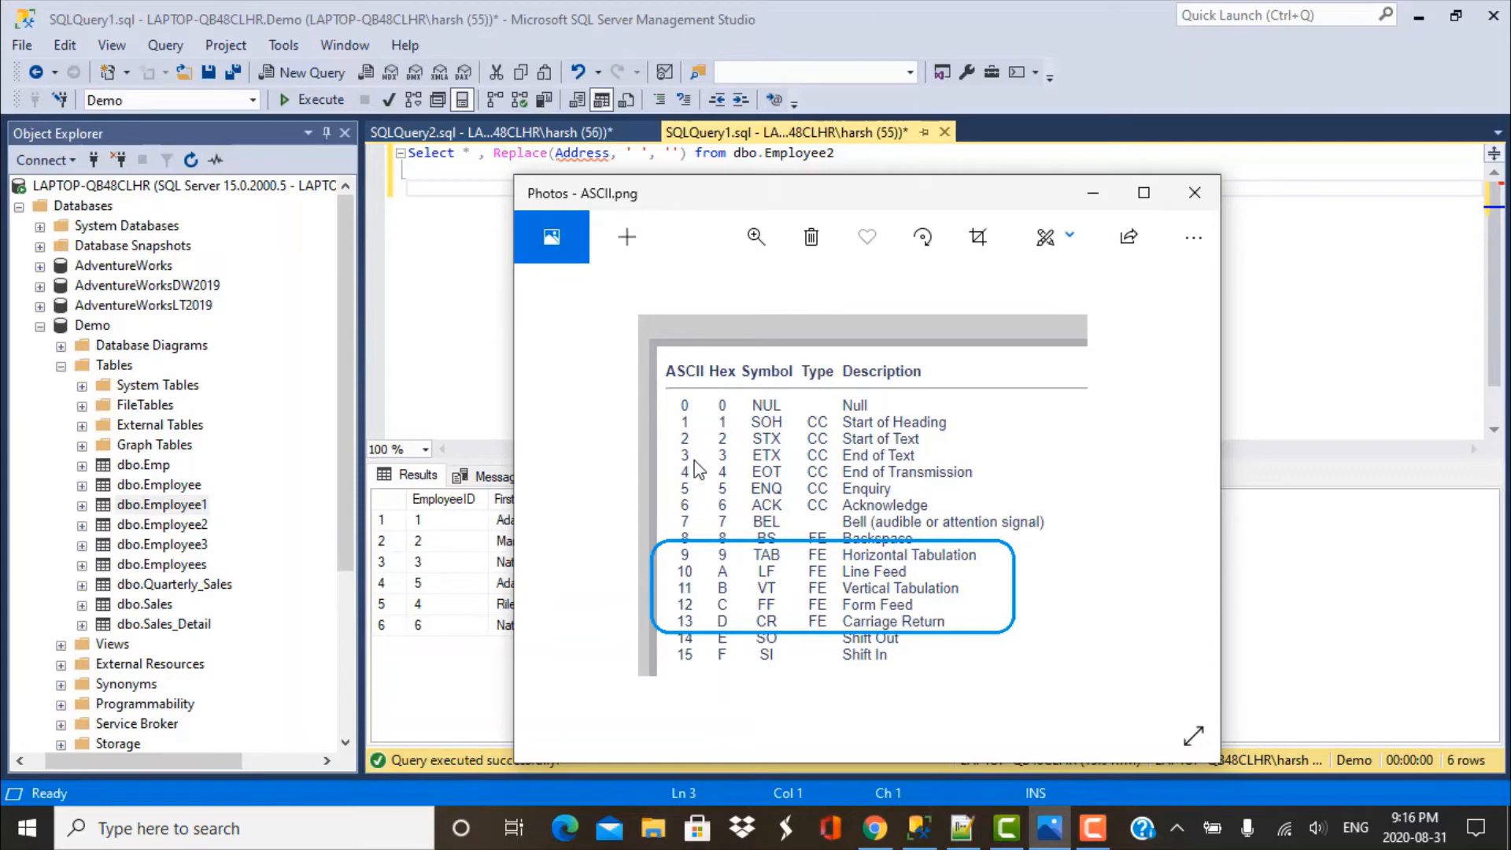
pyautogui.moveTo(699, 658)
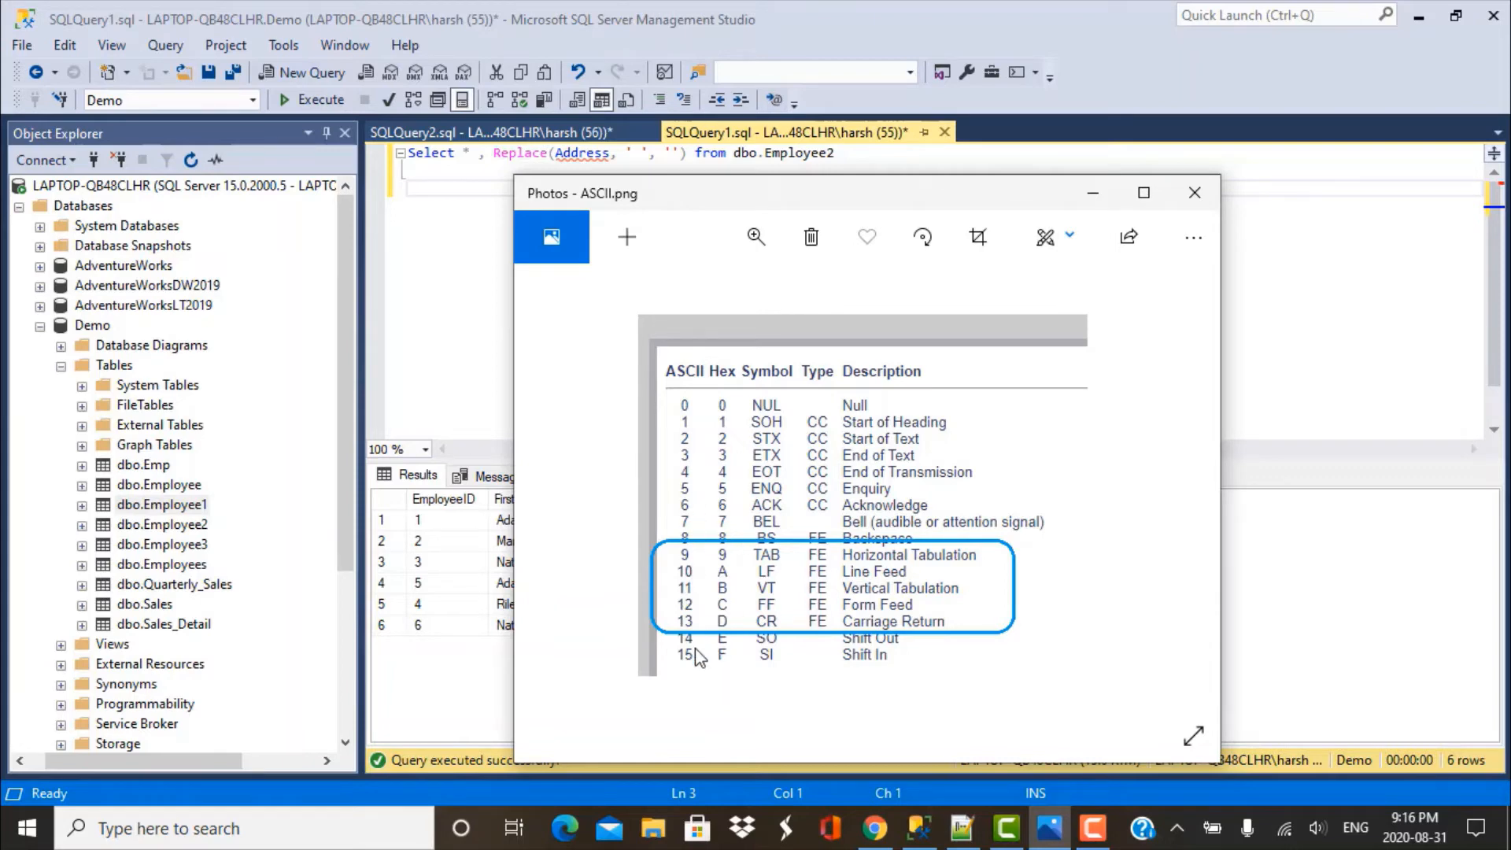
pyautogui.moveTo(781, 562)
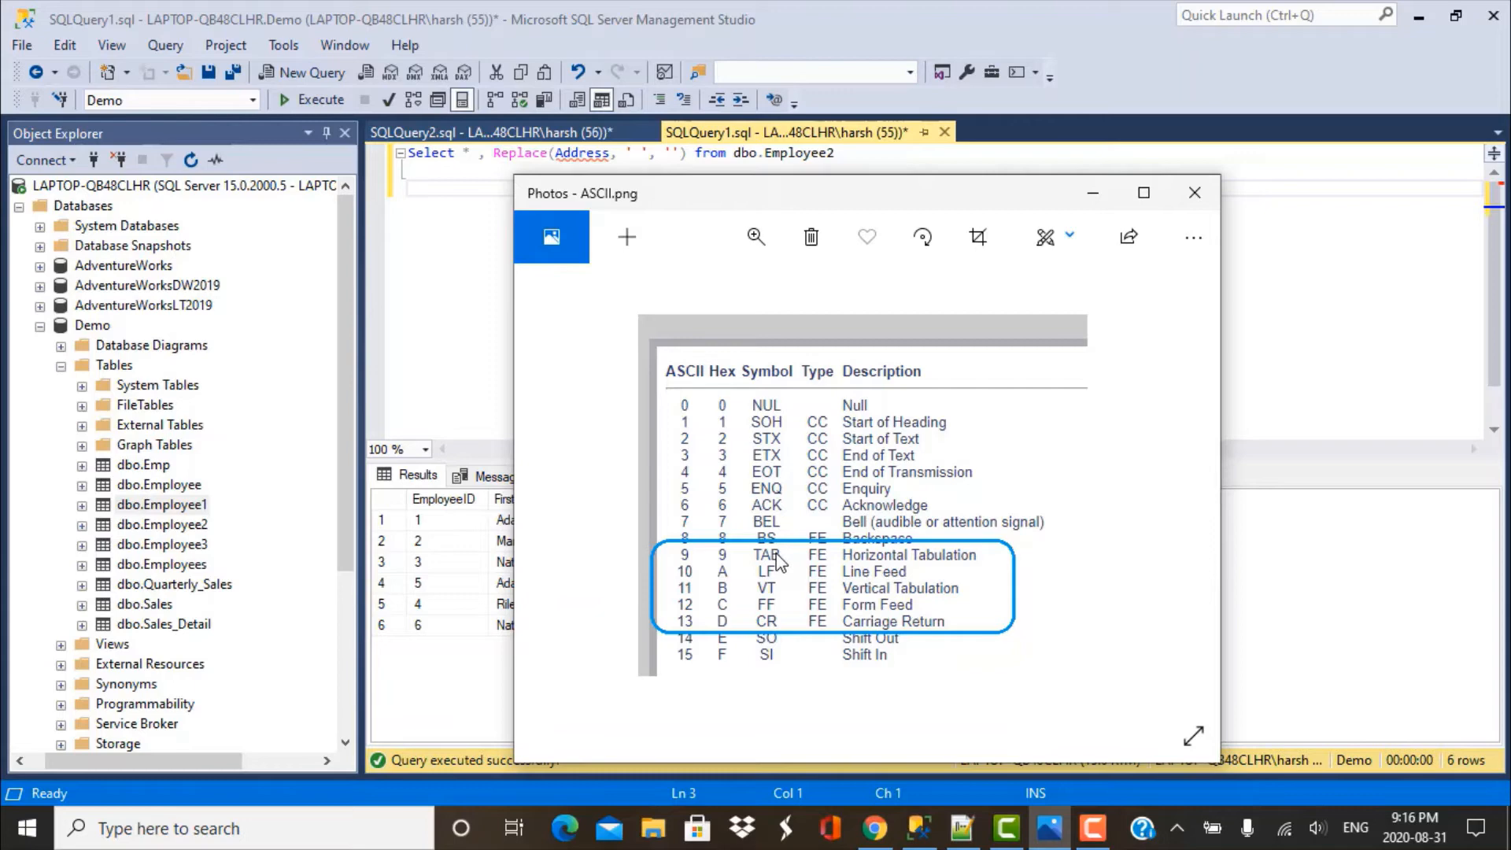
pyautogui.moveTo(774, 604)
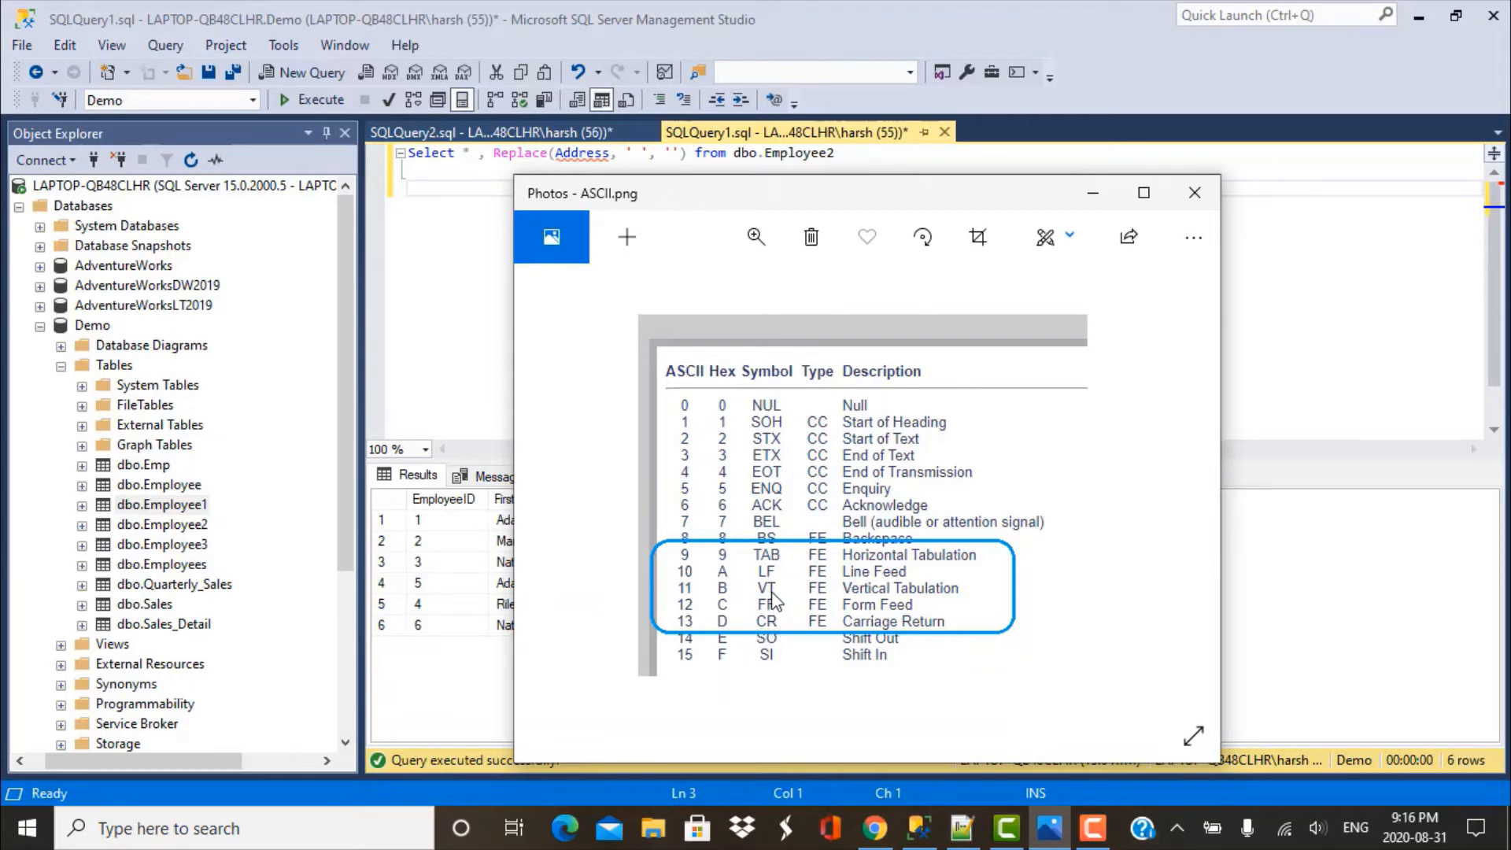
pyautogui.moveTo(727, 573)
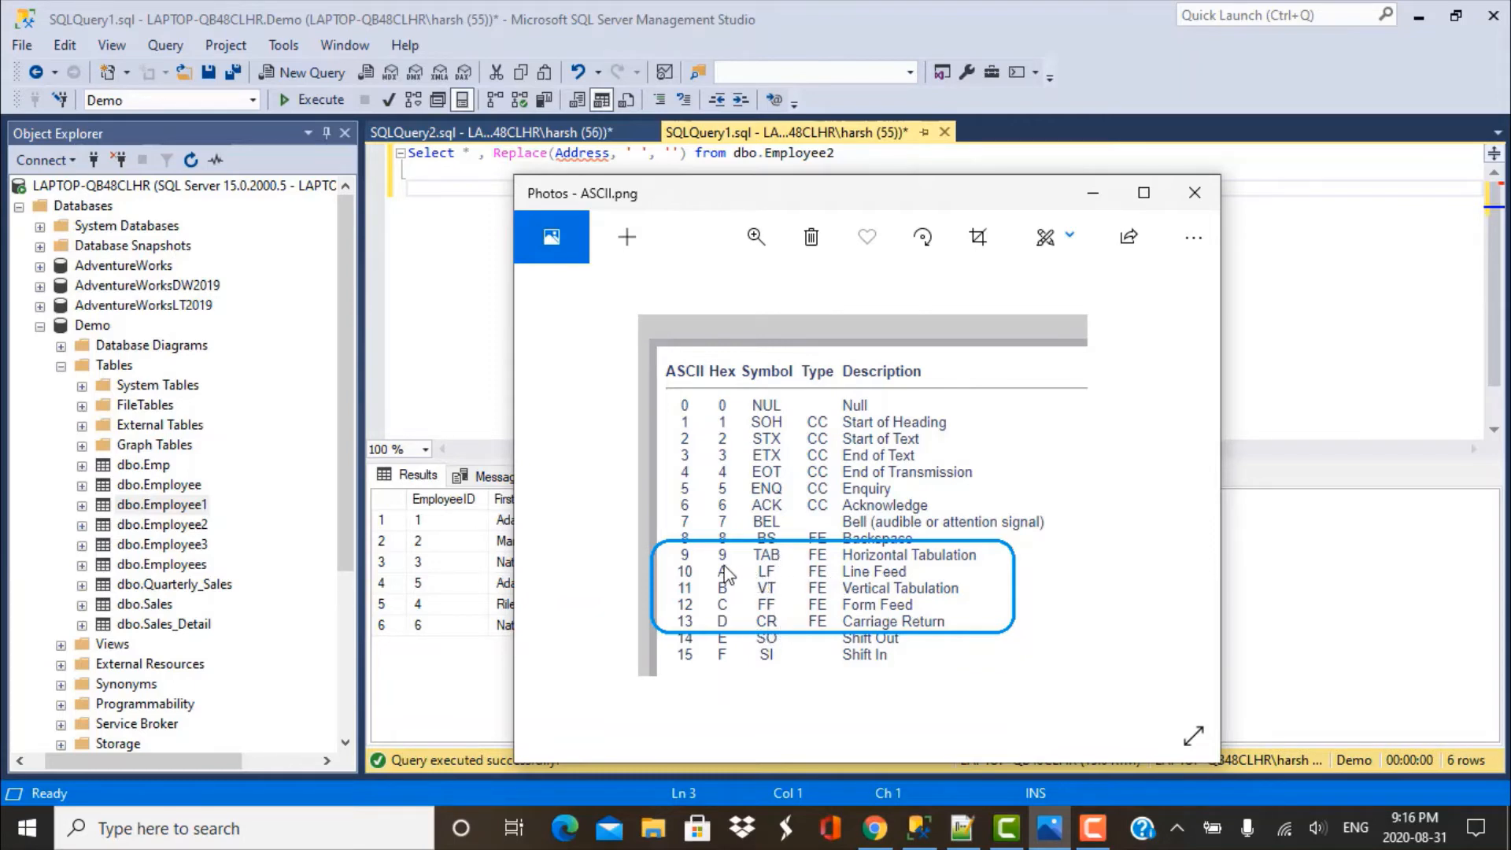
pyautogui.moveTo(686, 565)
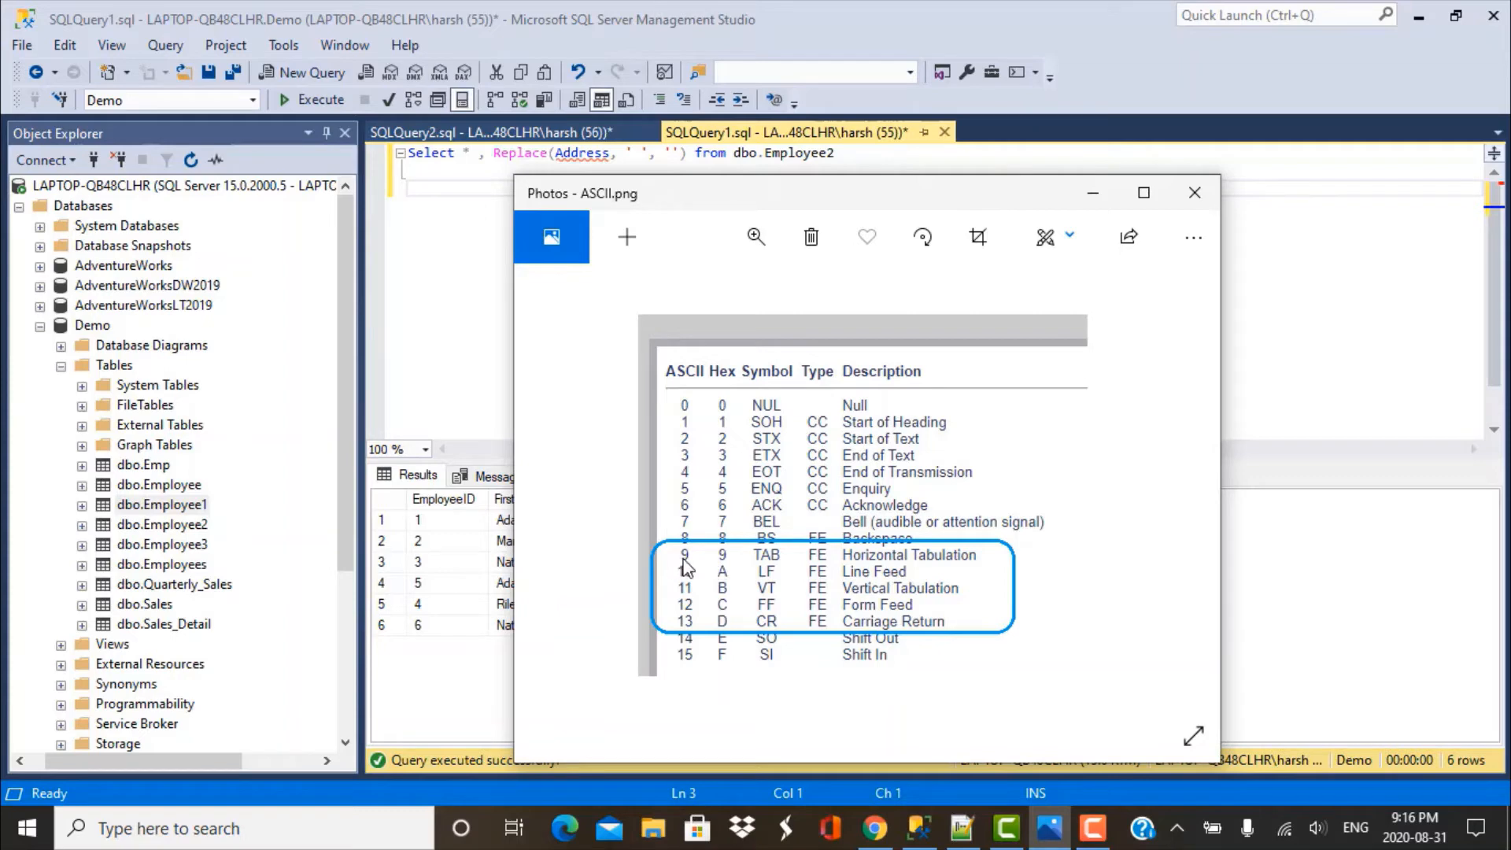
pyautogui.moveTo(777, 633)
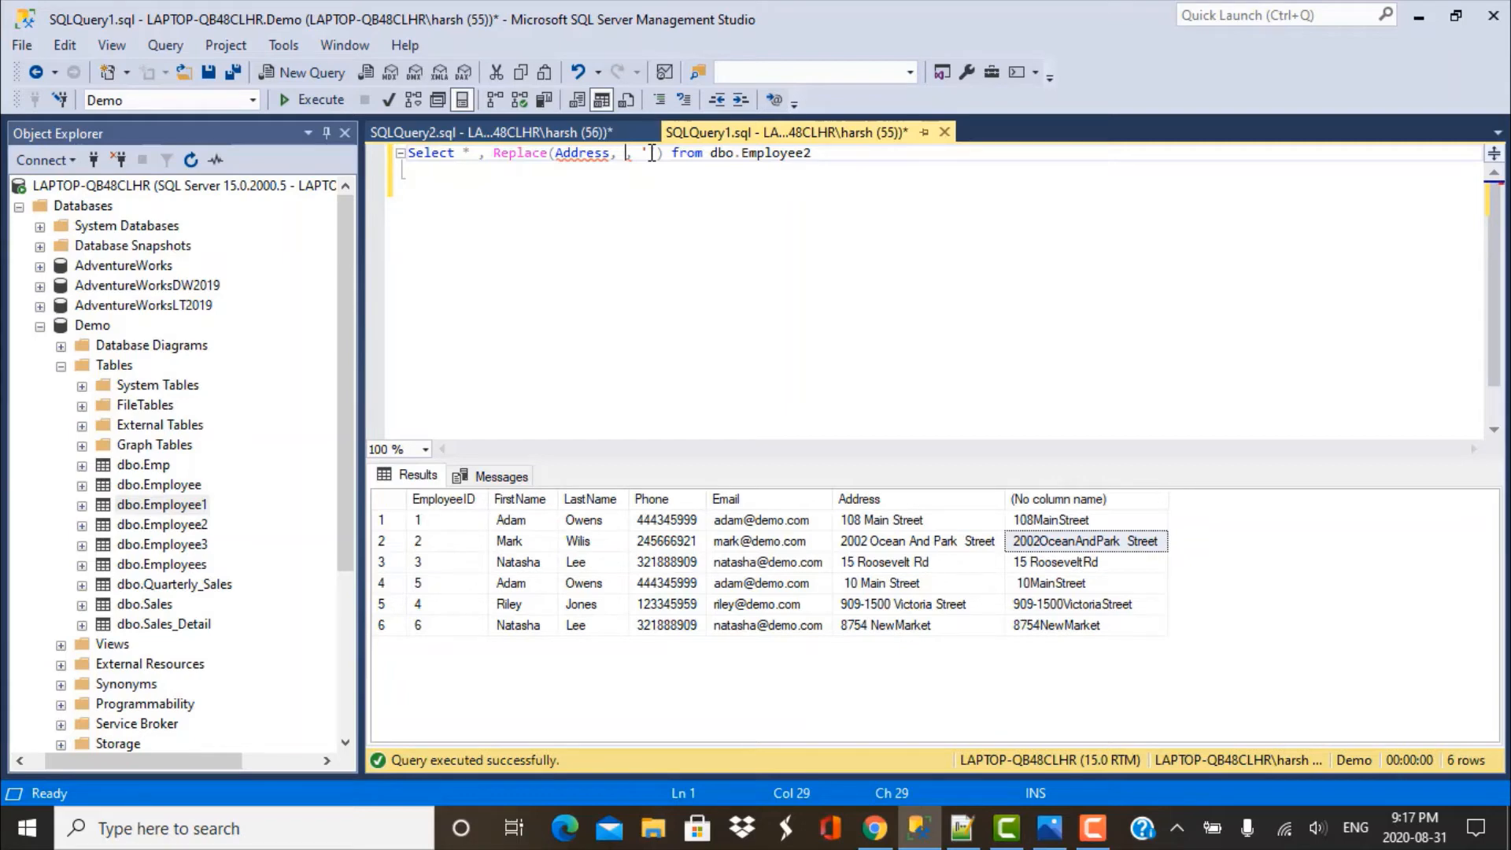
# Change the Replace search value from ' ' to CHAR(9), checking tab code 9 in the ASCII chart.
pyautogui.write('CHAR')
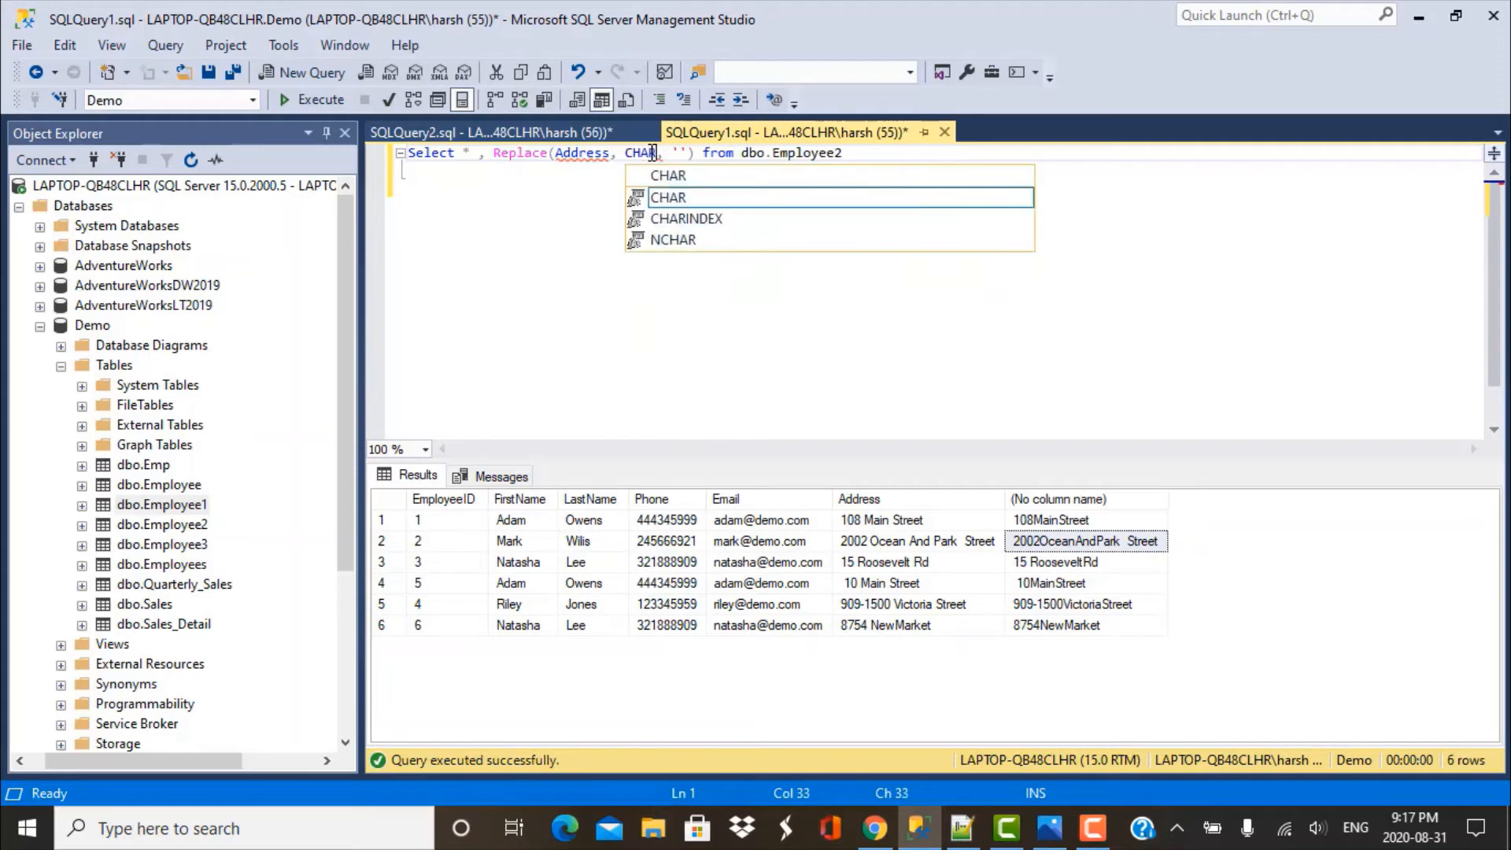
pyautogui.write('(')
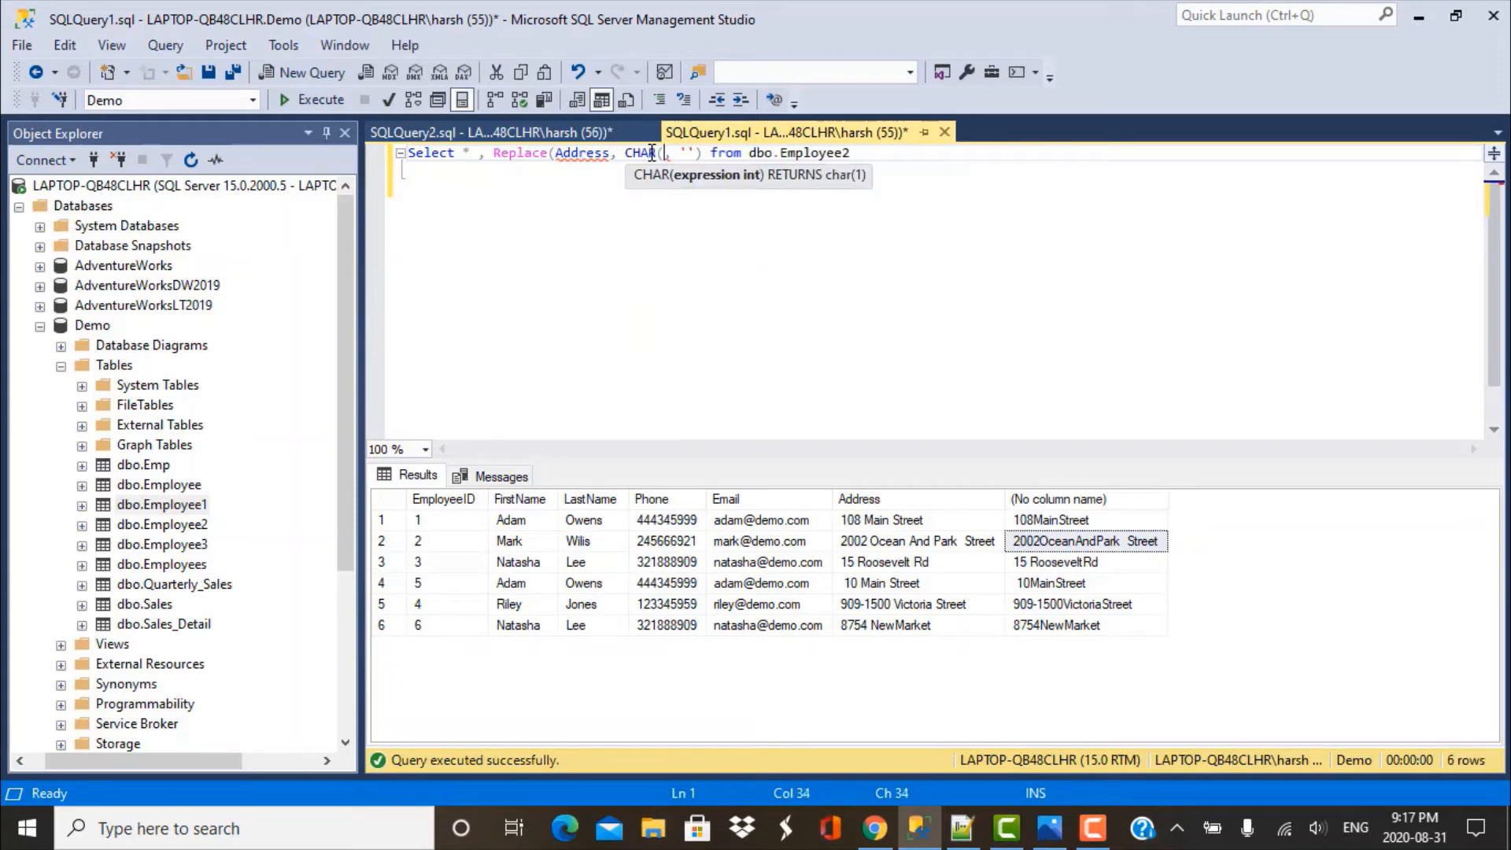
pyautogui.write('9')
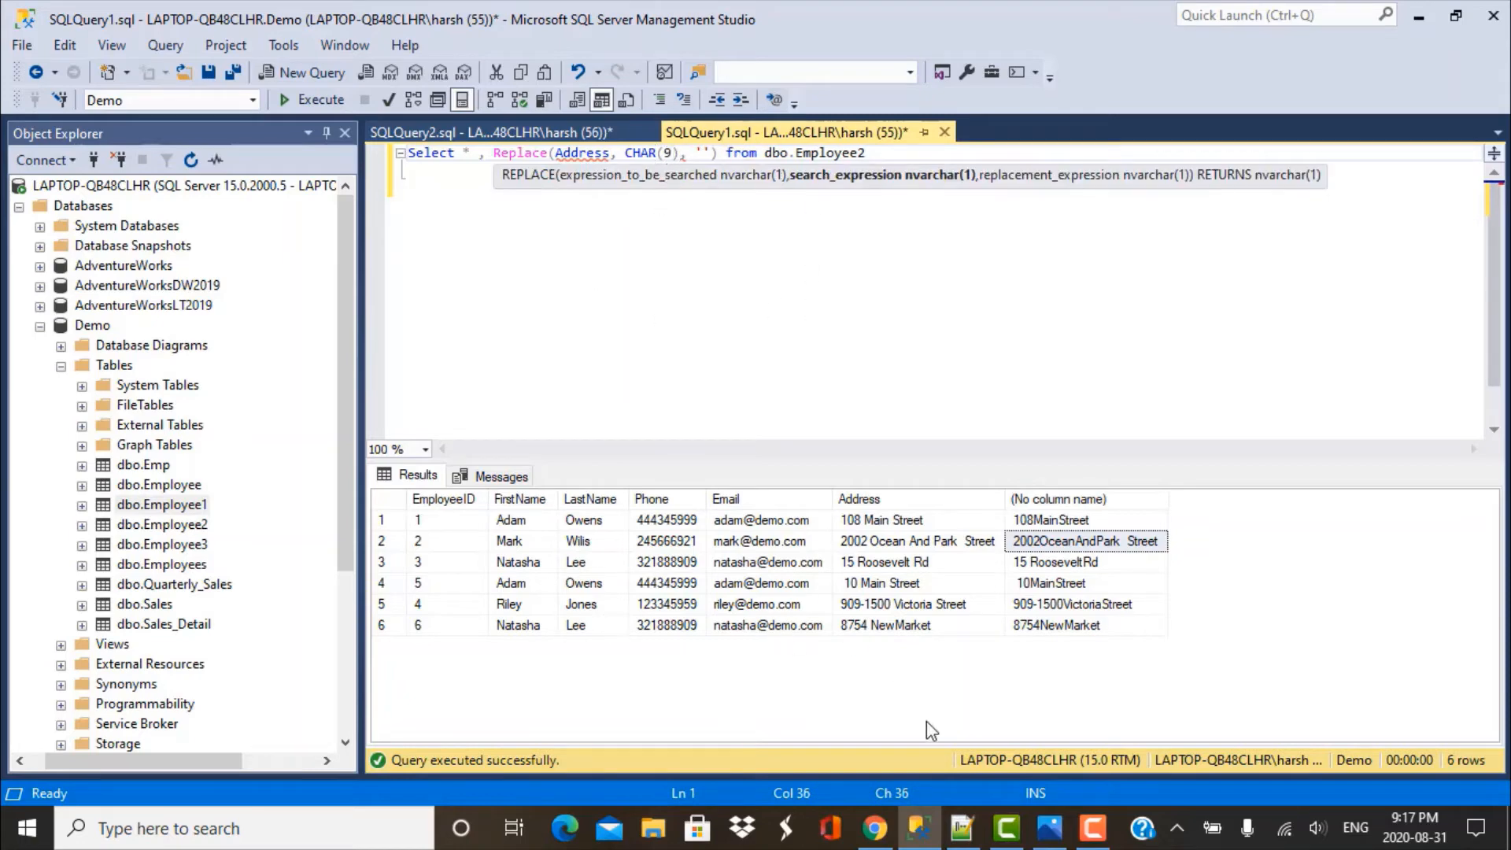
pyautogui.click(1048, 827)
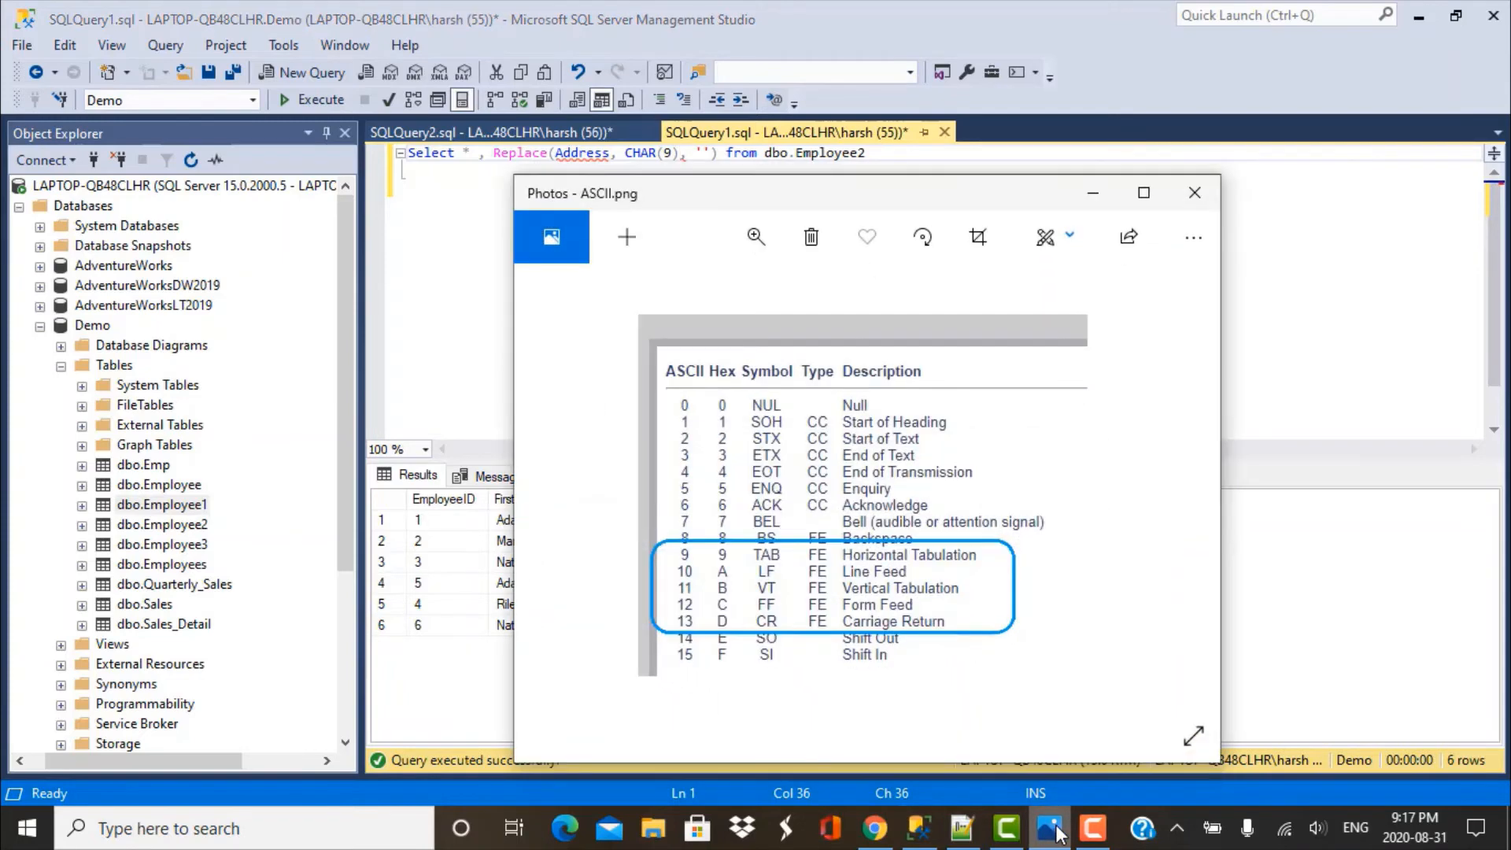
pyautogui.moveTo(686, 571)
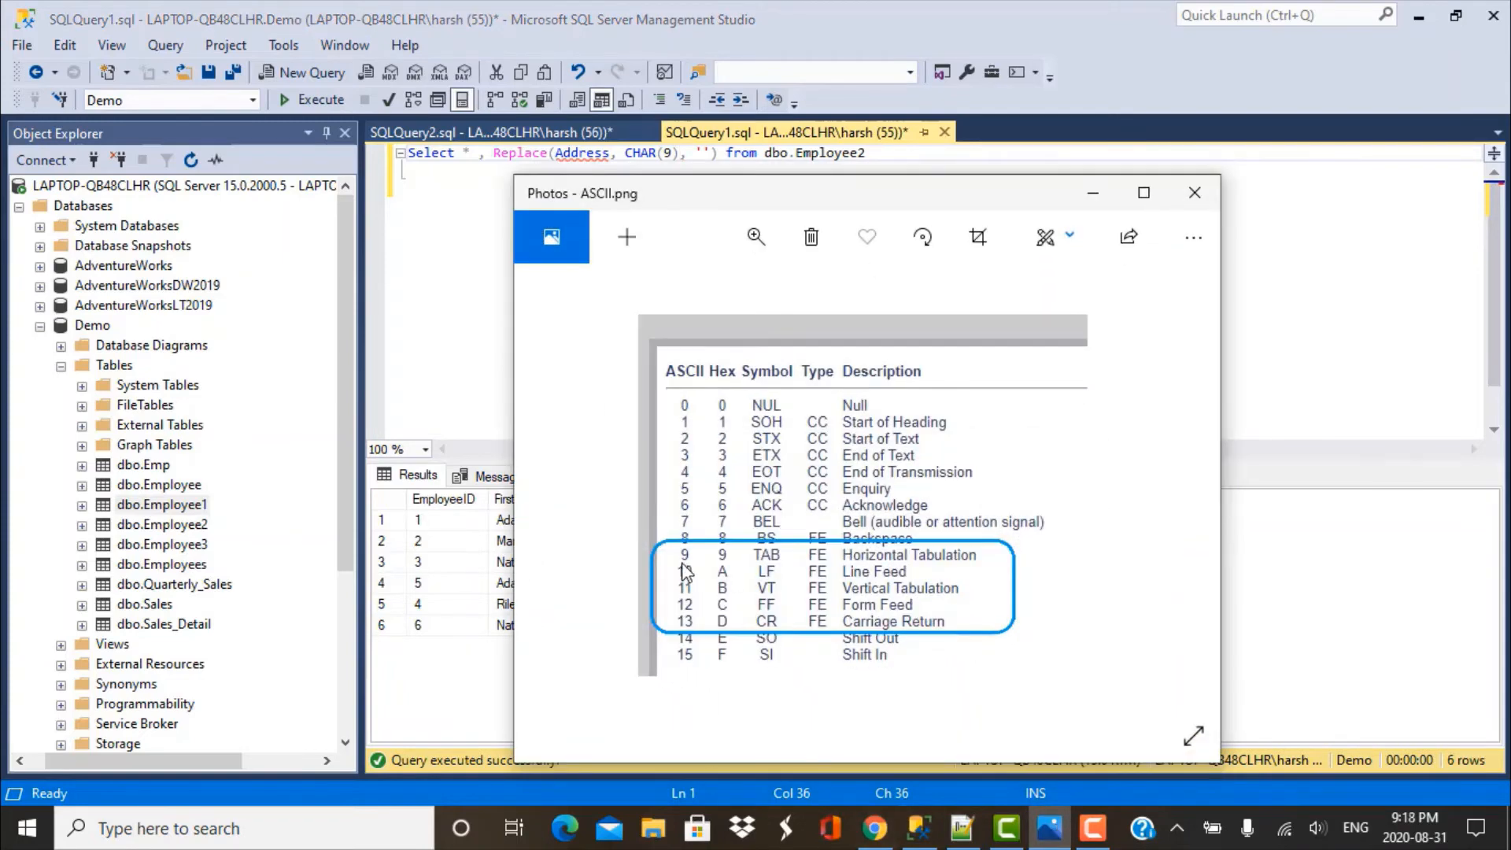
pyautogui.moveTo(1080, 273)
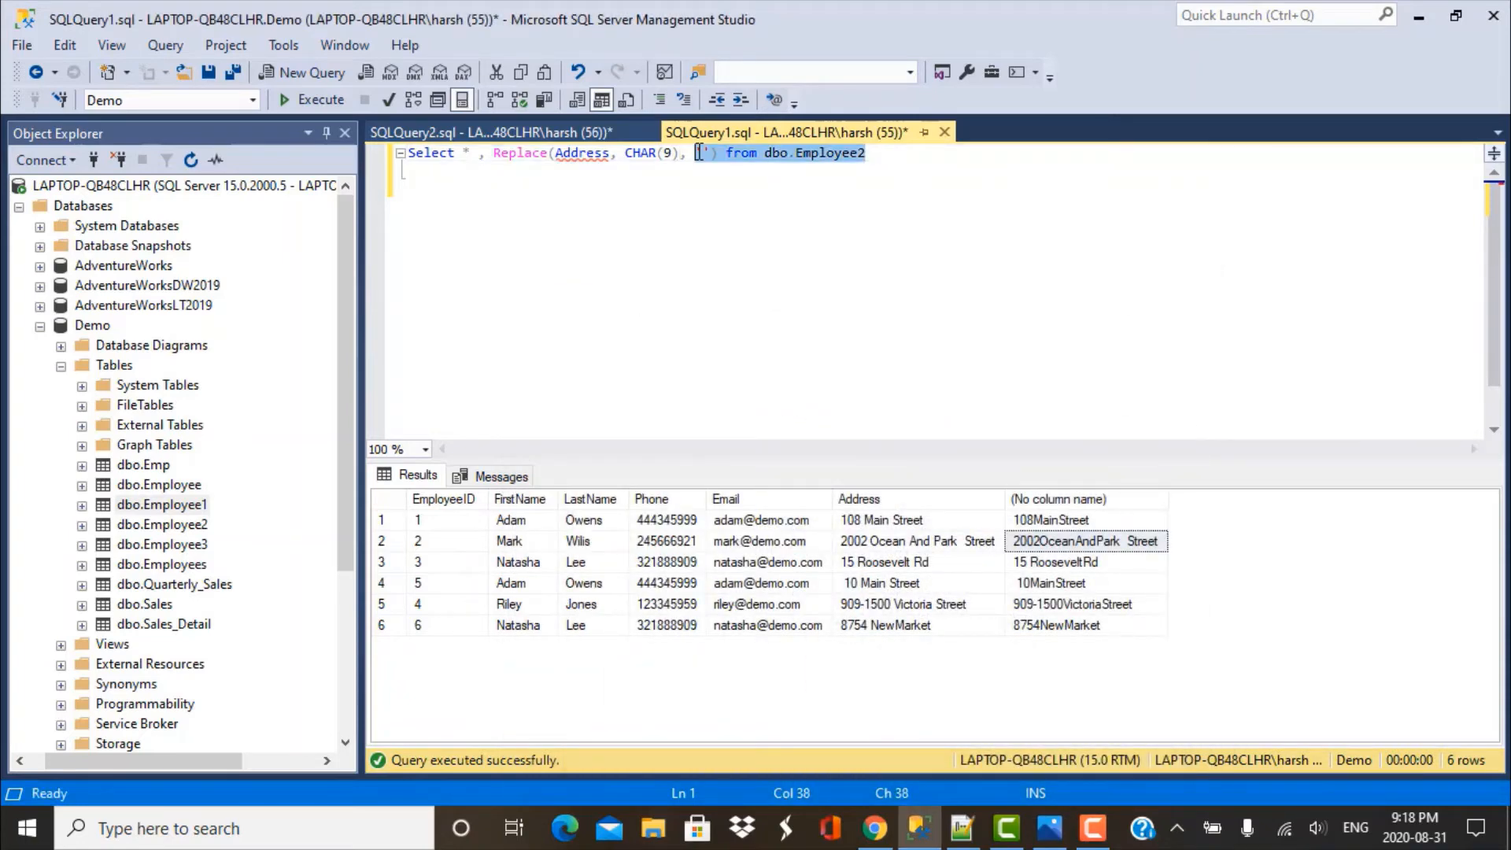
# Run the CHAR(9) Replace query and pick row 4's cleaned 10 Main Street value to copy.
pyautogui.click(321, 99)
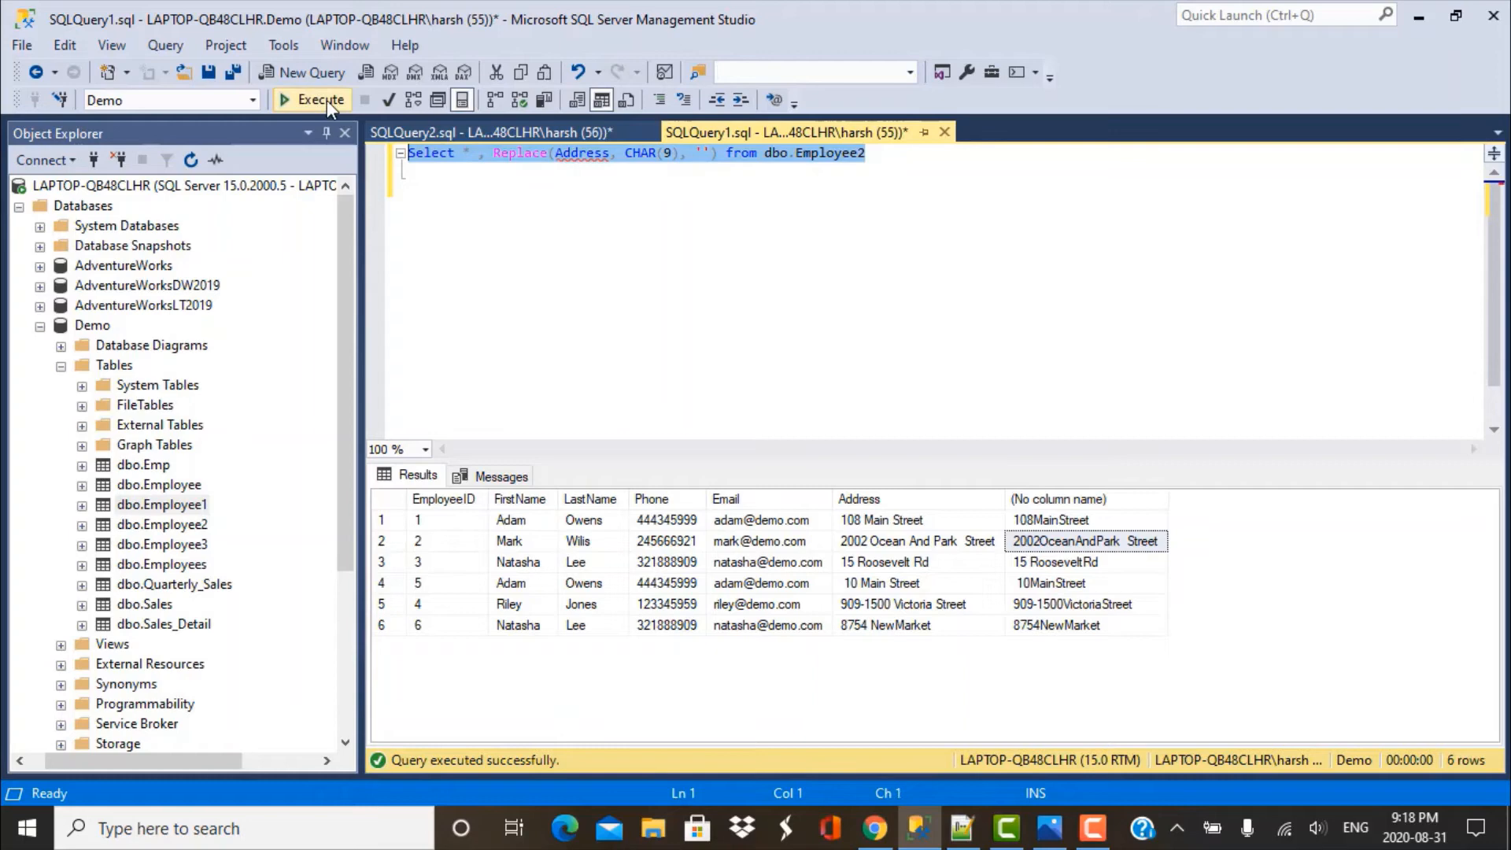
pyautogui.click(312, 99)
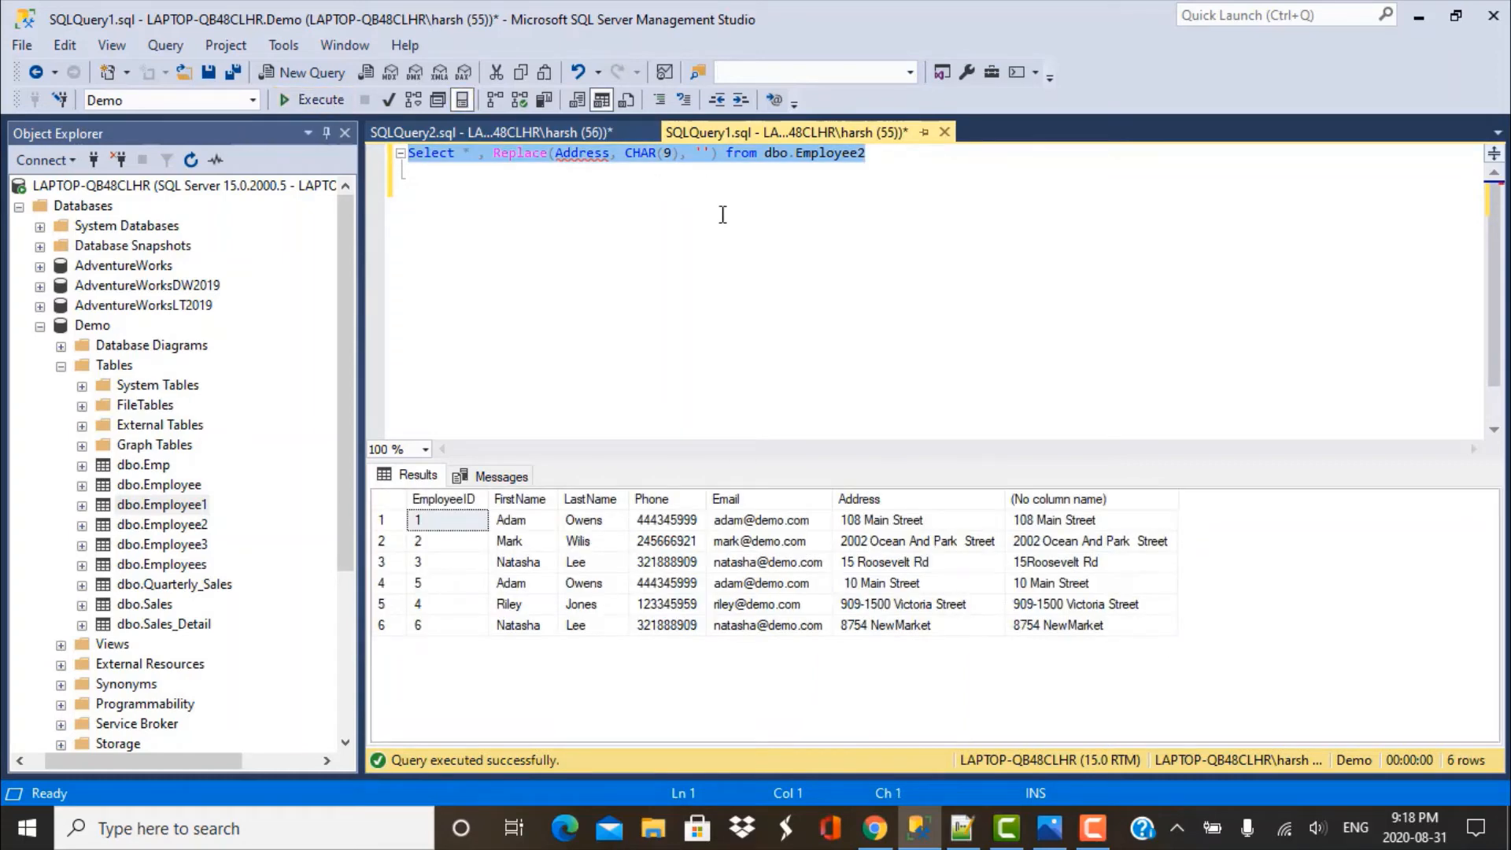
pyautogui.moveTo(994, 466)
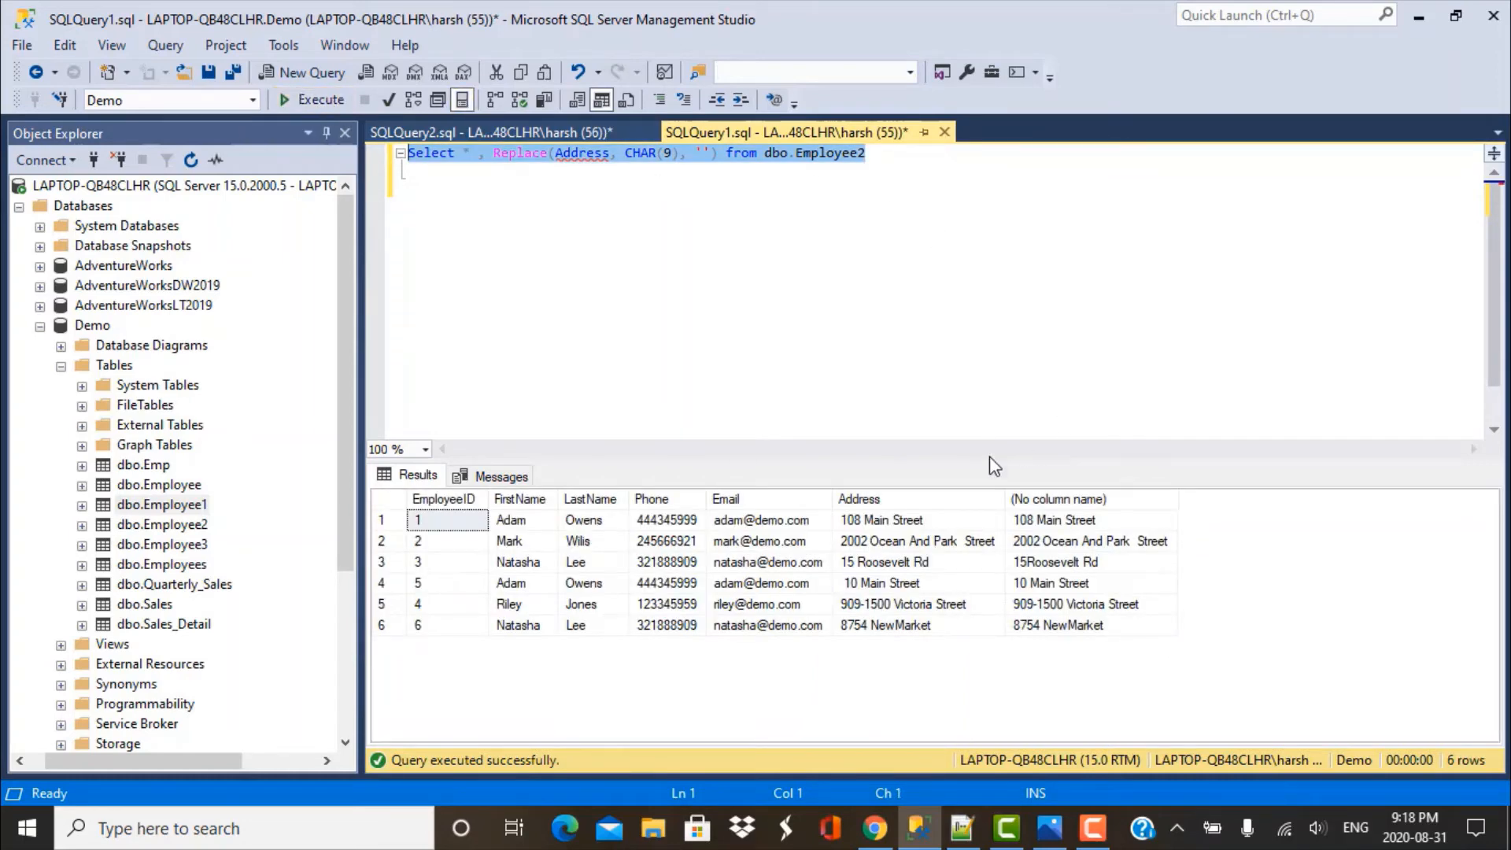
pyautogui.click(381, 583)
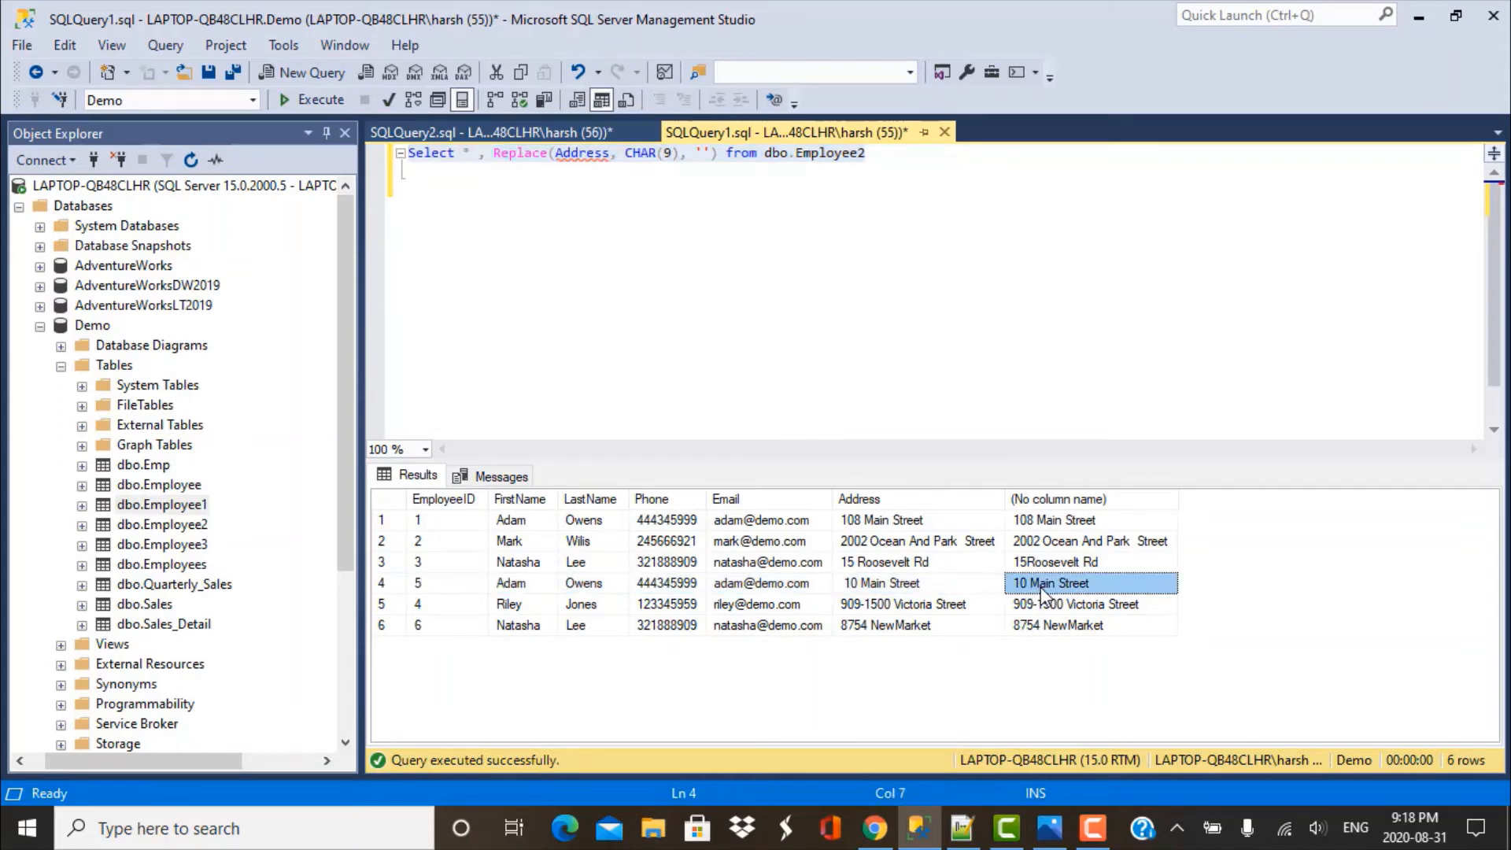
pyautogui.moveTo(1059, 779)
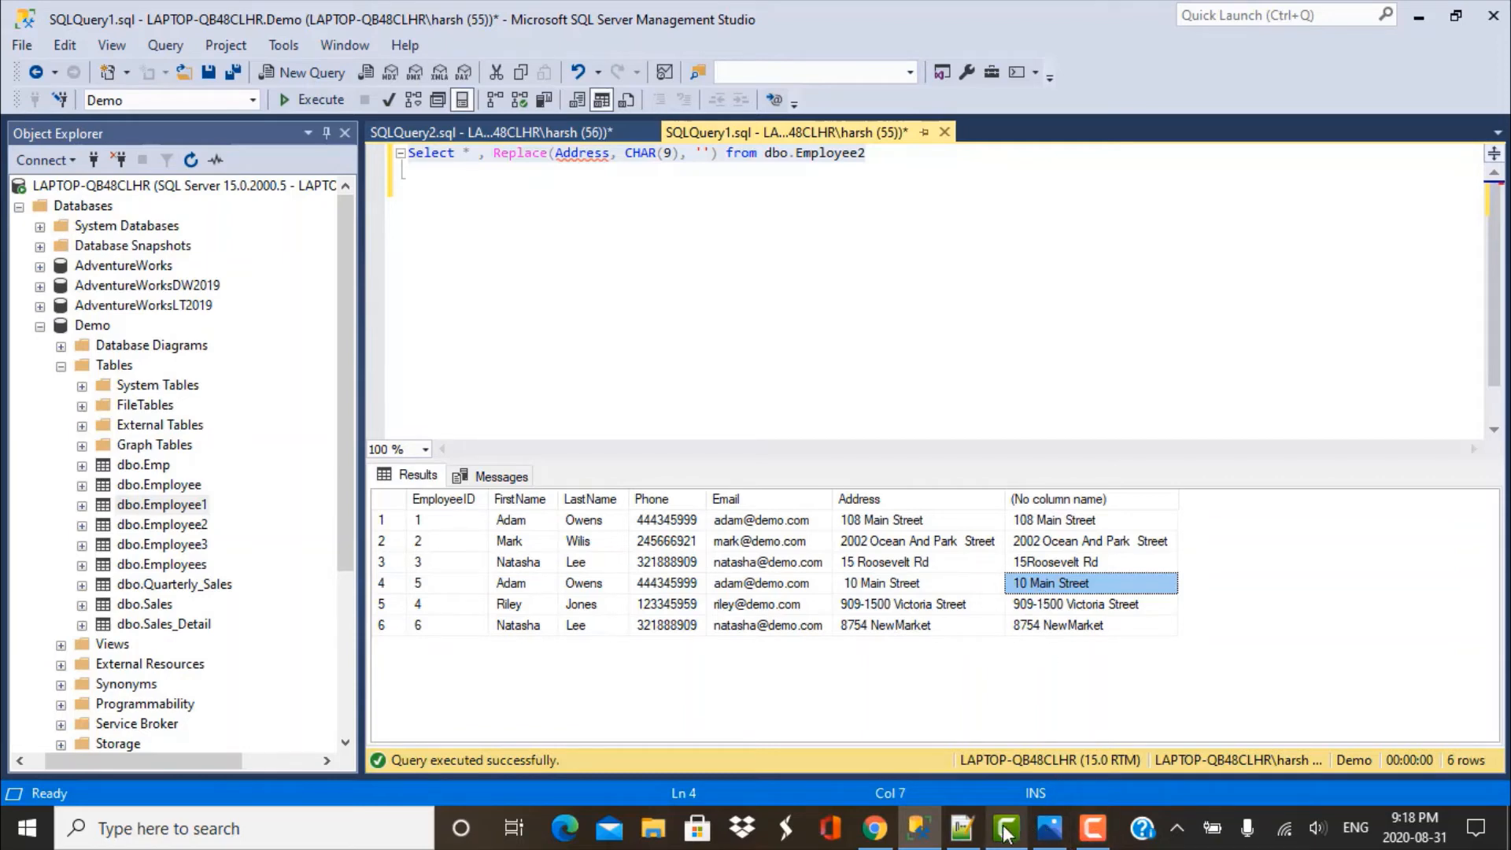
# Place the tab-free 10 Main Street copy on line 3 below the original in Notepad++, then return to SSMS.
pyautogui.click(960, 827)
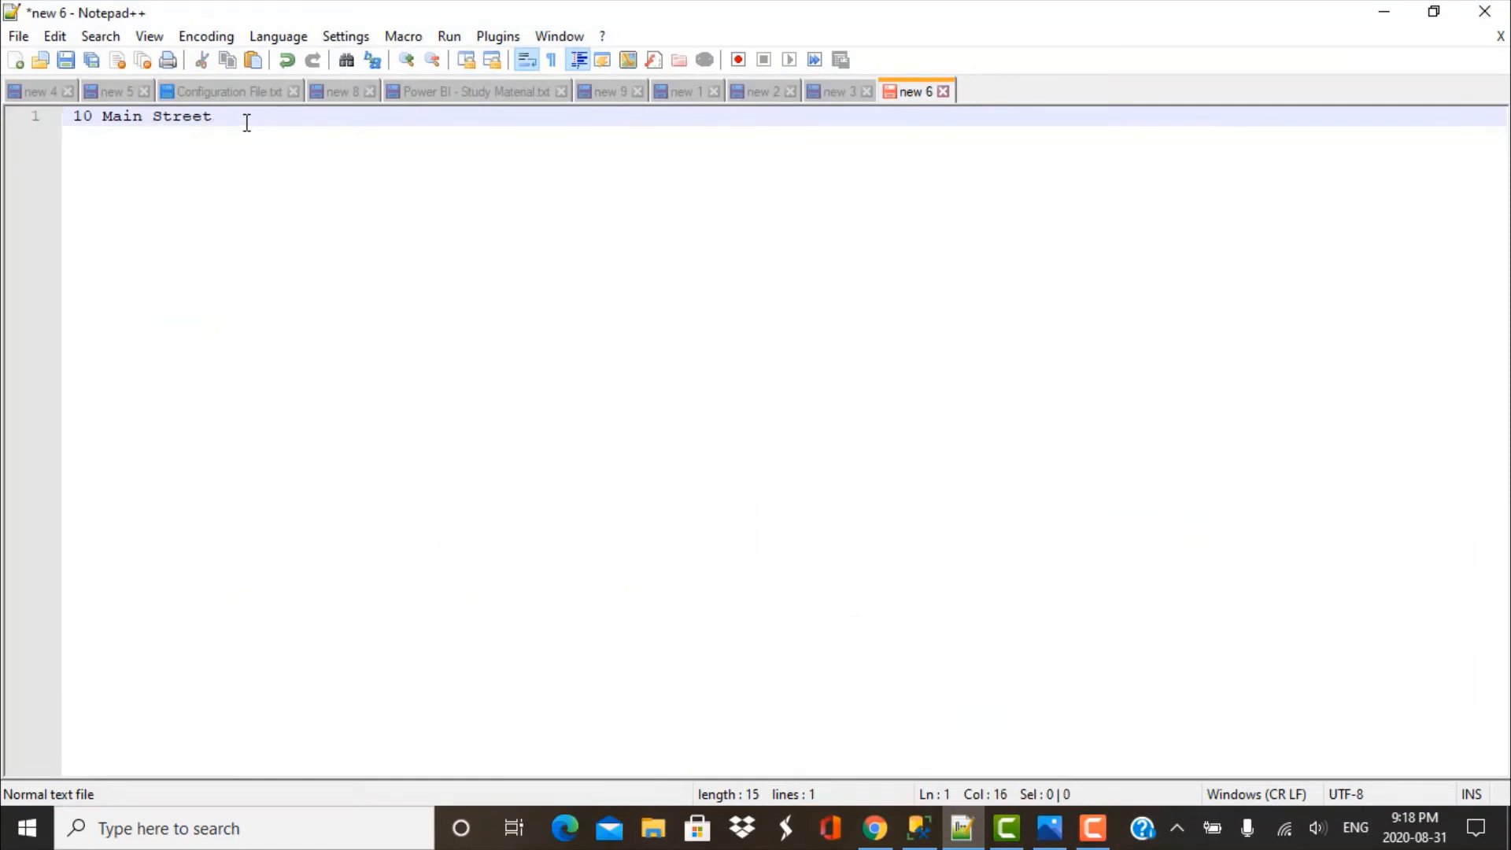
pyautogui.press('ctrl+a')
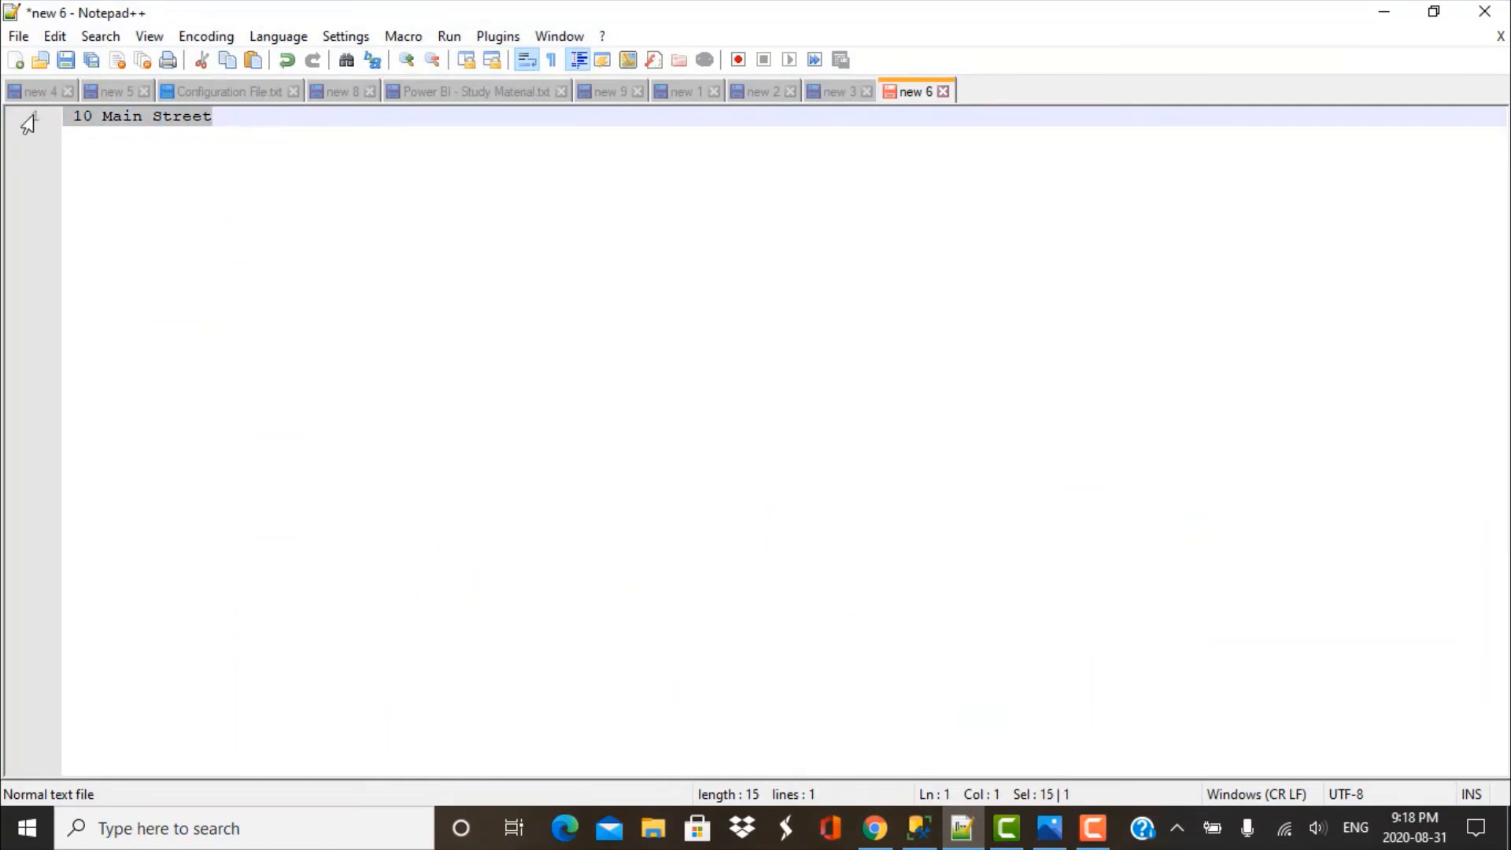
pyautogui.press('Enter')
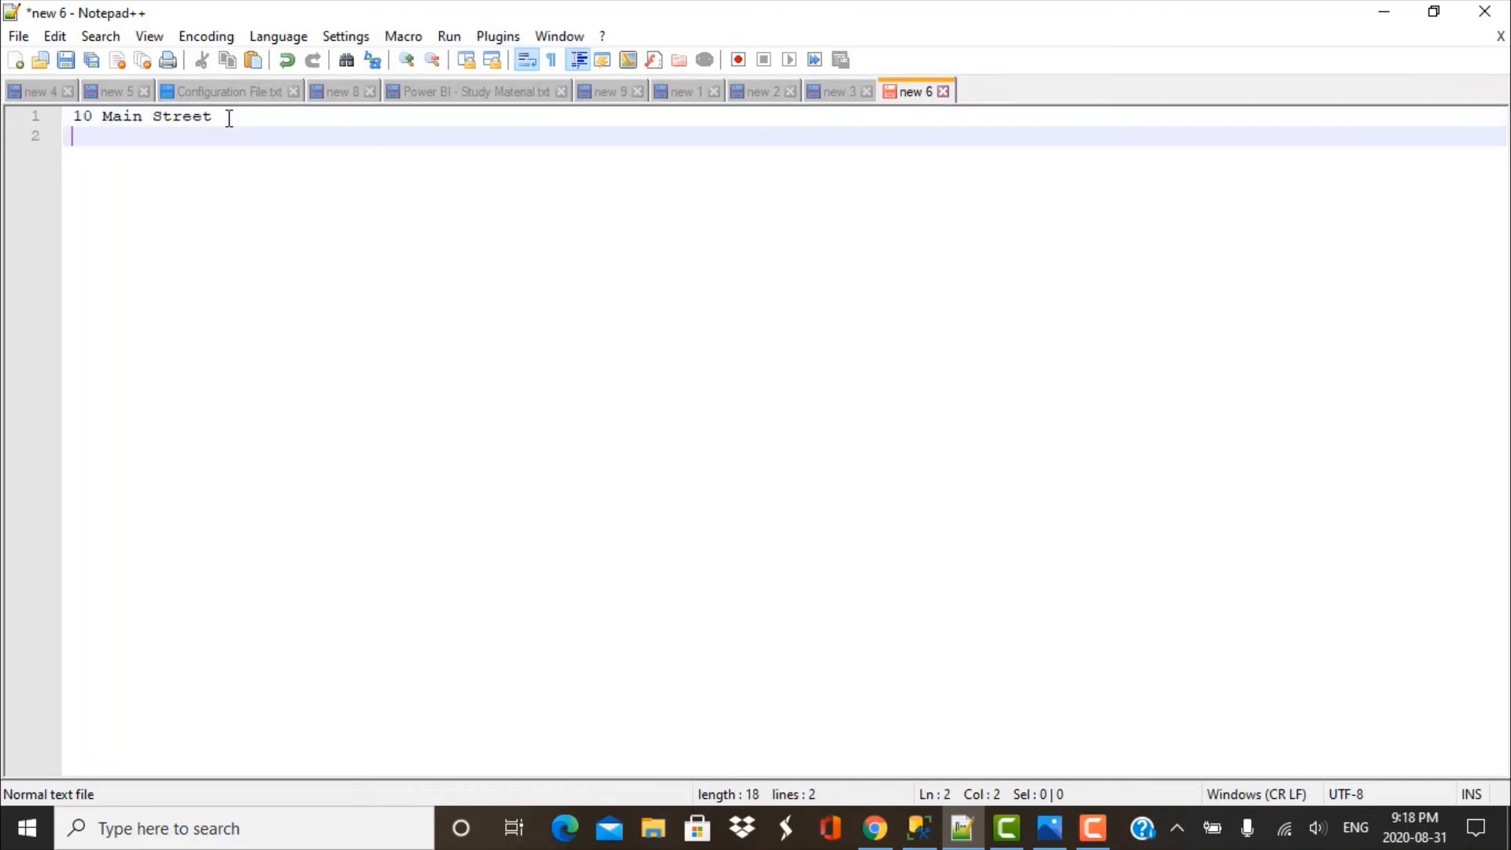
pyautogui.press('Backspace')
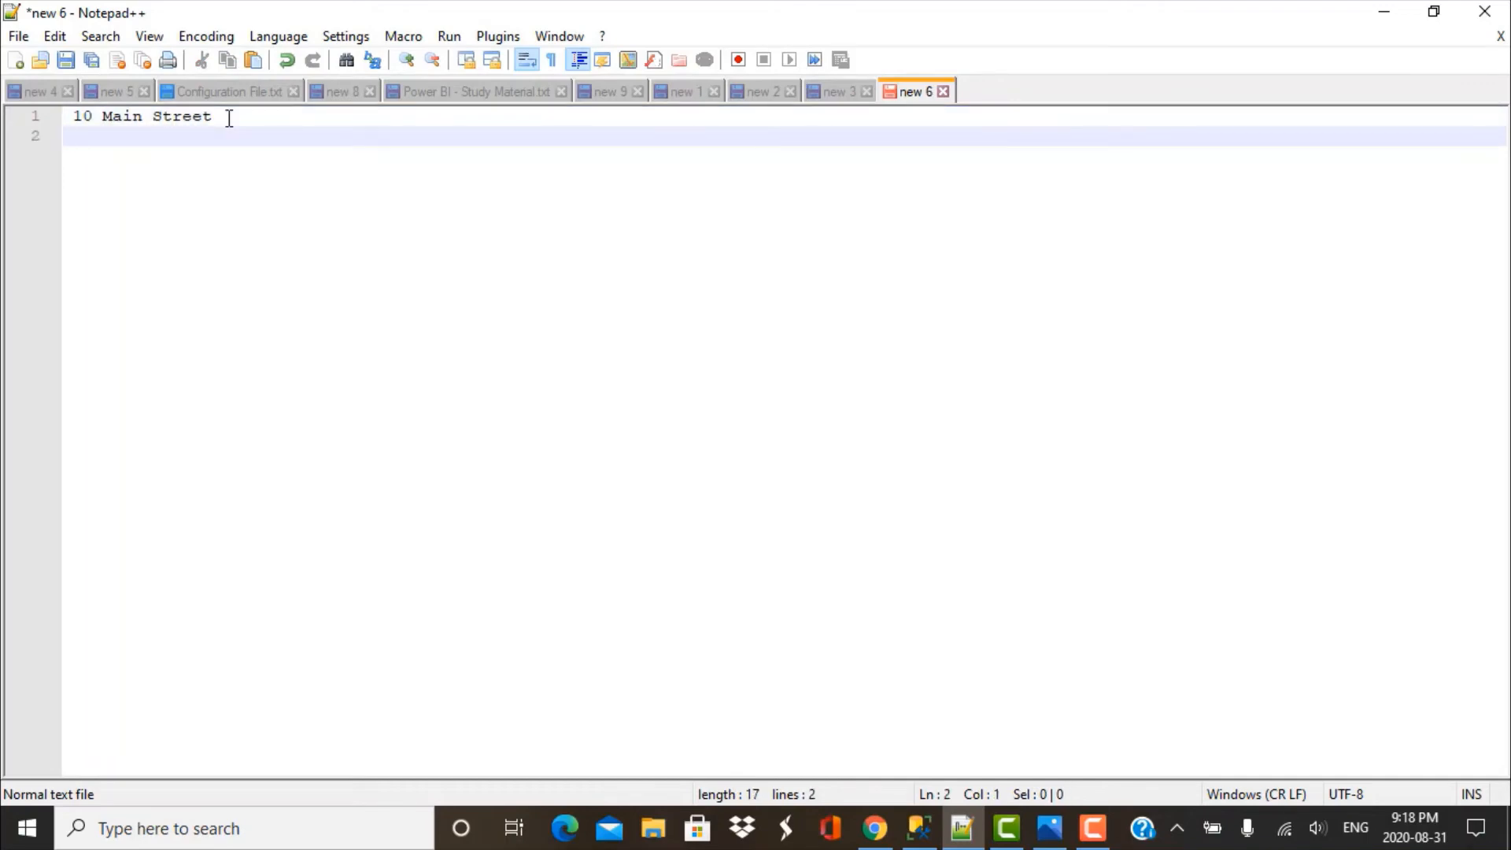
pyautogui.press('Enter')
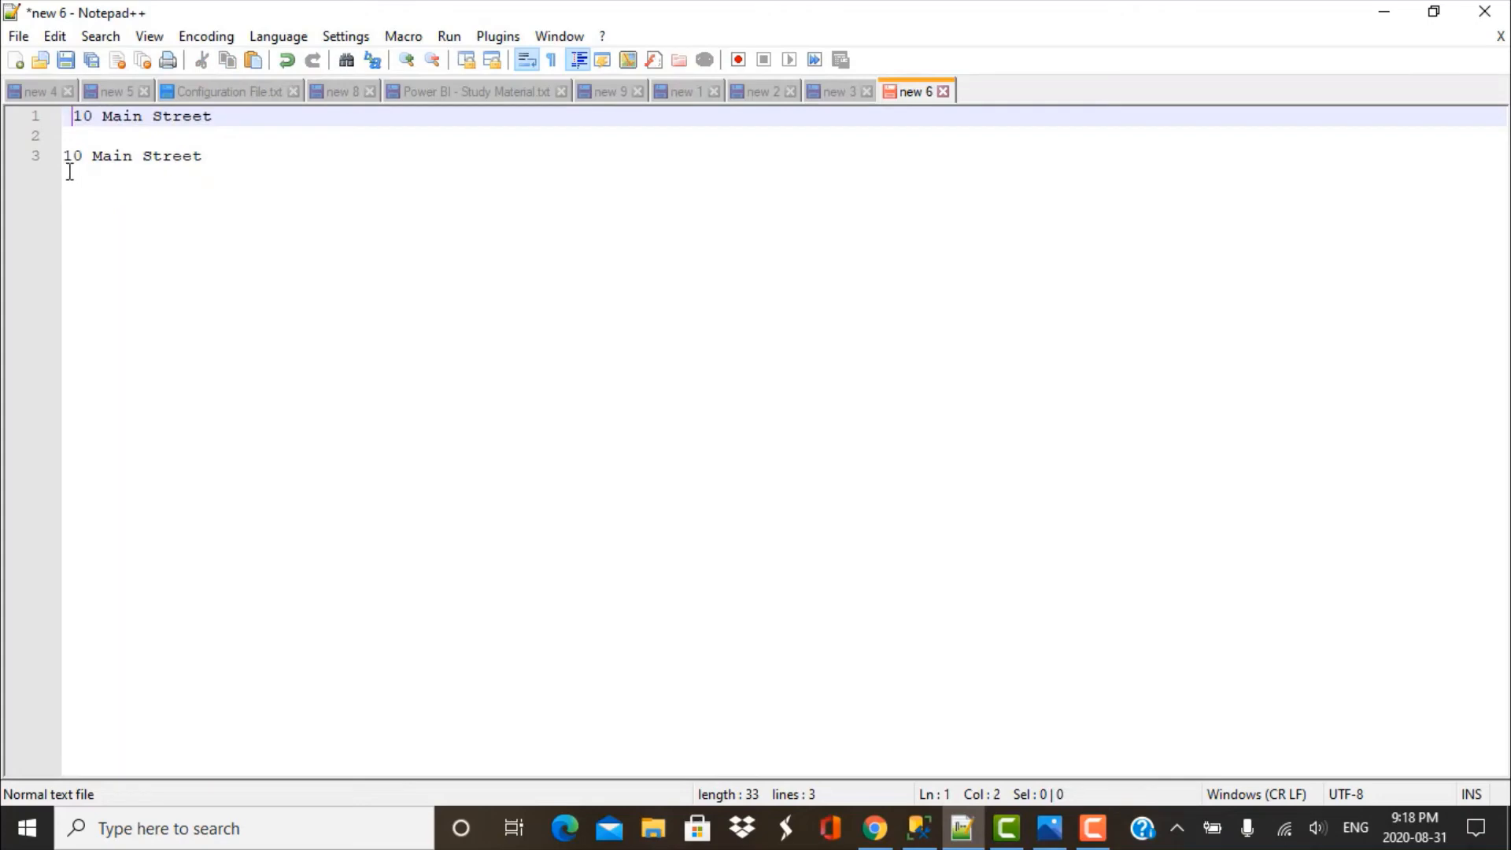
pyautogui.moveTo(940, 801)
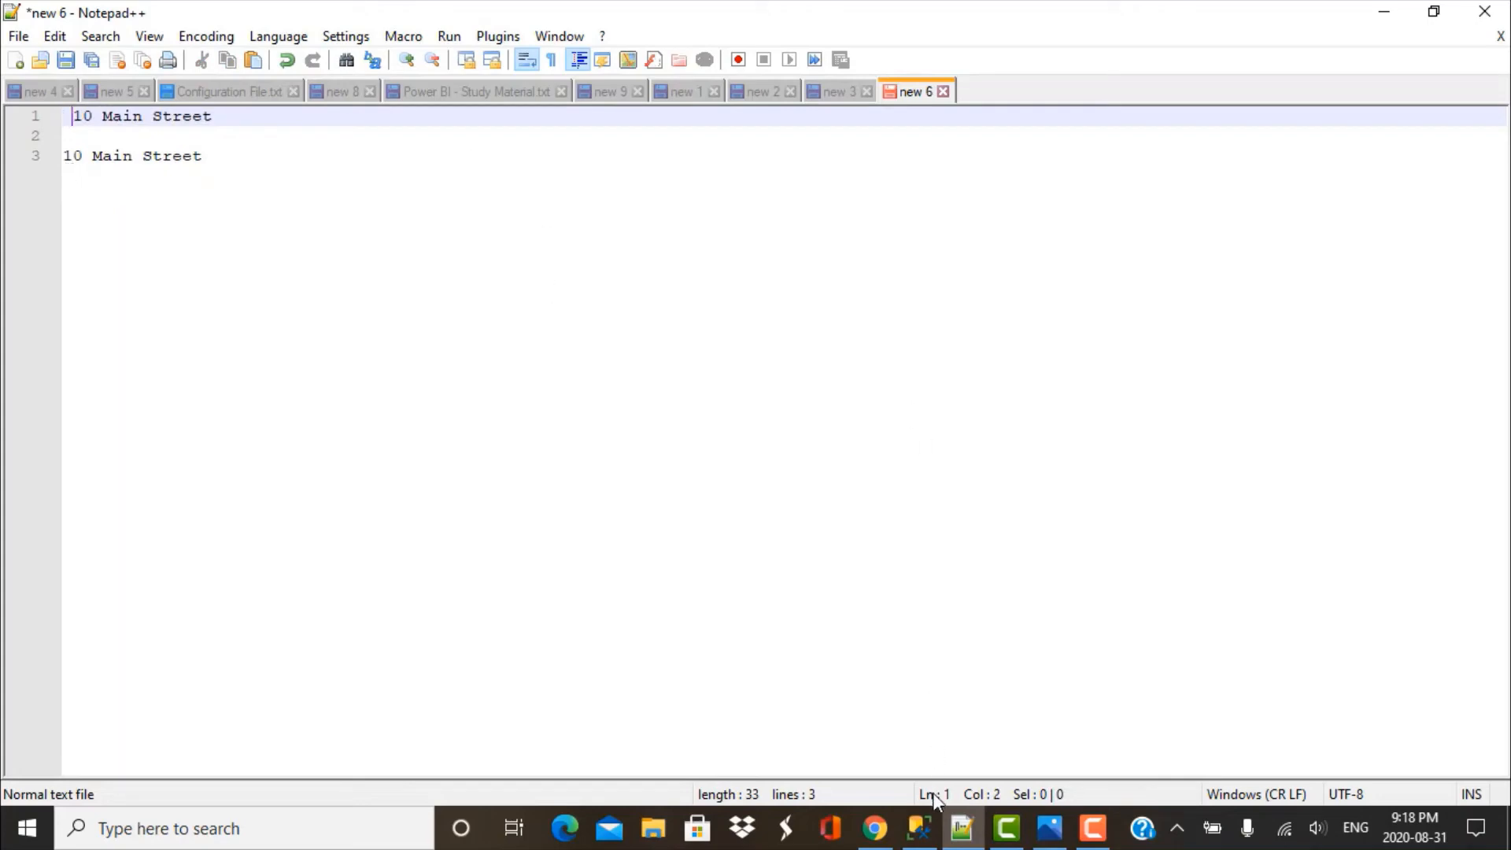
pyautogui.click(917, 827)
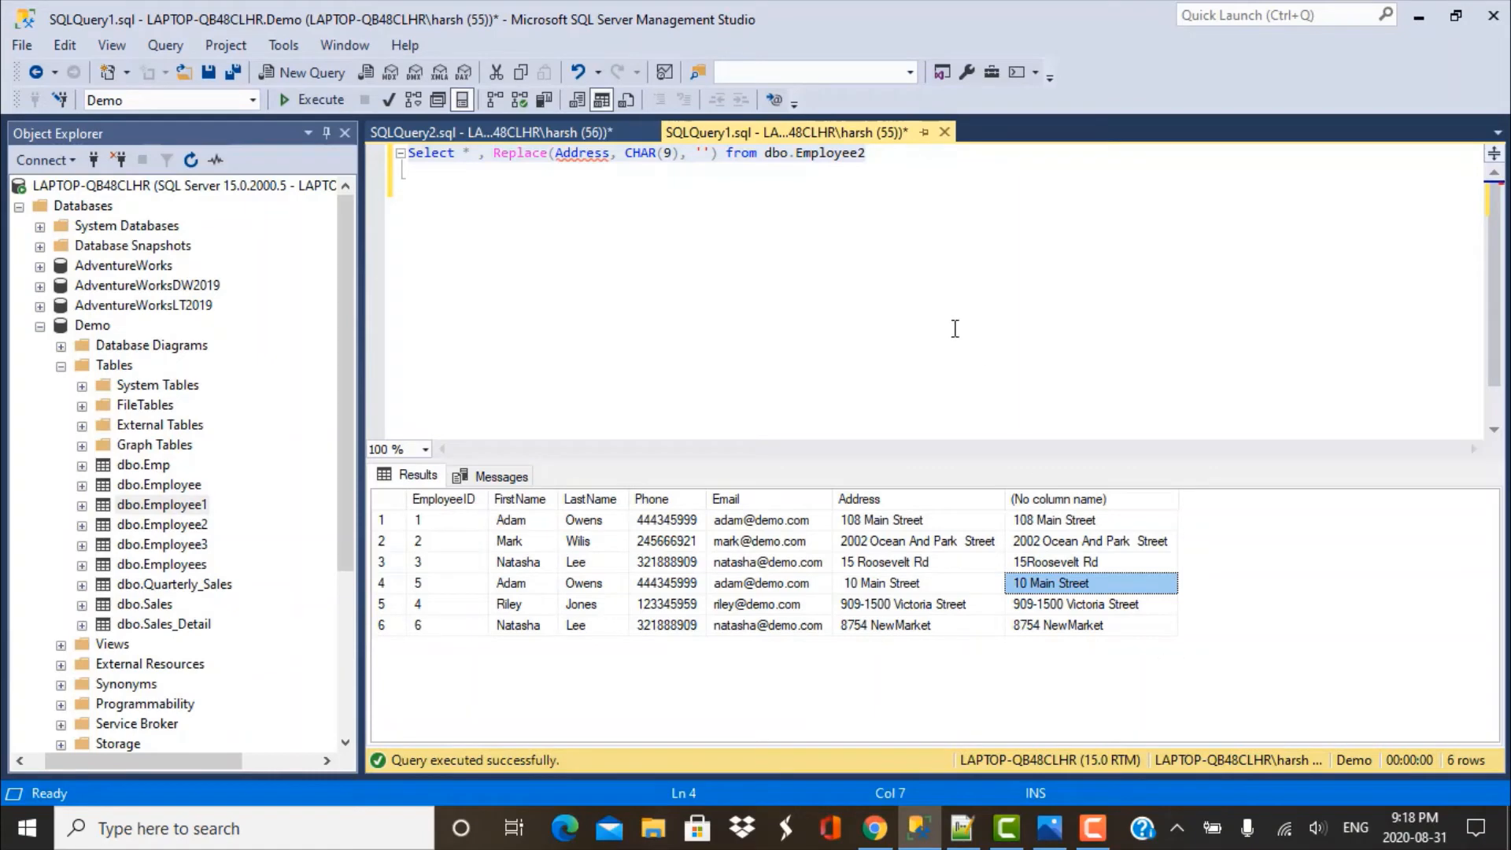
pyautogui.moveTo(499, 163)
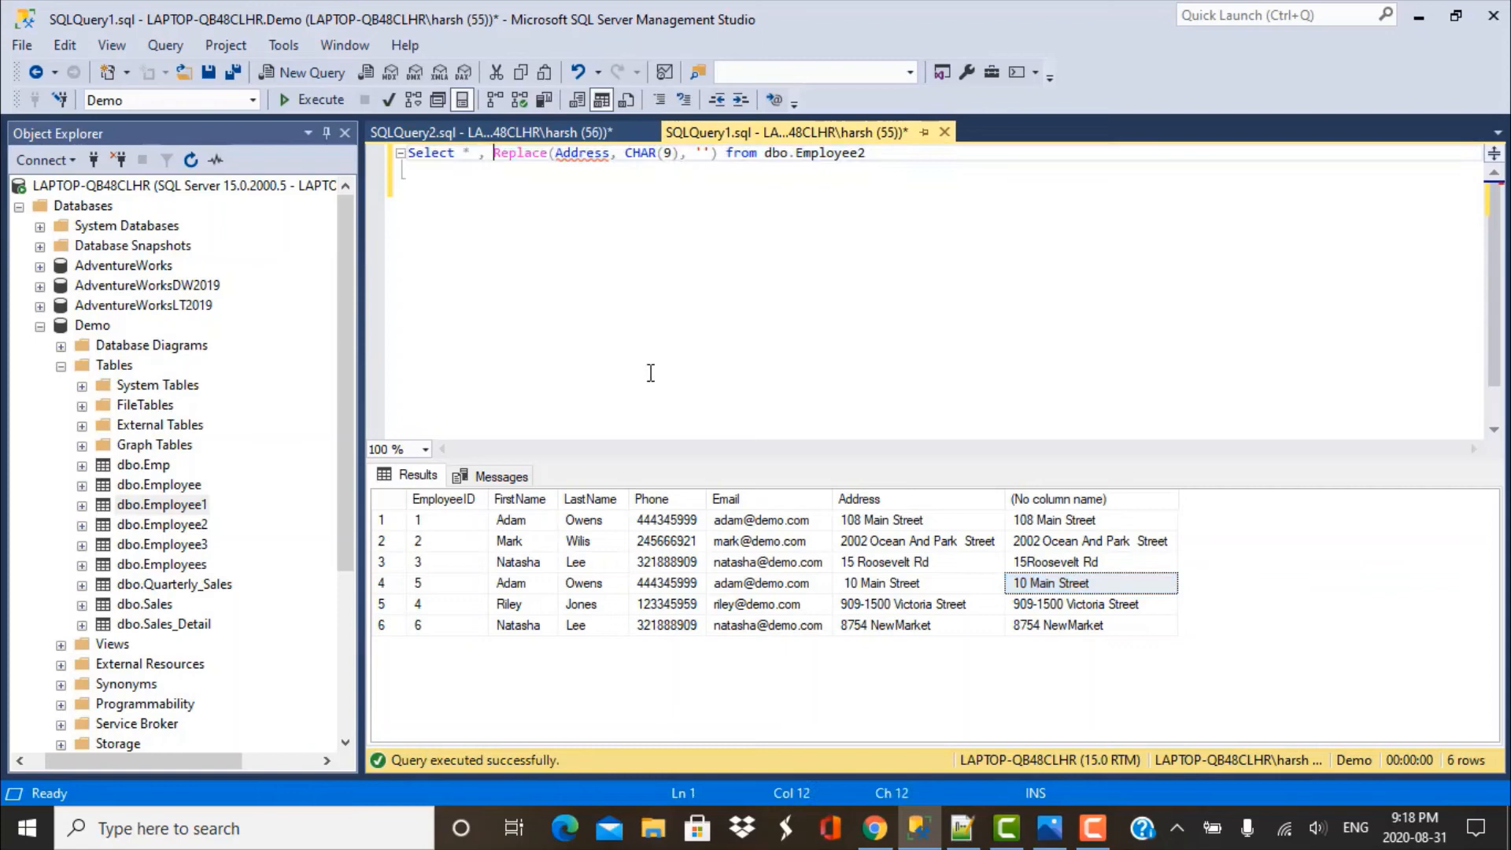
# Wrap the Replace in two more Replace calls stripping Char(13) and Char(10), and rerun it.
pyautogui.write('REplace(')
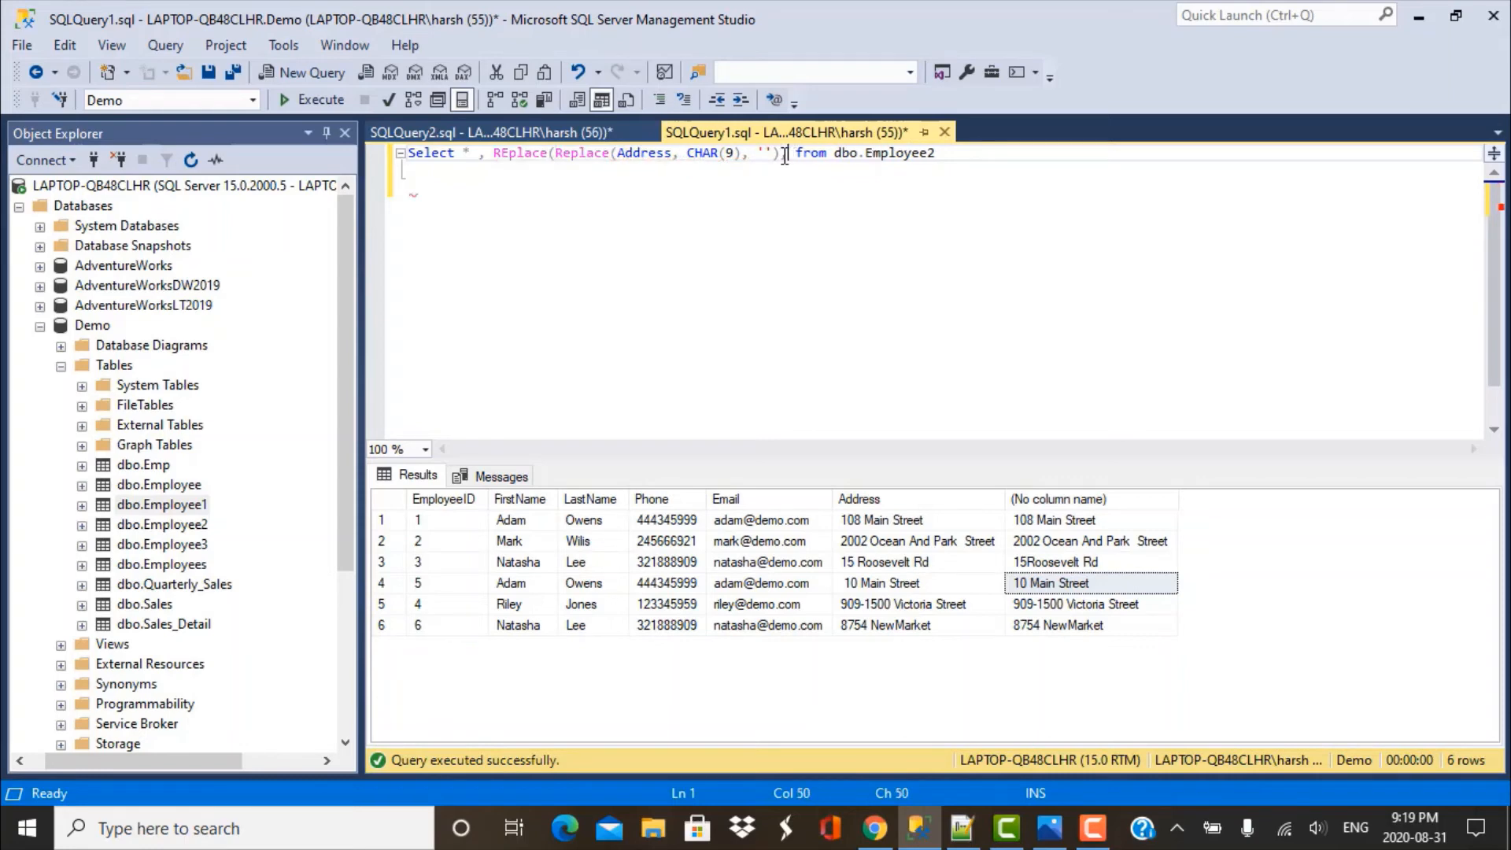
pyautogui.write('C')
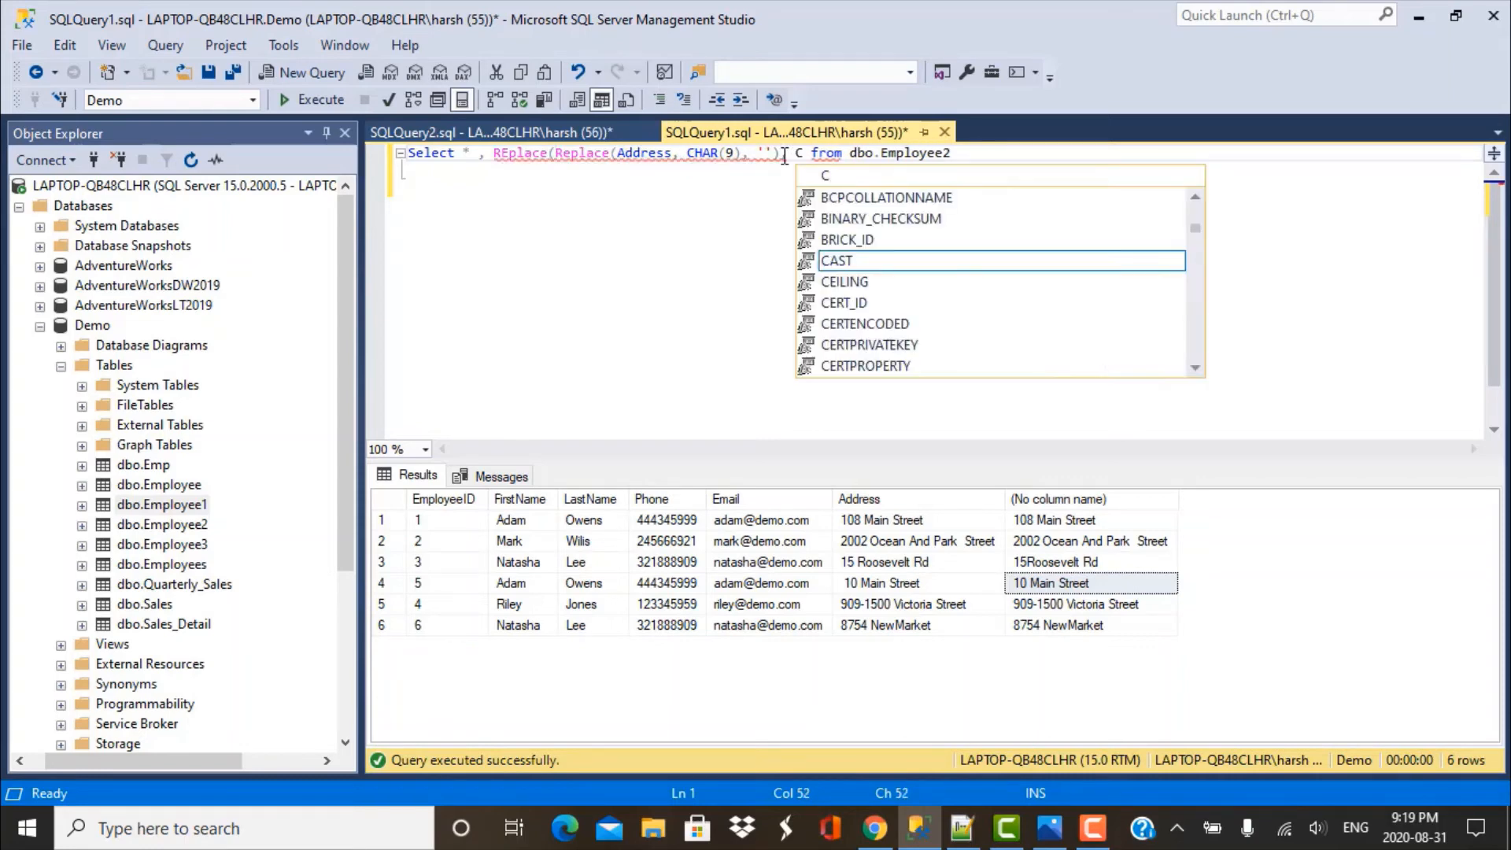
pyautogui.write('har(')
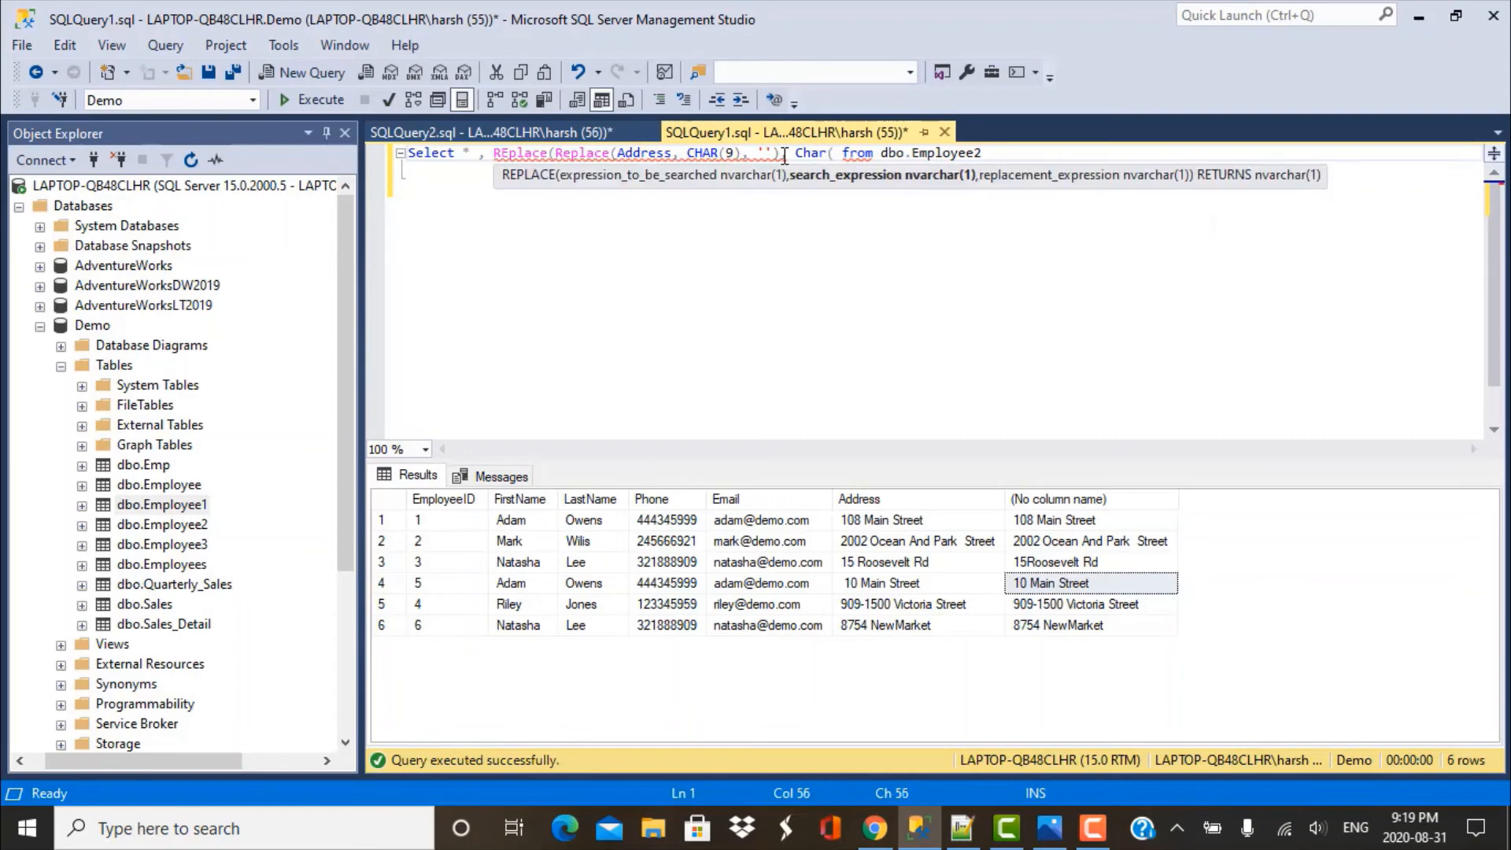
pyautogui.write("13) , ''),")
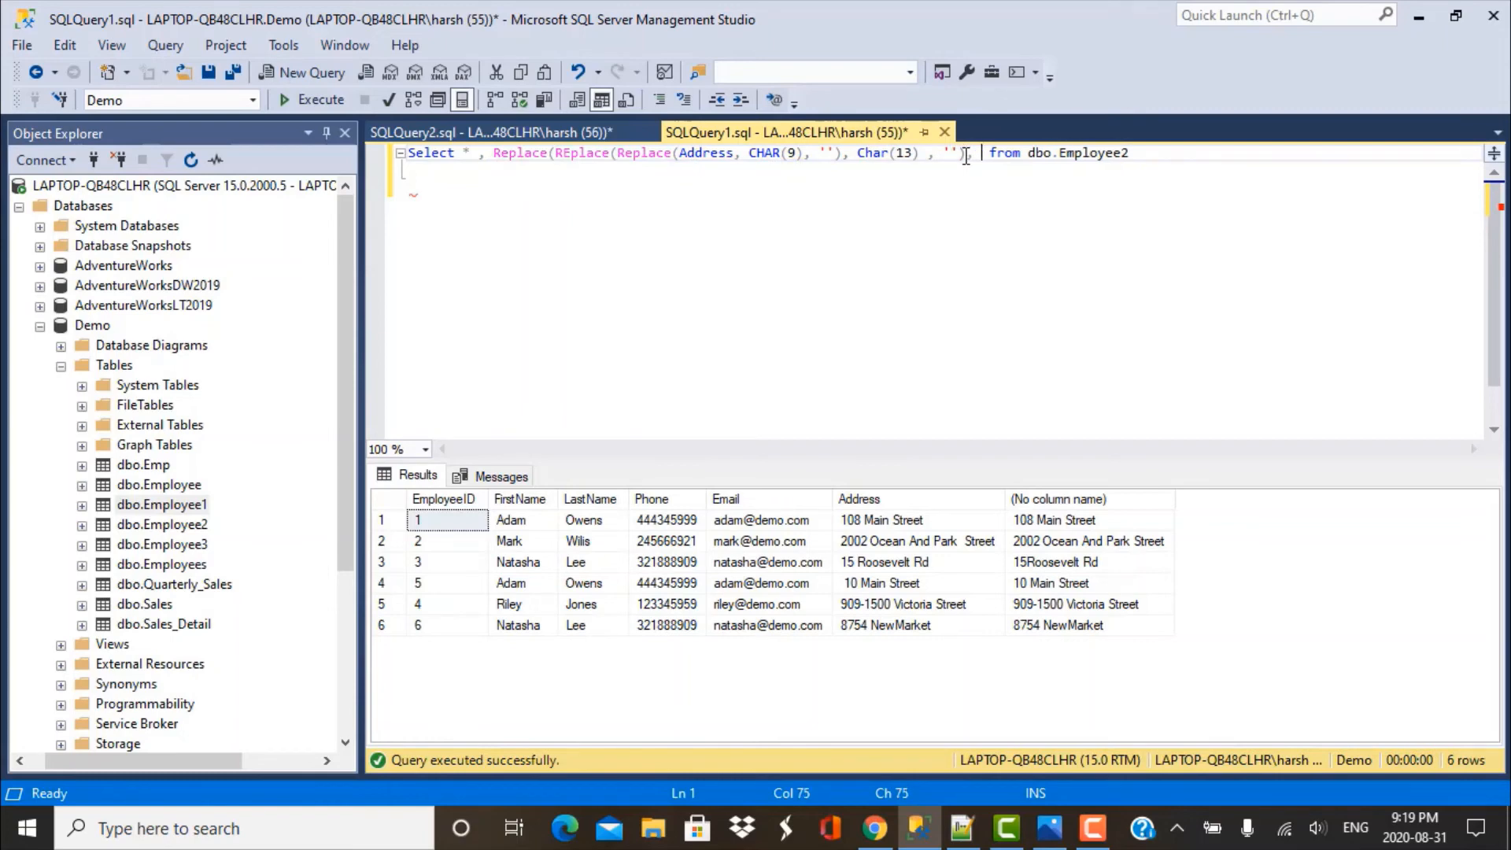
pyautogui.write("Char(10), '")
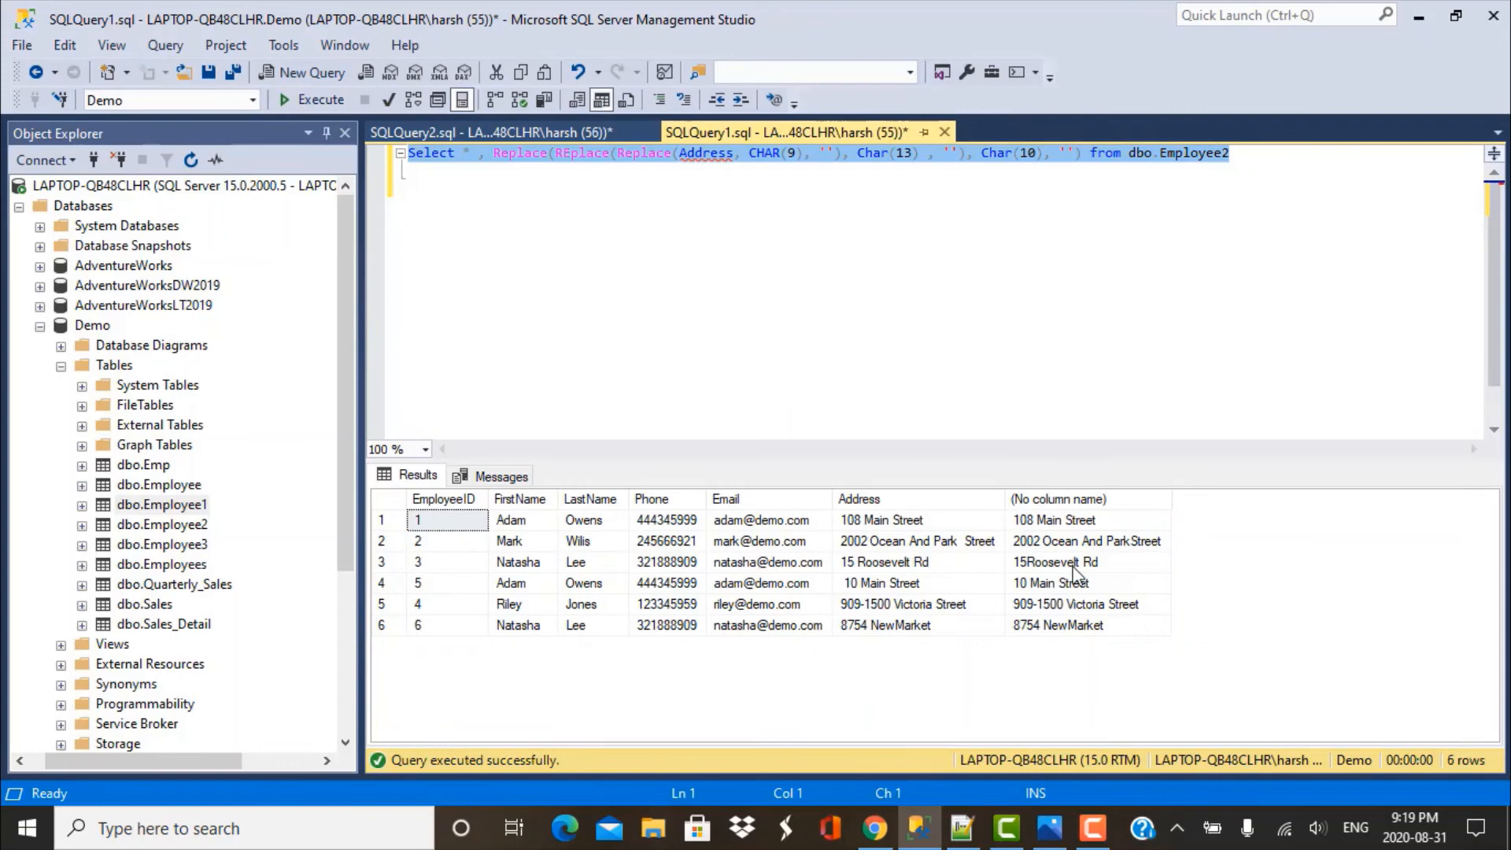
pyautogui.moveTo(832, 551)
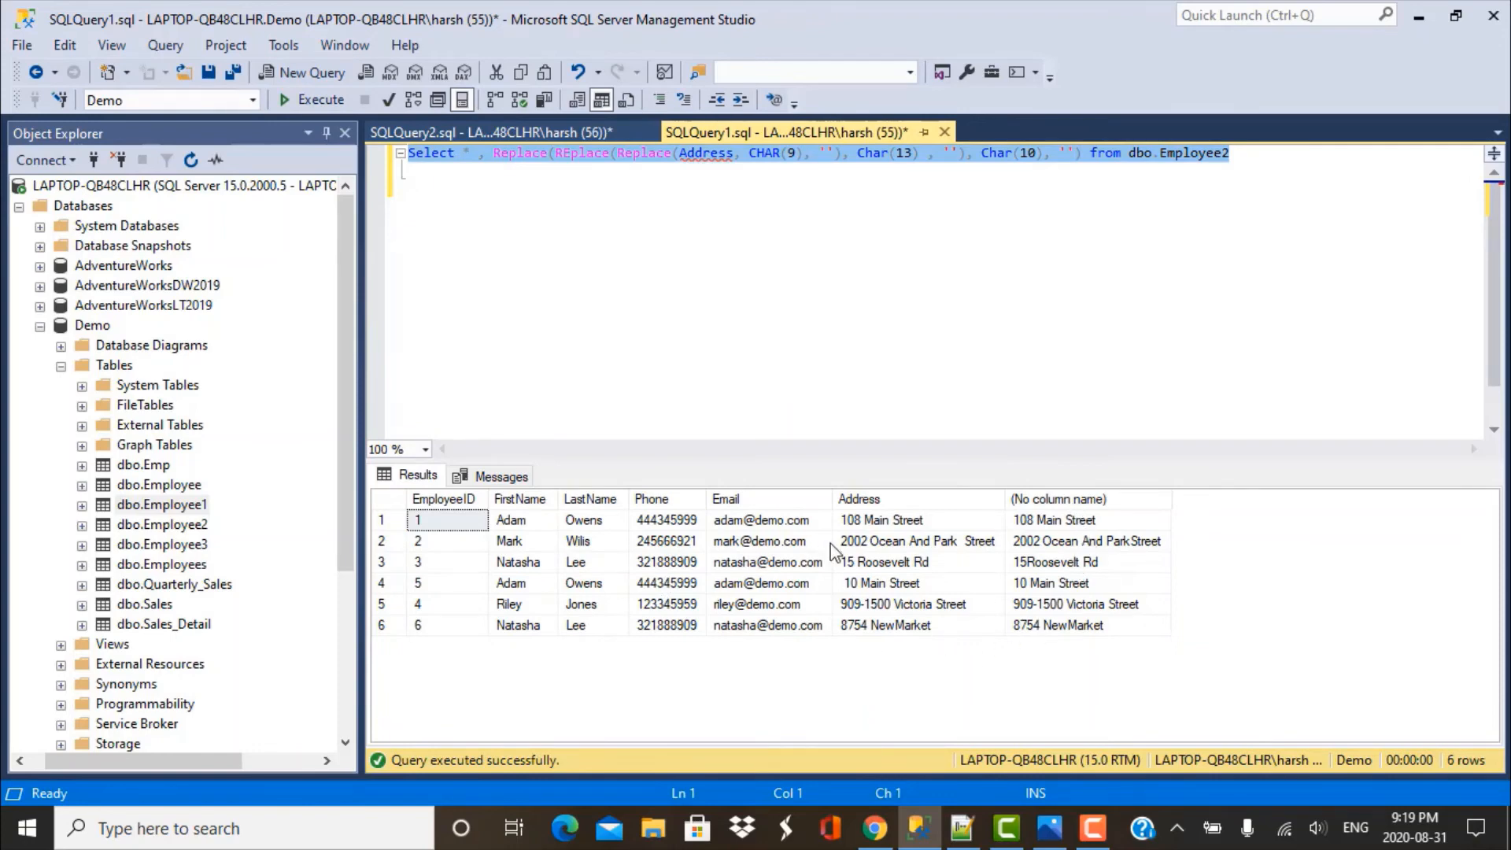
# Compare row 2's original and cleaned Address cells in the results, then bring Notepad++ forward.
pyautogui.click(916, 540)
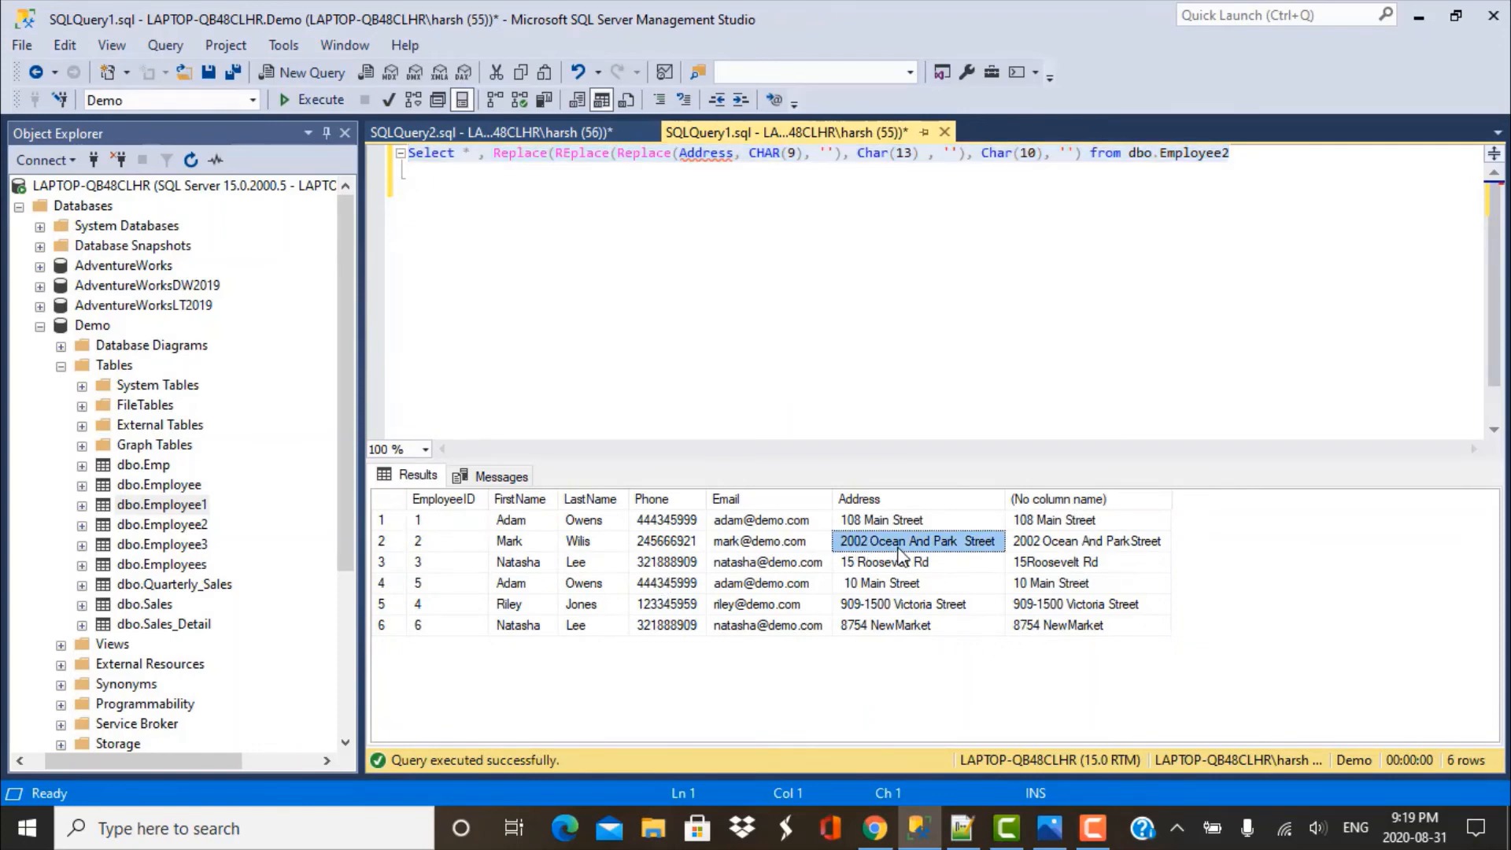
pyautogui.click(1086, 540)
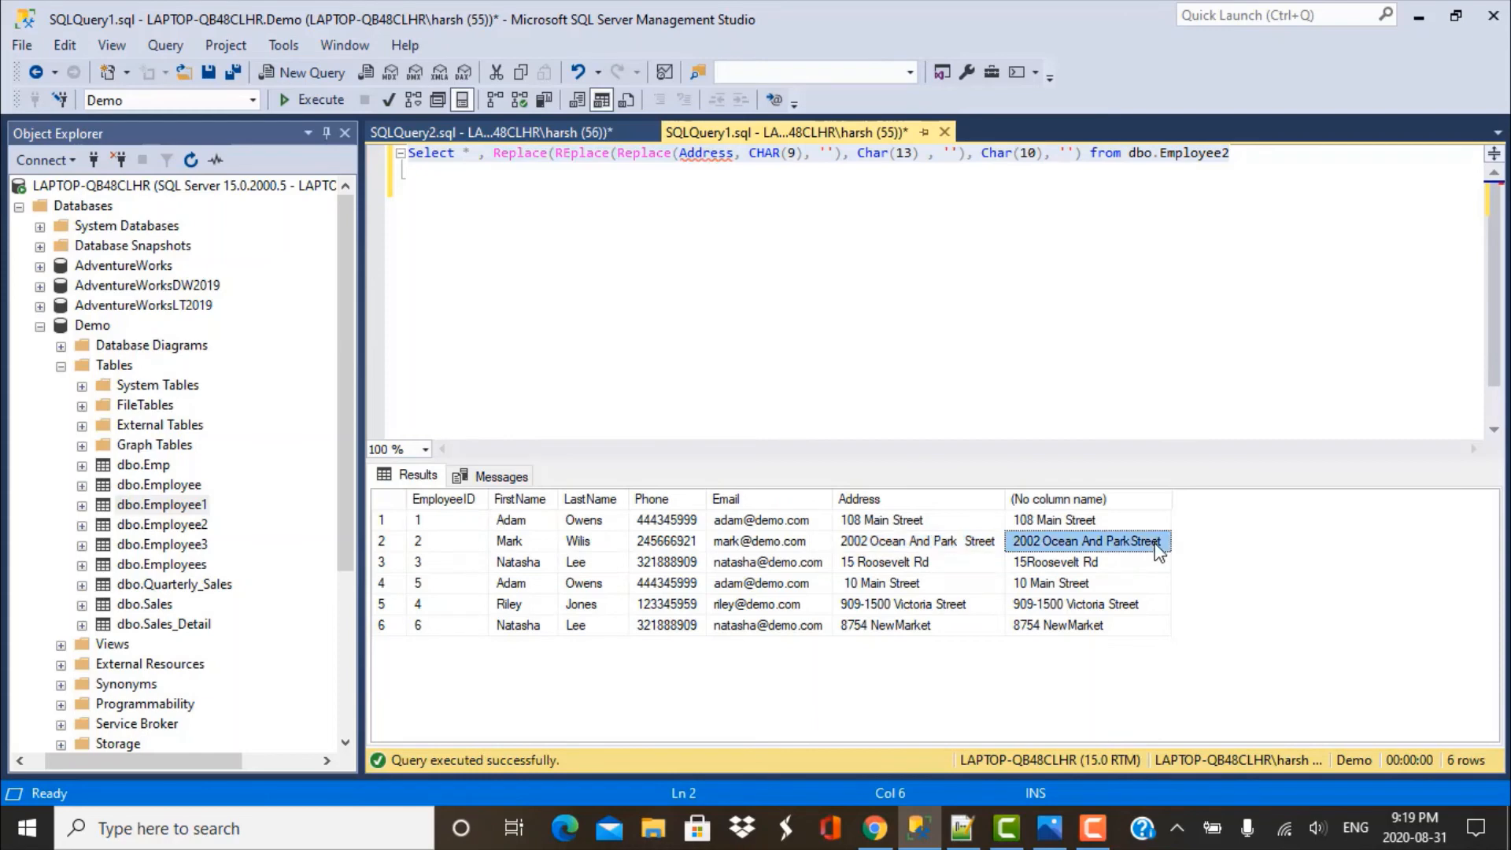
pyautogui.moveTo(1136, 554)
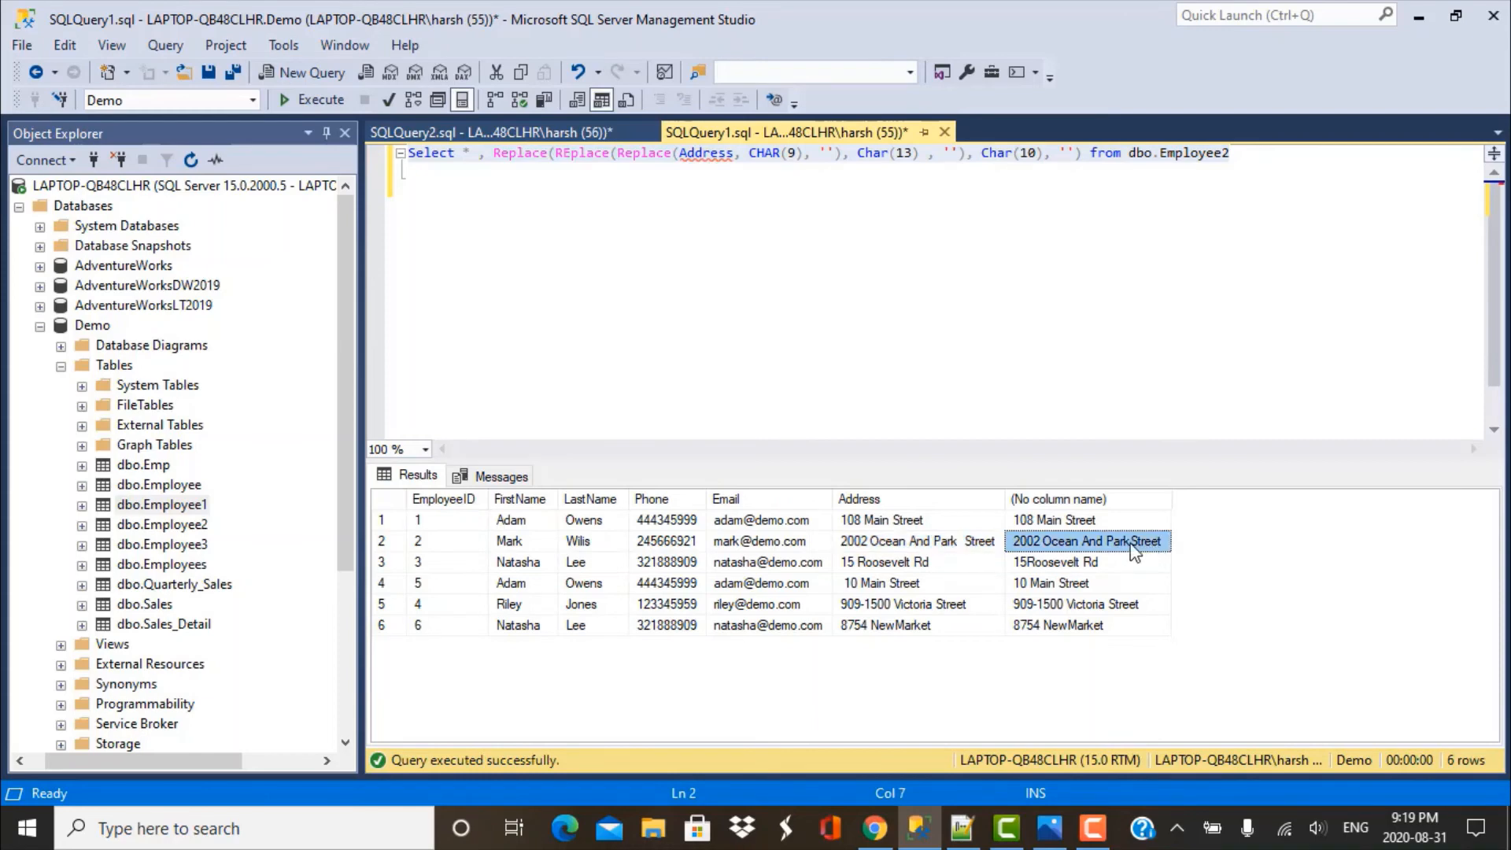
pyautogui.moveTo(952, 554)
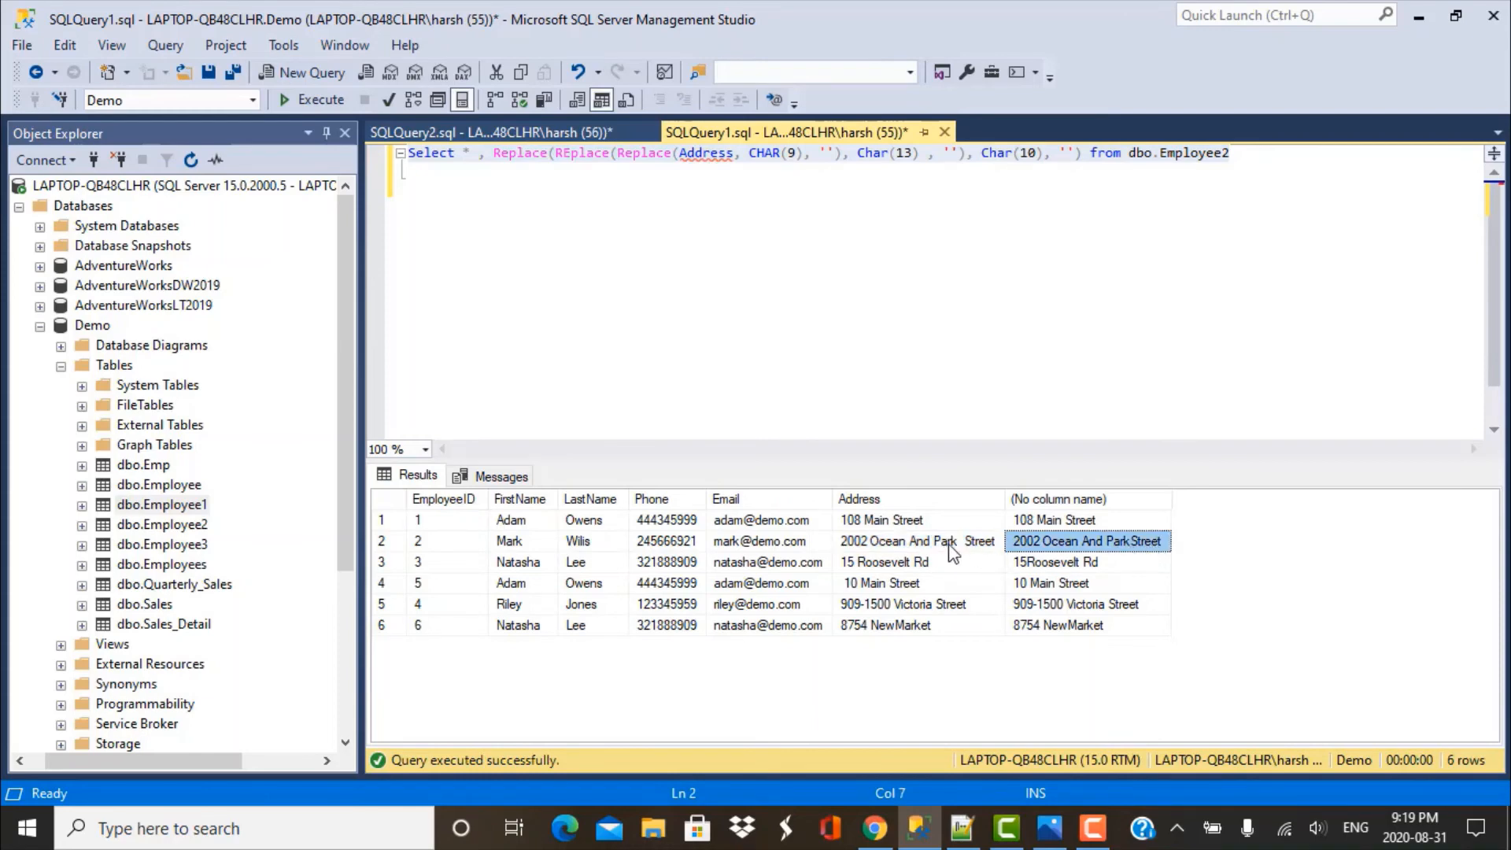
pyautogui.click(916, 540)
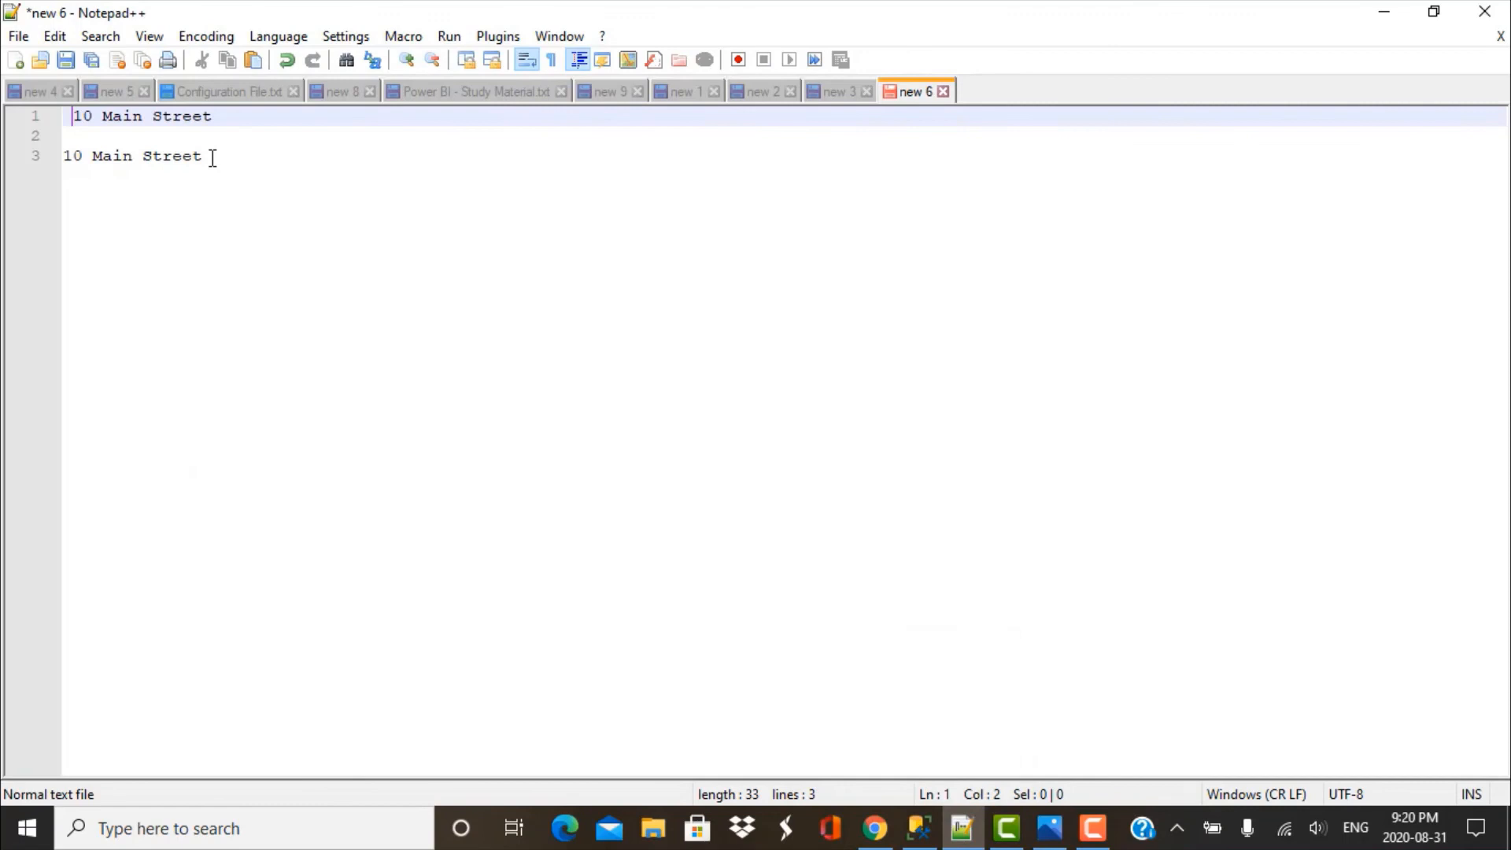
# Add row 2's original '2002 Ocean And Park Street' and cleaned '2002 Ocean And ParkStreet' on separate lines.
pyautogui.press('enter')
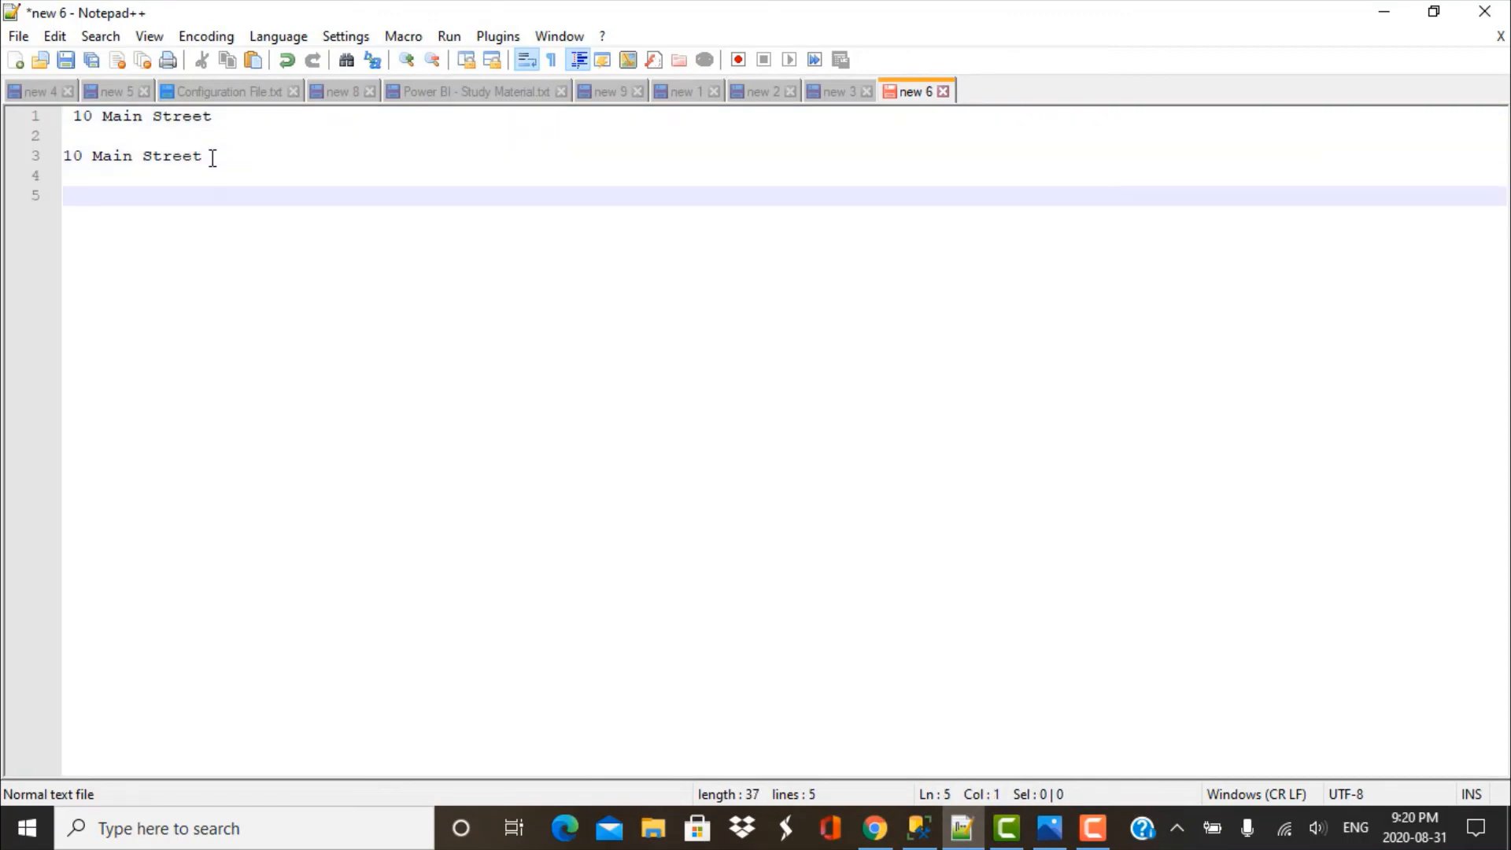
pyautogui.write('2002 Ocean And Park Street')
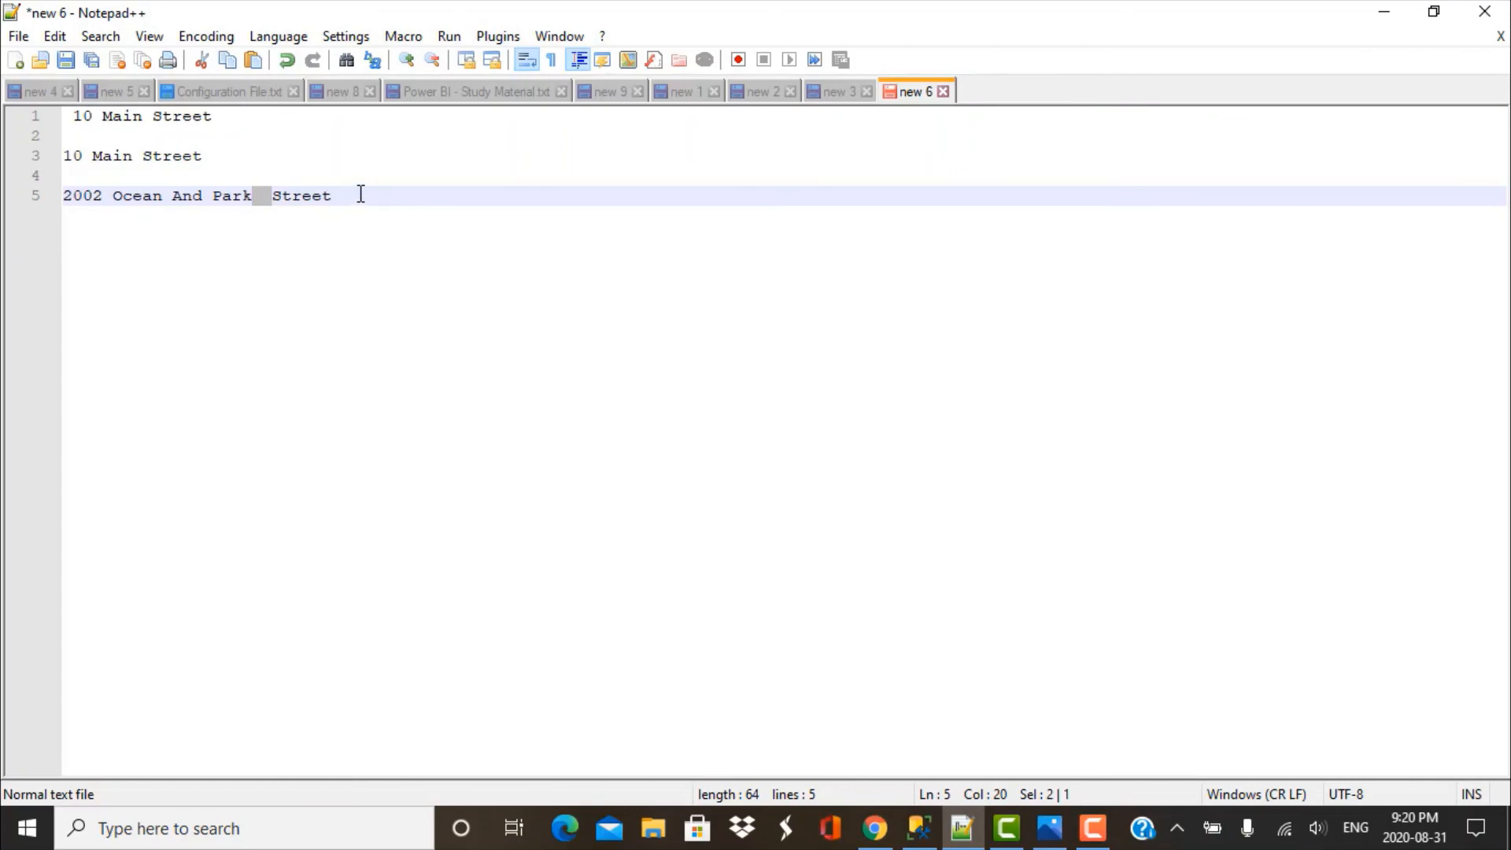
pyautogui.press('enter')
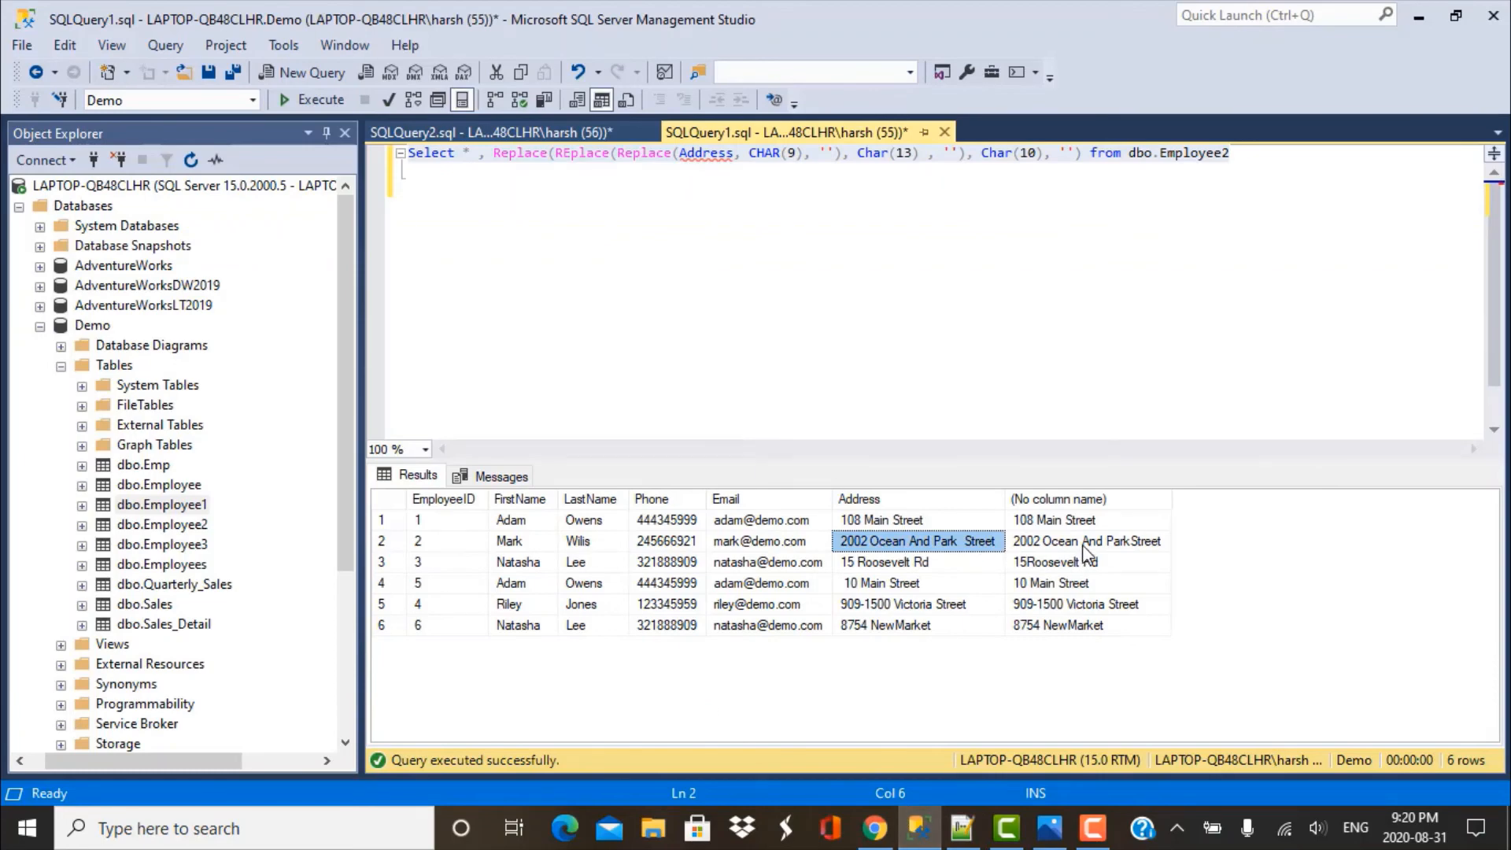
pyautogui.click(1087, 540)
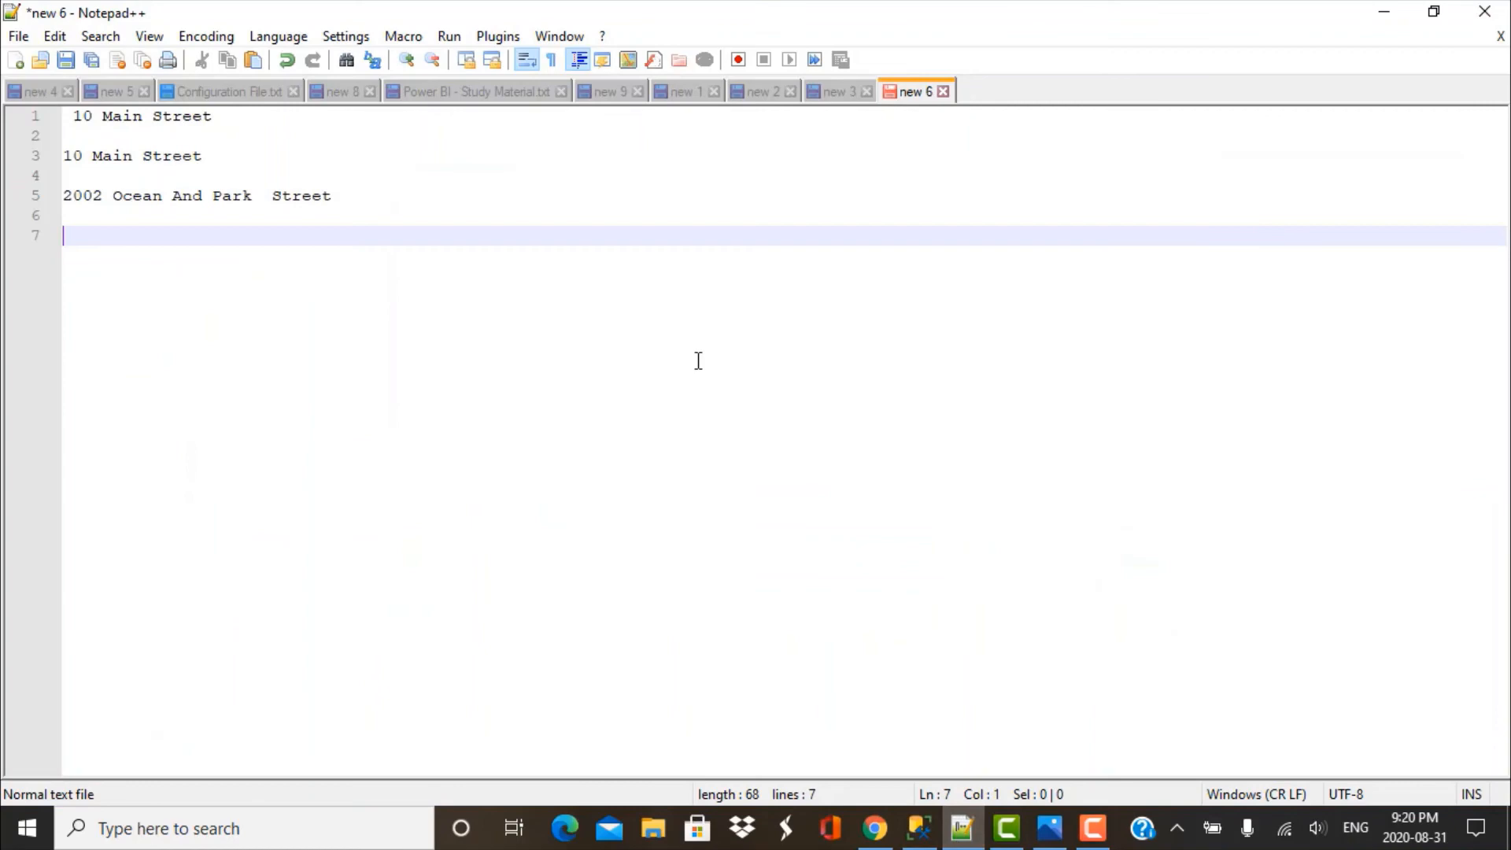
pyautogui.write('2002 Ocean And ParkStreet')
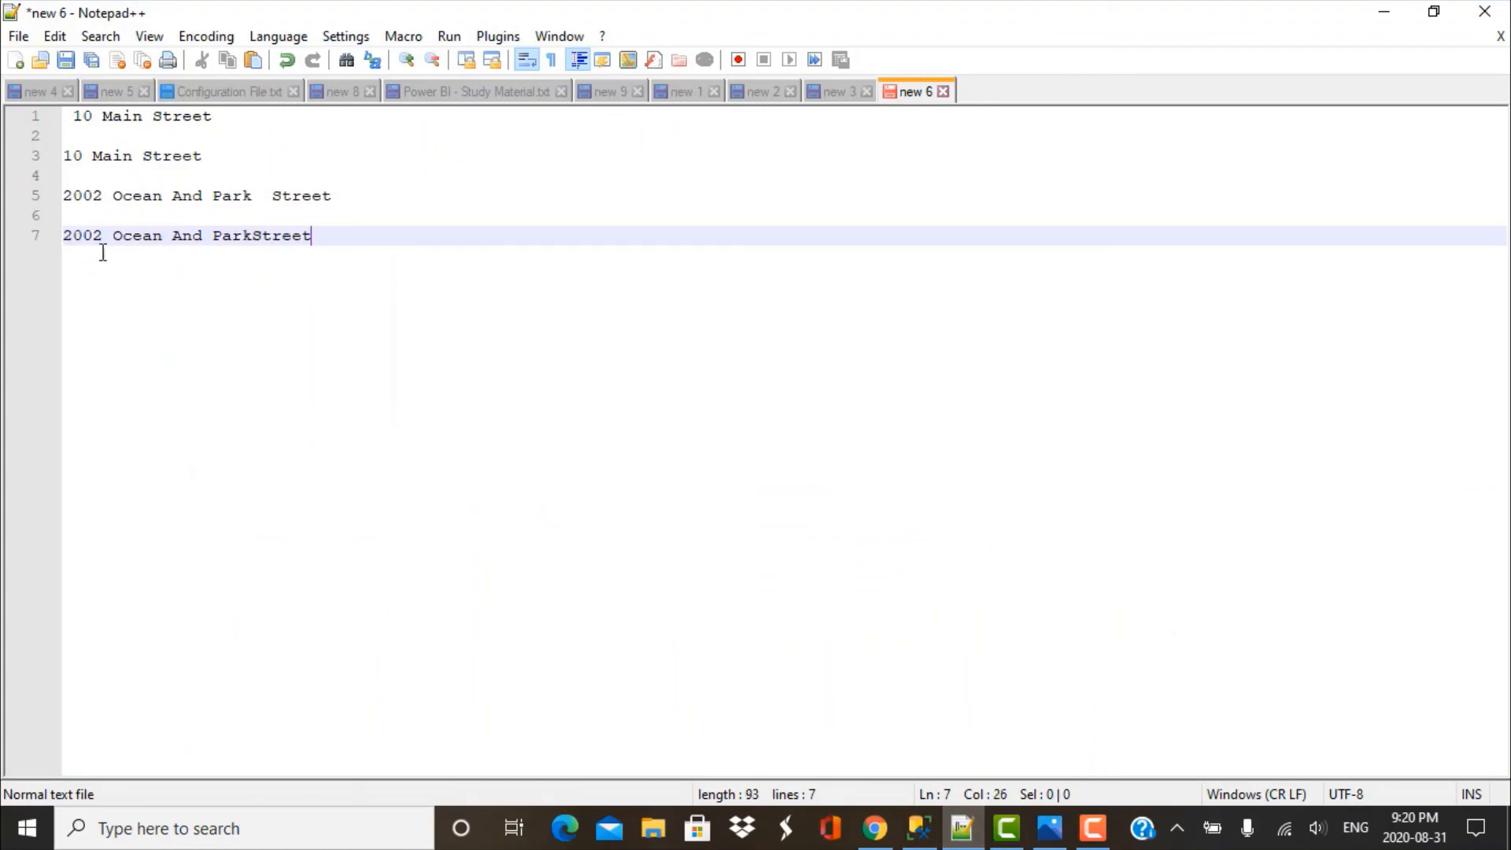
pyautogui.moveTo(265, 195)
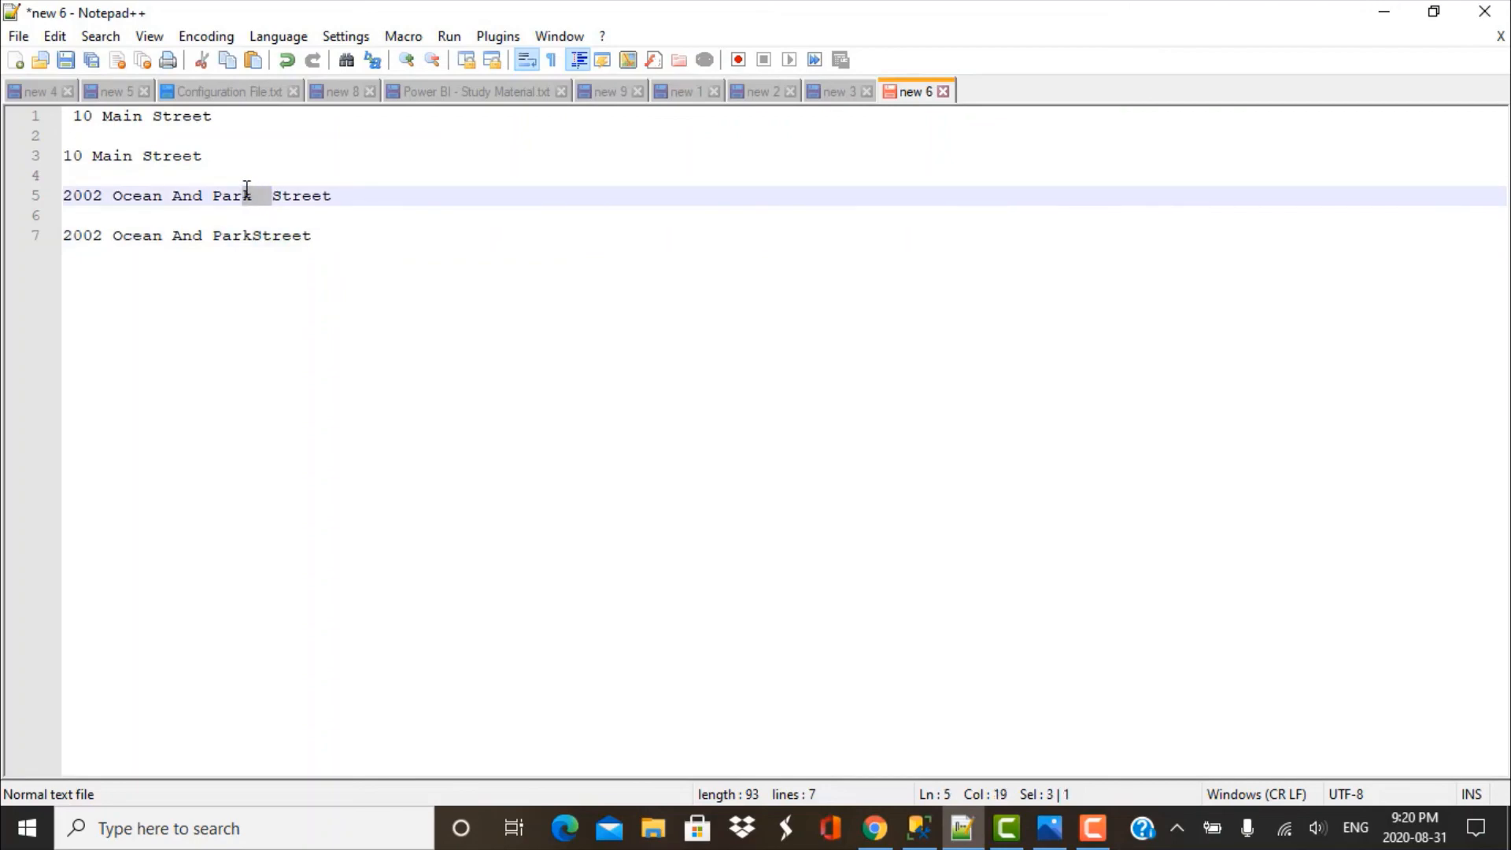
# Highlight the Park–Street gap on line 5 and the joined ParkStreet word to show the difference.
pyautogui.click(252, 234)
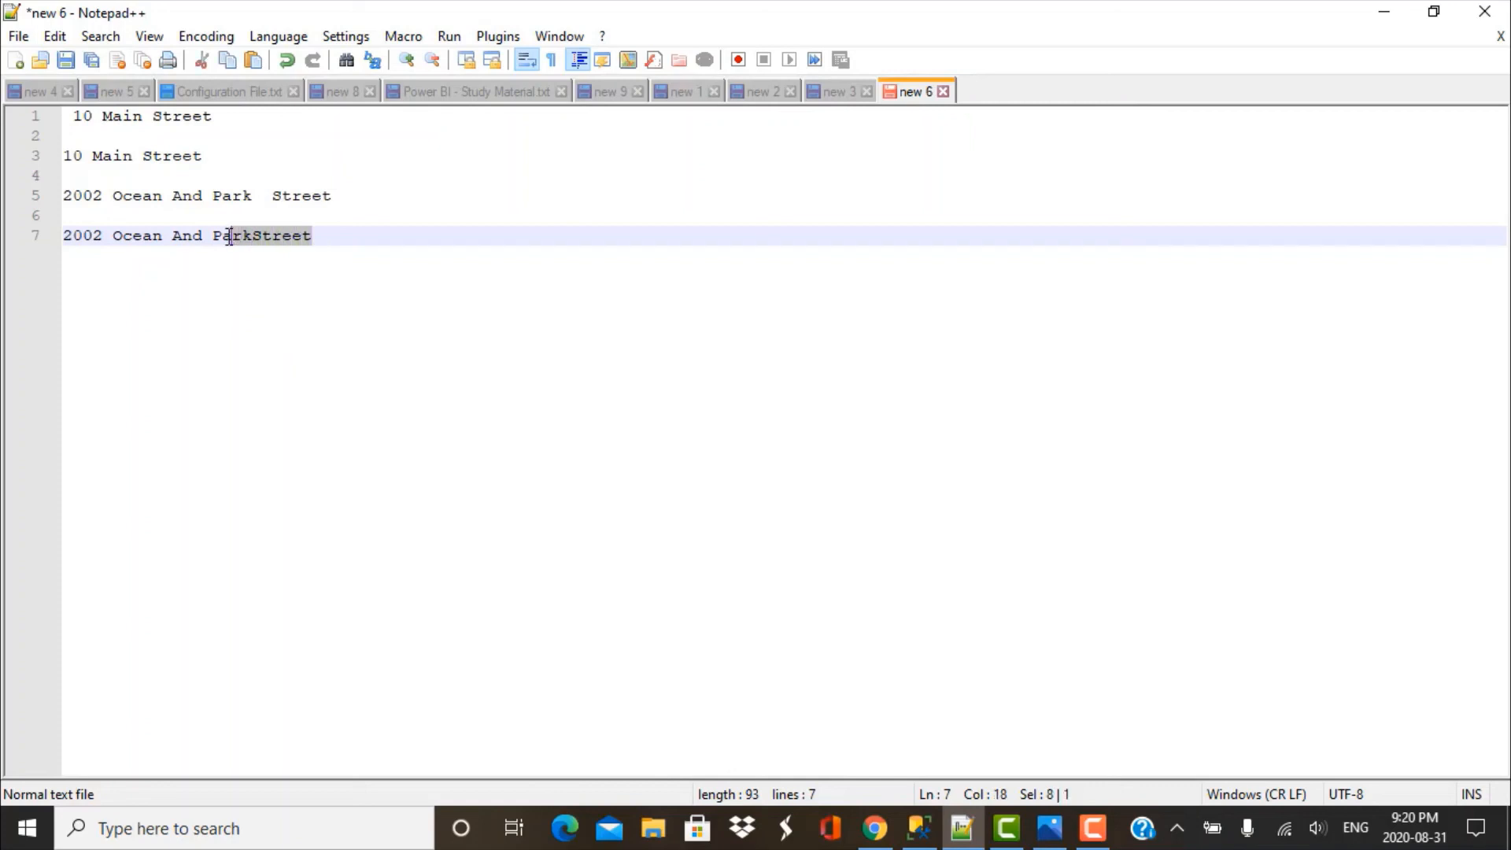
pyautogui.doubleClick(260, 234)
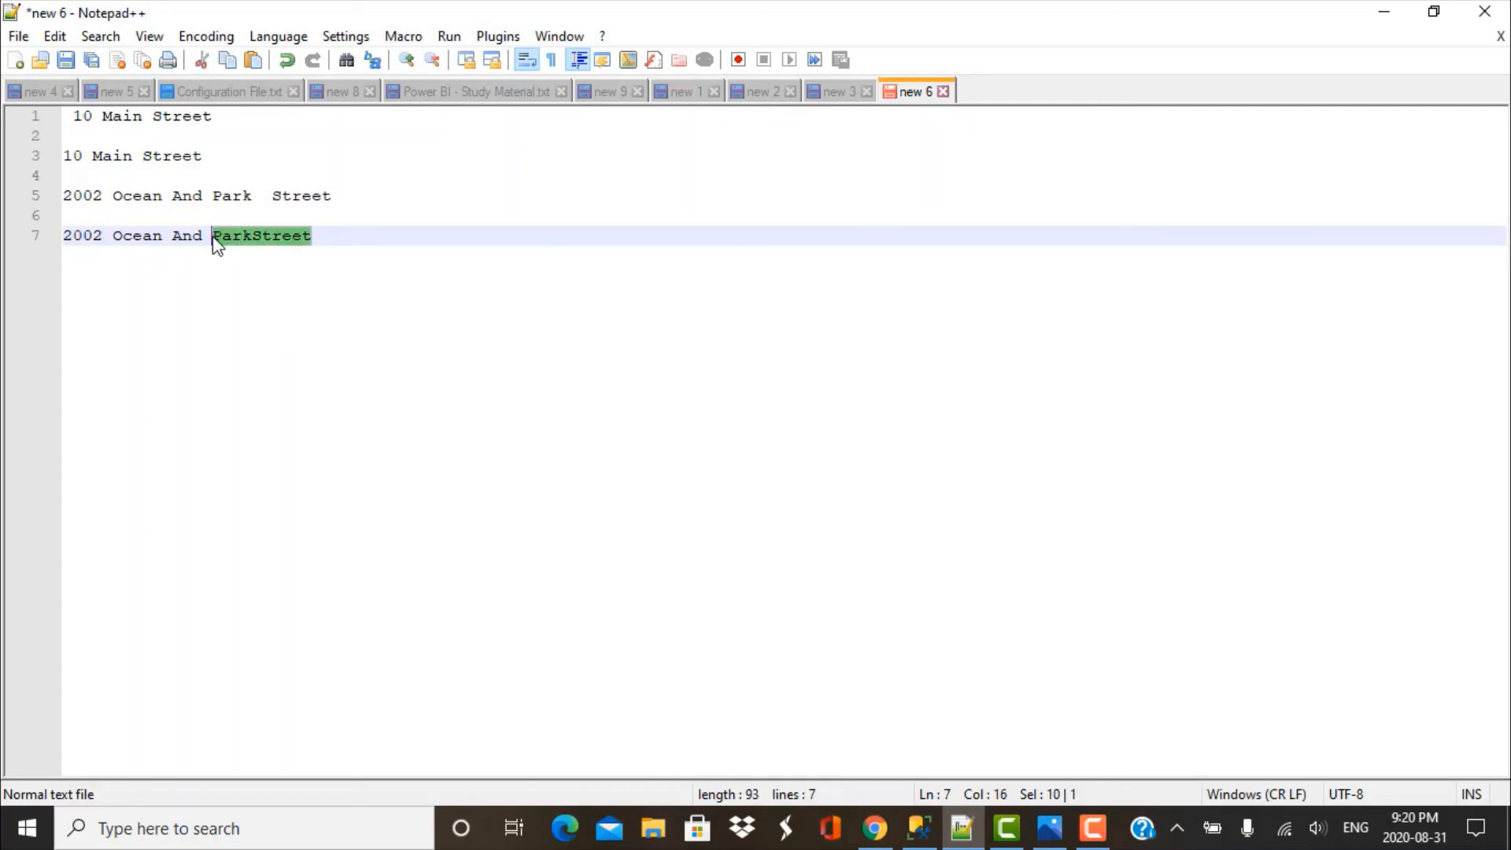